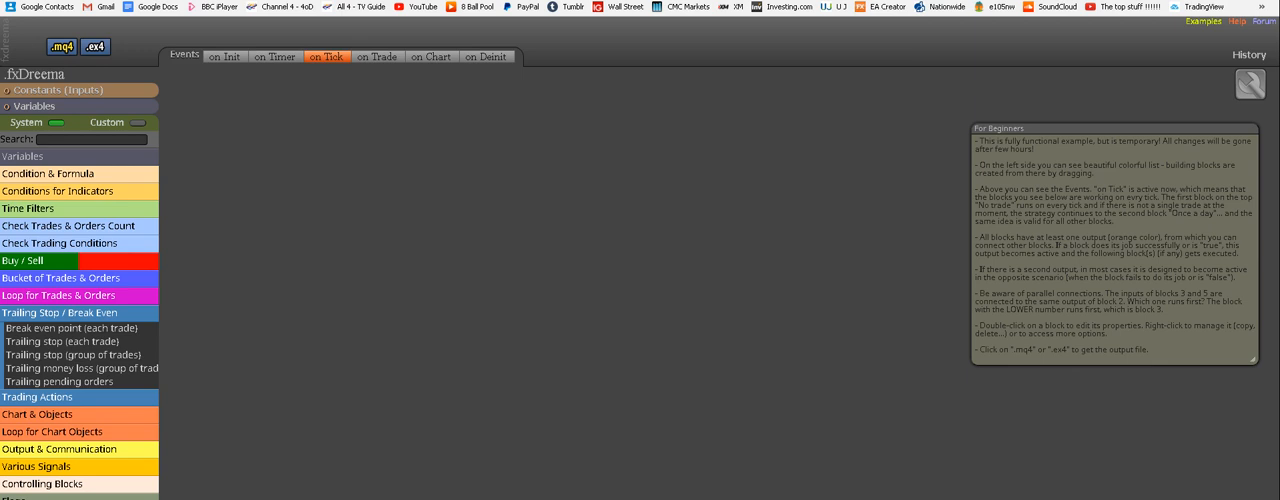
mouse_move(584, 390)
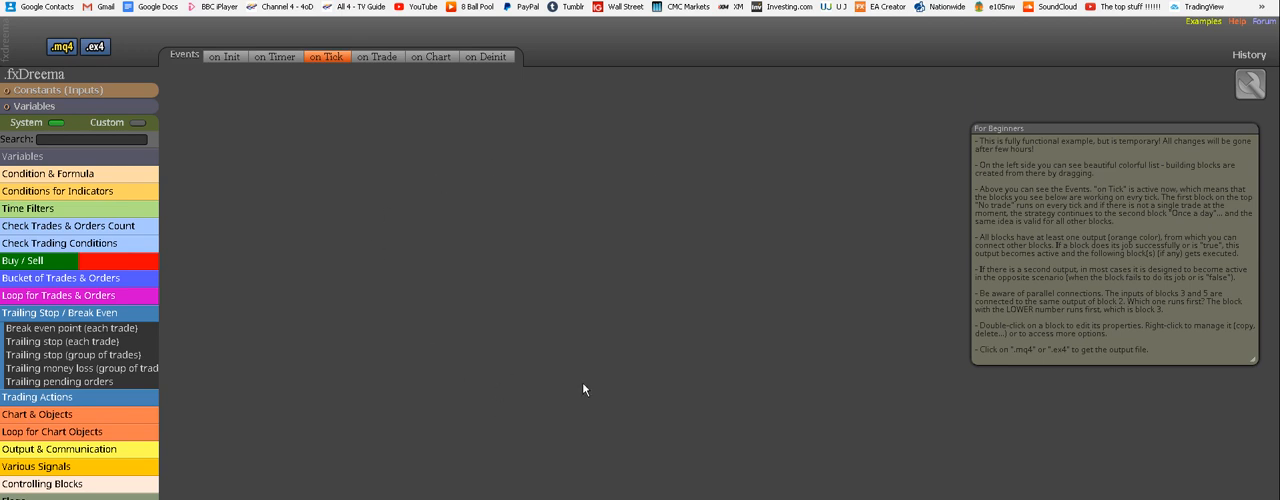
mouse_move(556, 376)
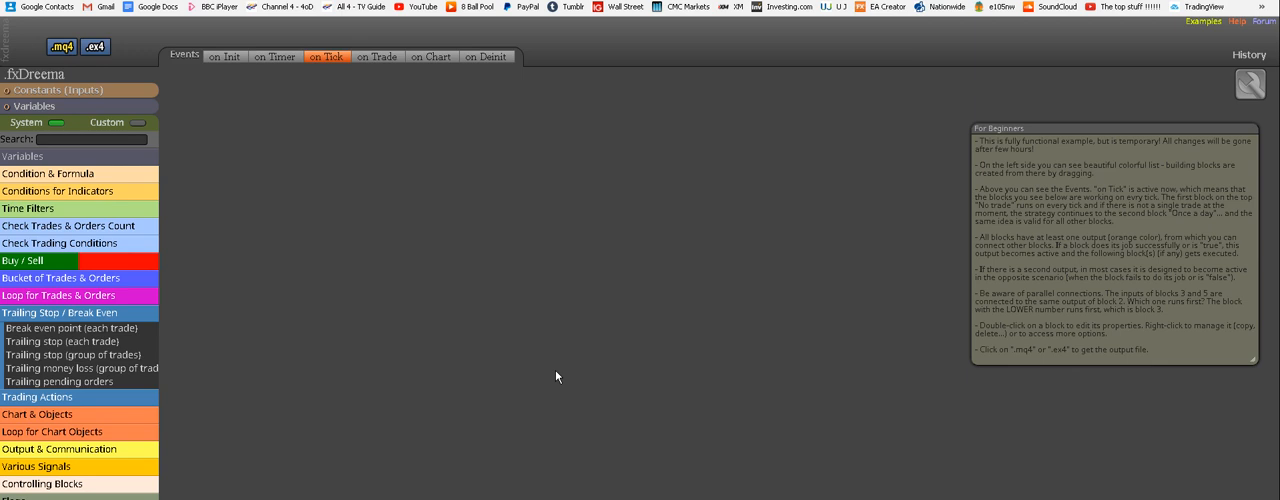
mouse_move(408, 276)
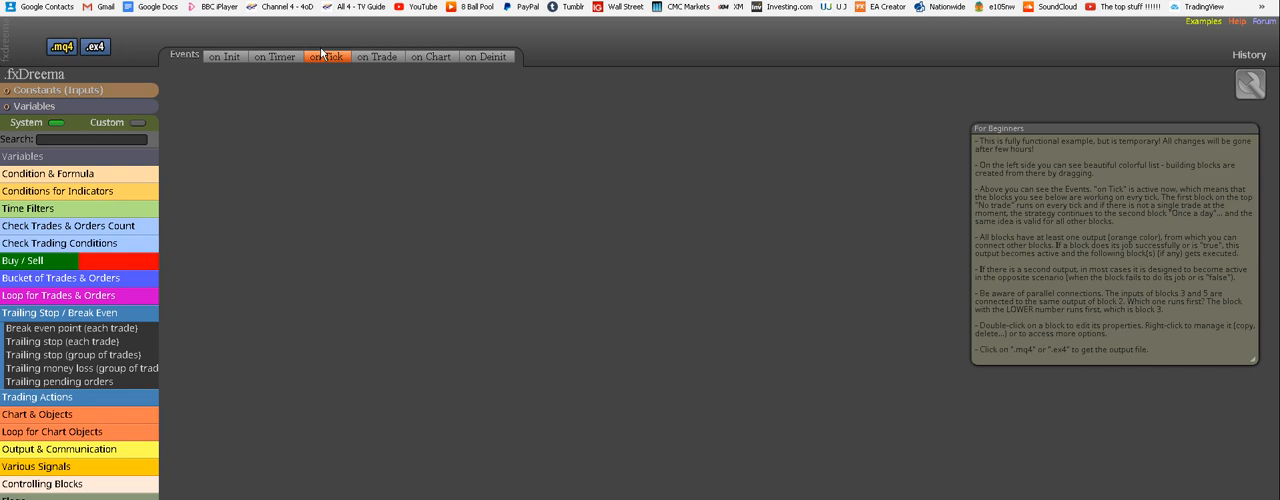
mouse_move(336, 84)
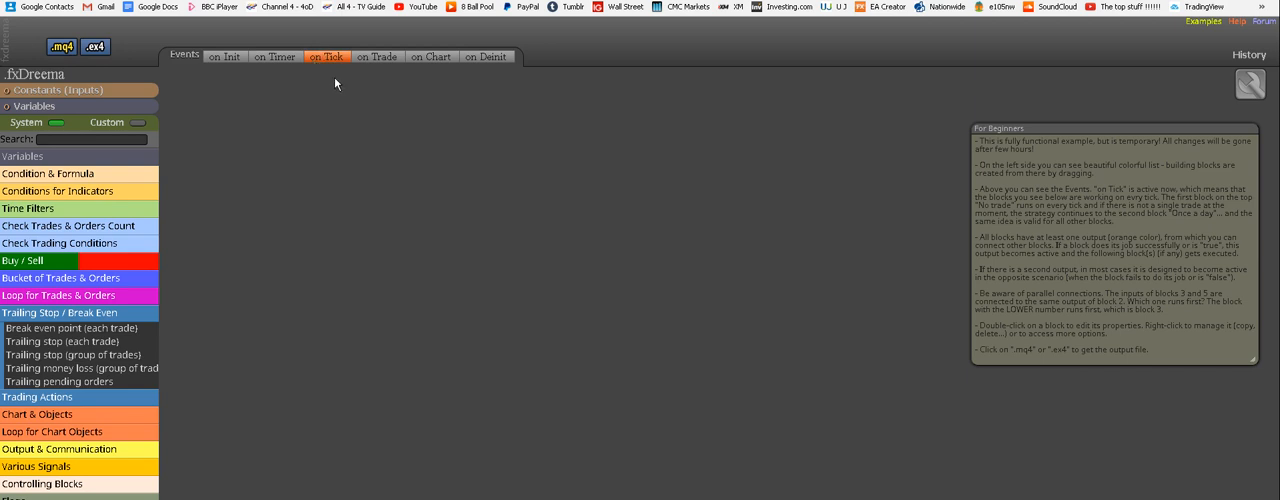
mouse_move(340, 74)
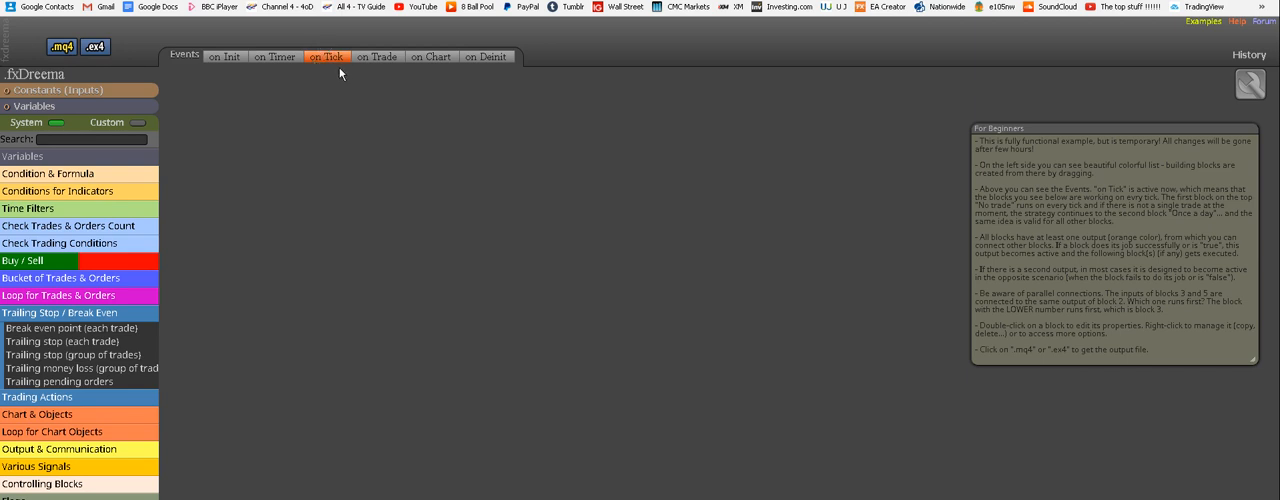
mouse_move(436, 148)
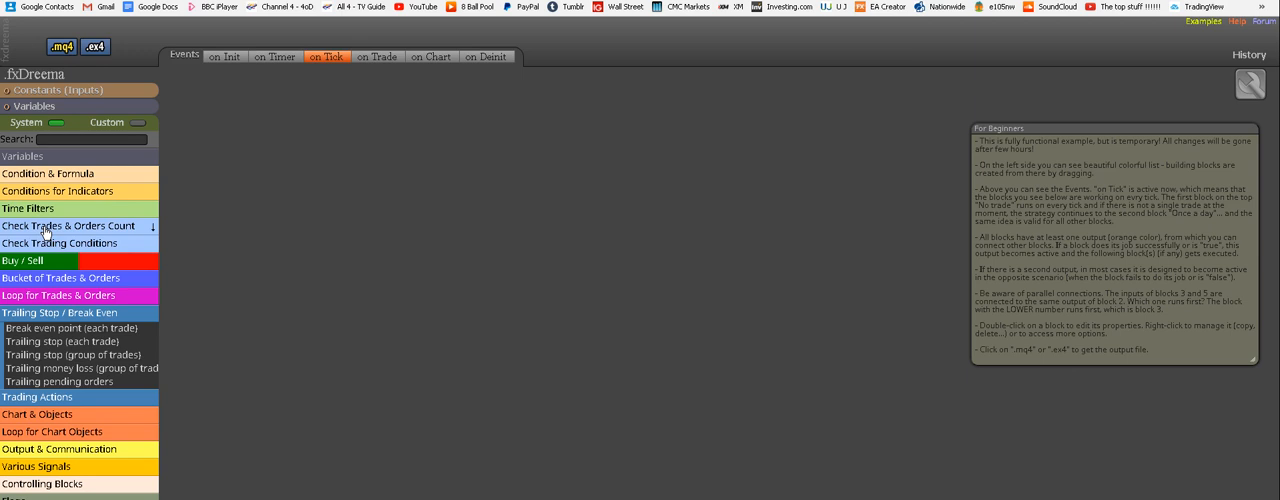
- Place a No trade block from Check Trades & Orders Count onto the On Tick canvas
left_click(70, 224)
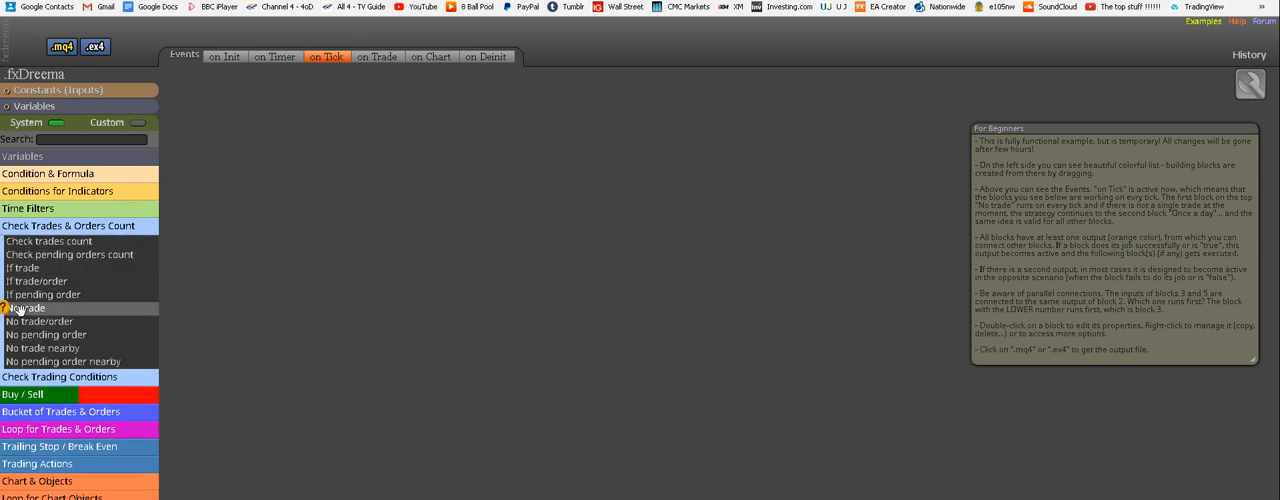
left_click_drag(24, 308, 398, 170)
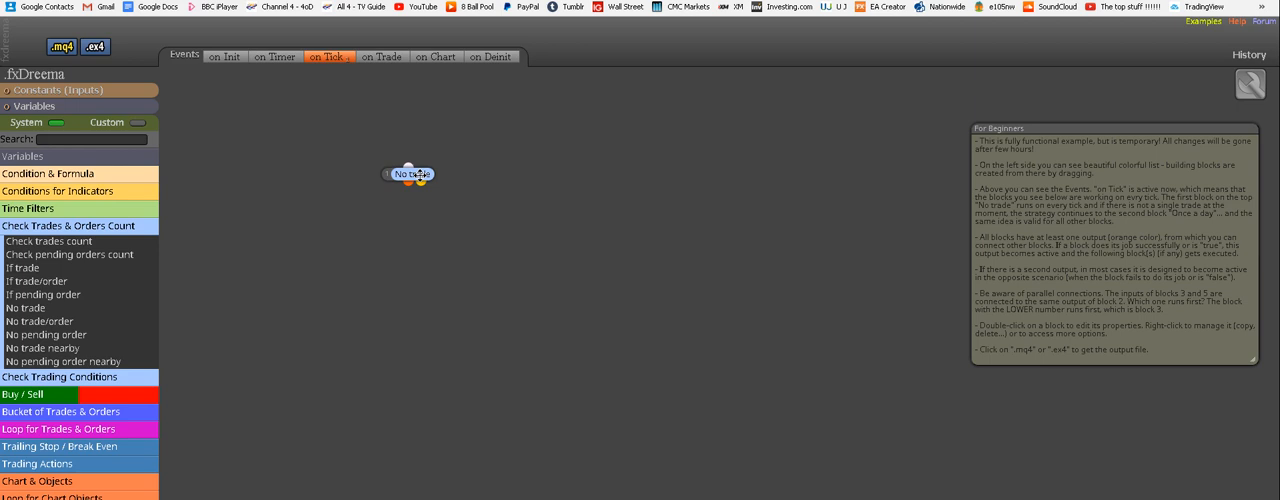
mouse_move(394, 252)
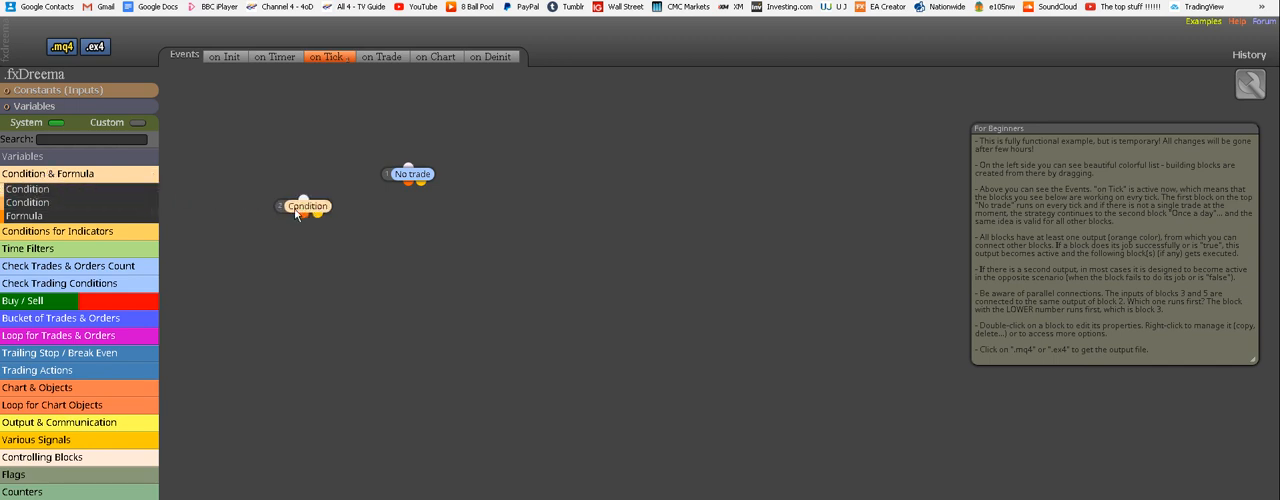
- Link No trade to the Condition block and set its first moving average period to 5
left_click_drag(304, 204, 344, 216)
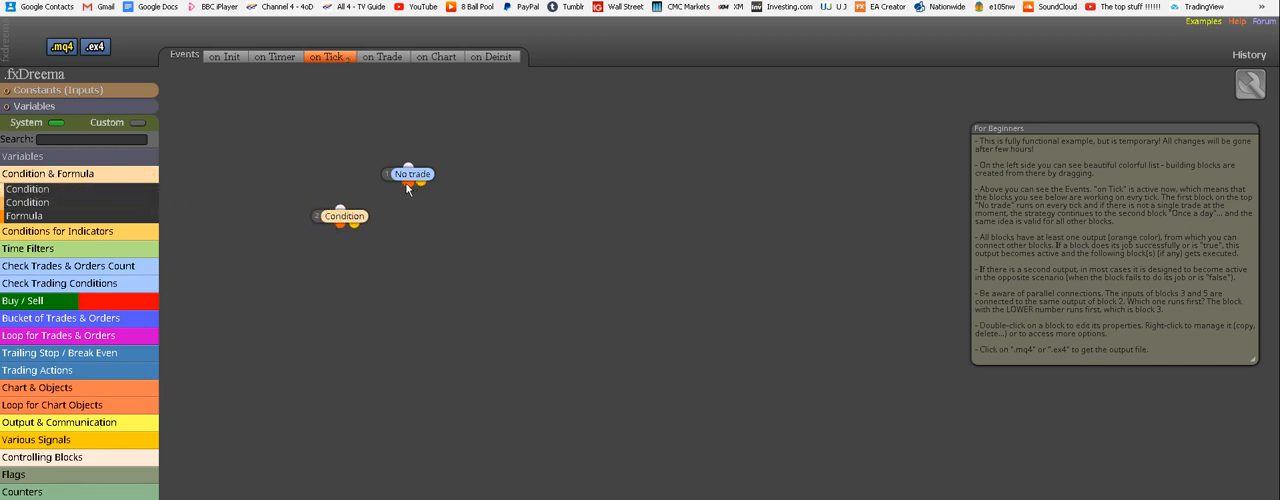
left_click_drag(354, 224, 400, 176)
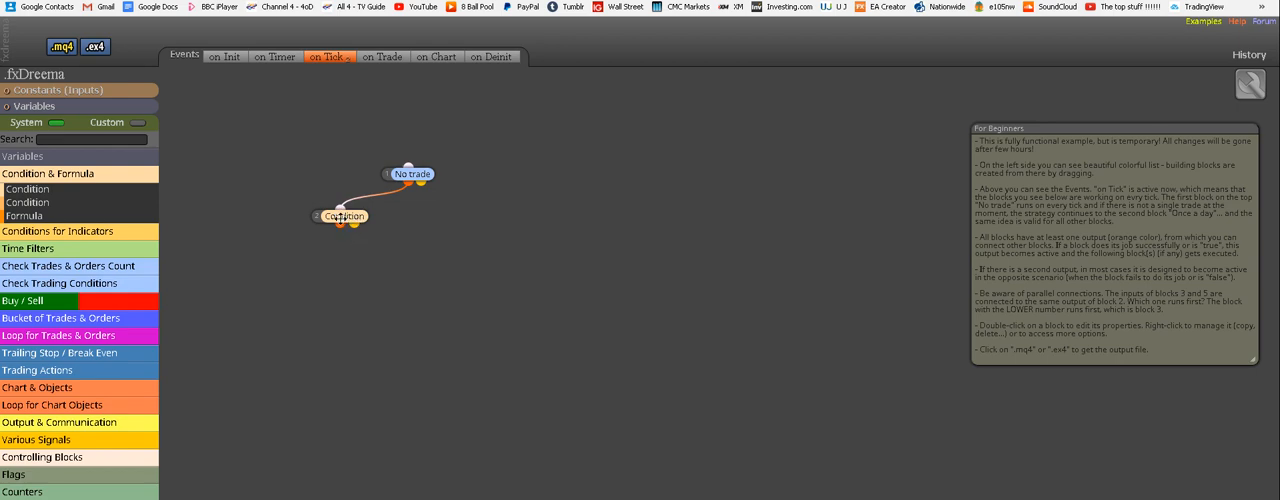
double_click(344, 216)
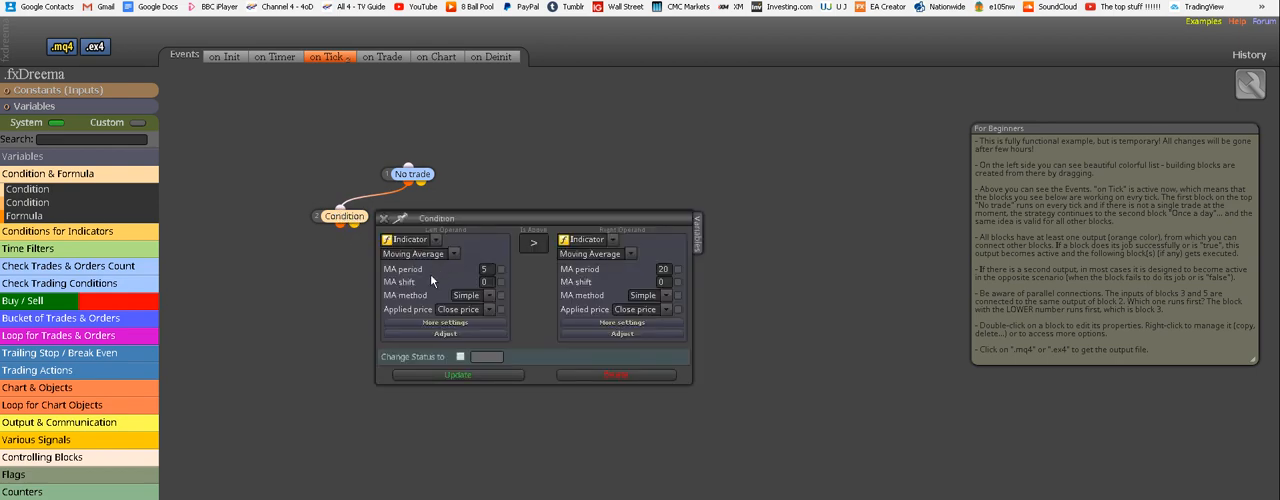
mouse_move(470, 244)
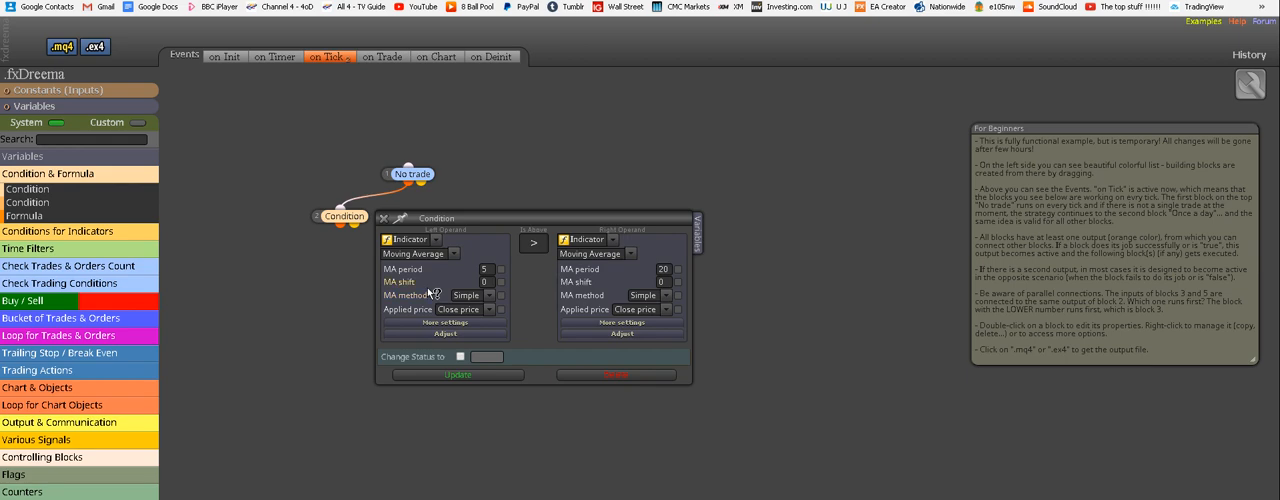
mouse_move(492, 272)
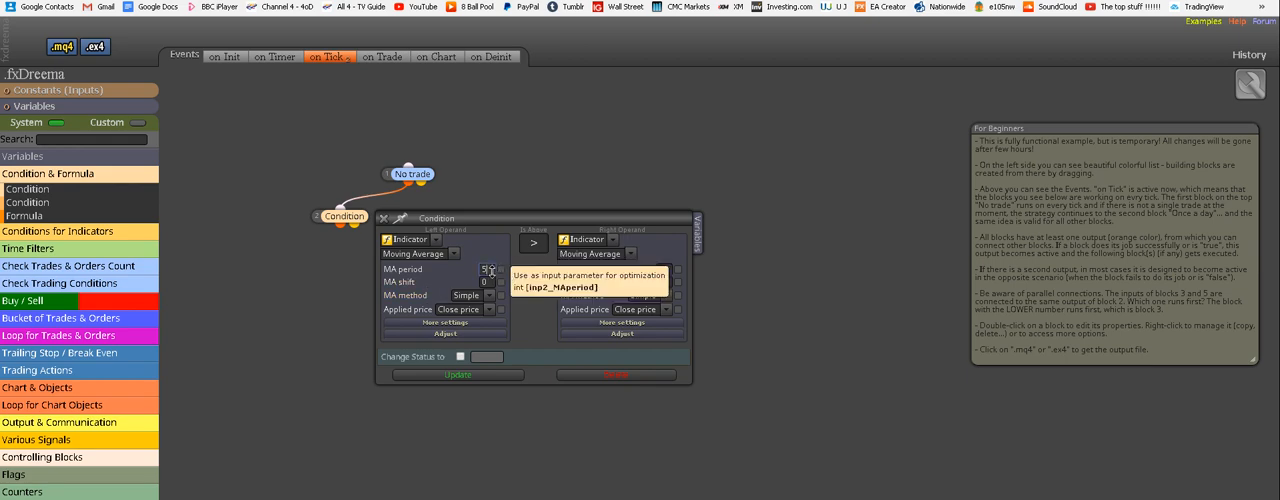
type("5")
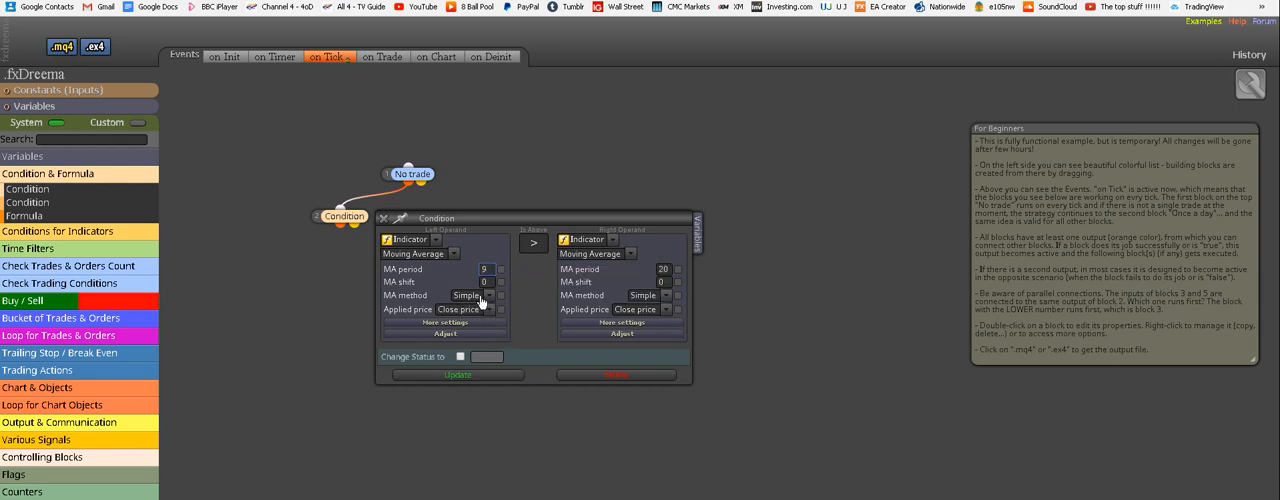
- Make both moving averages Smoothed with a crosses-above (x>) comparison and update the condition
left_click(470, 296)
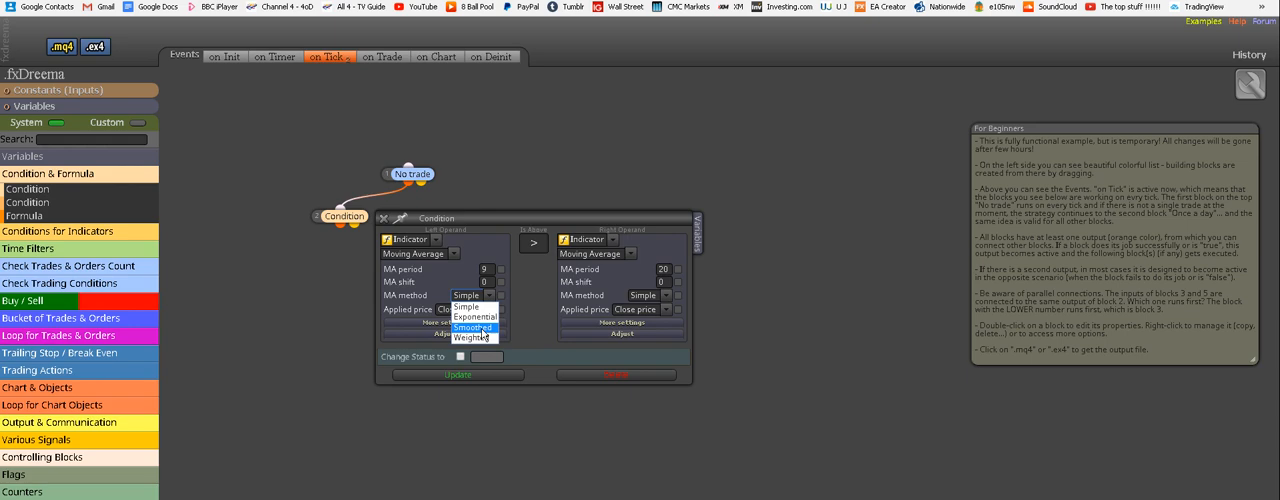
left_click(472, 328)
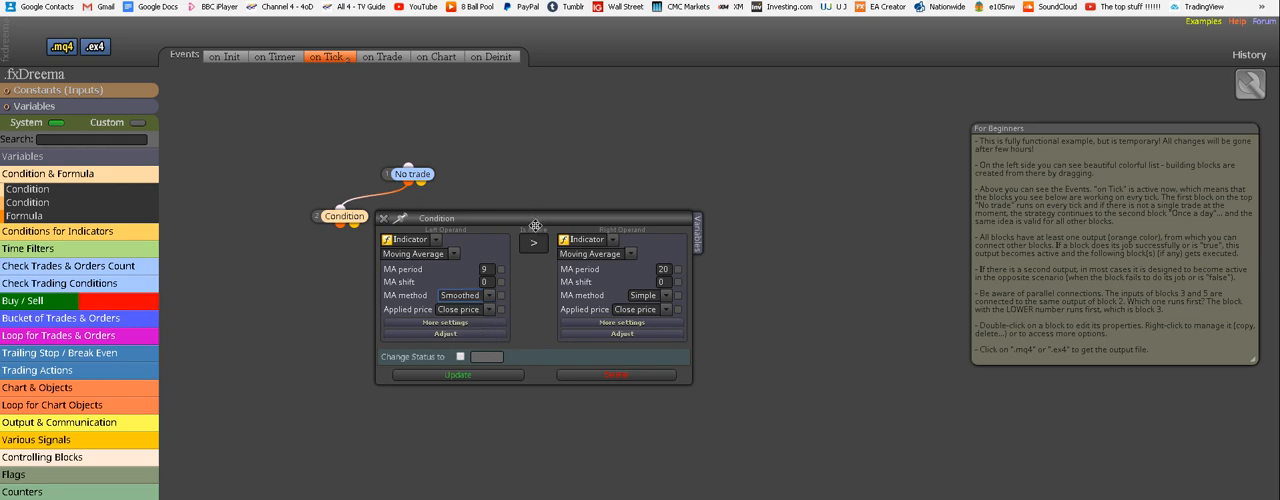
left_click(532, 244)
type("21")
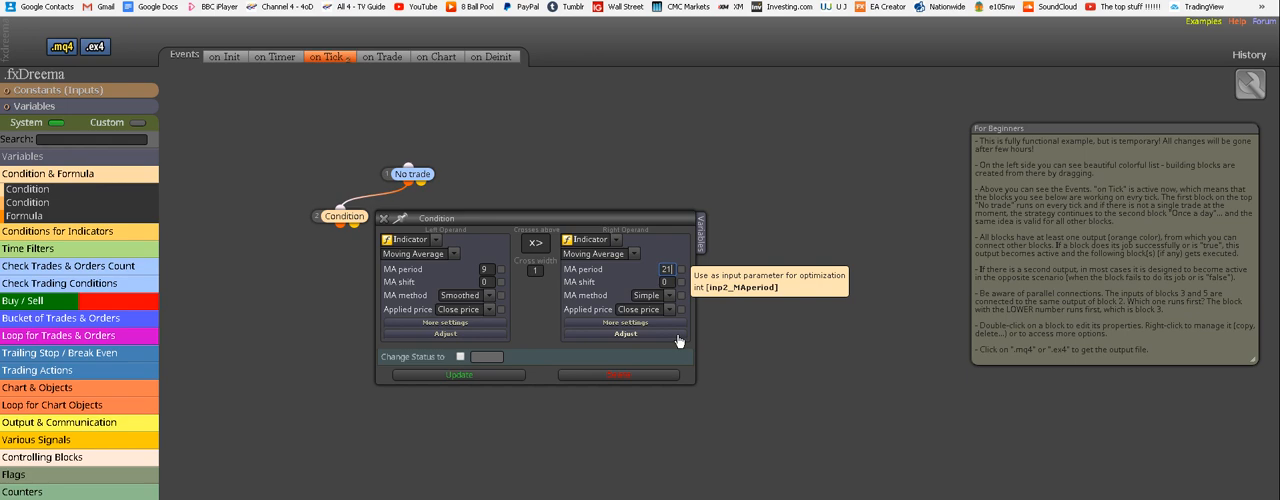
left_click(668, 296)
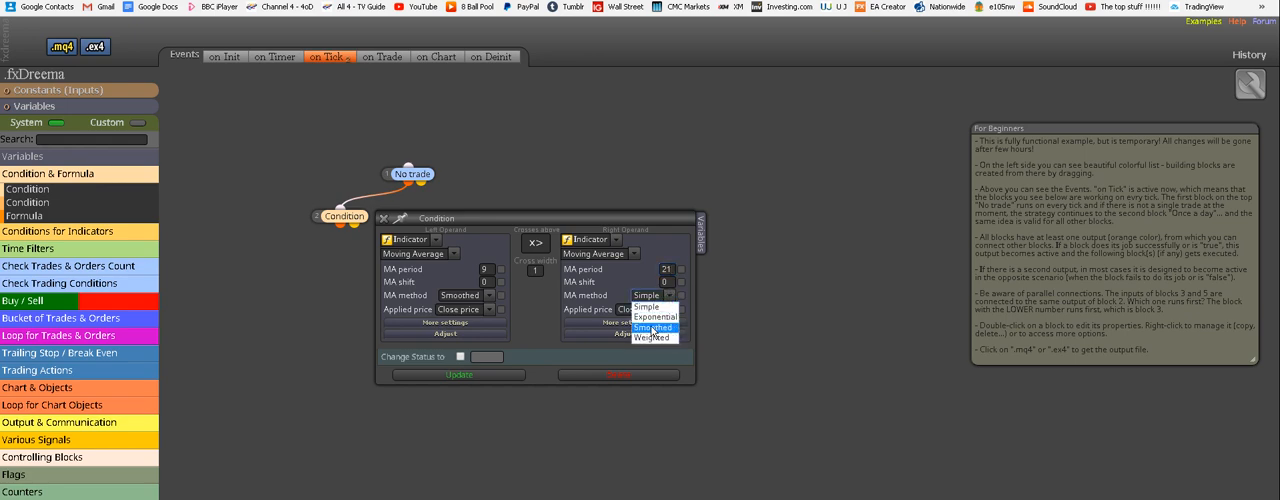
left_click(652, 328)
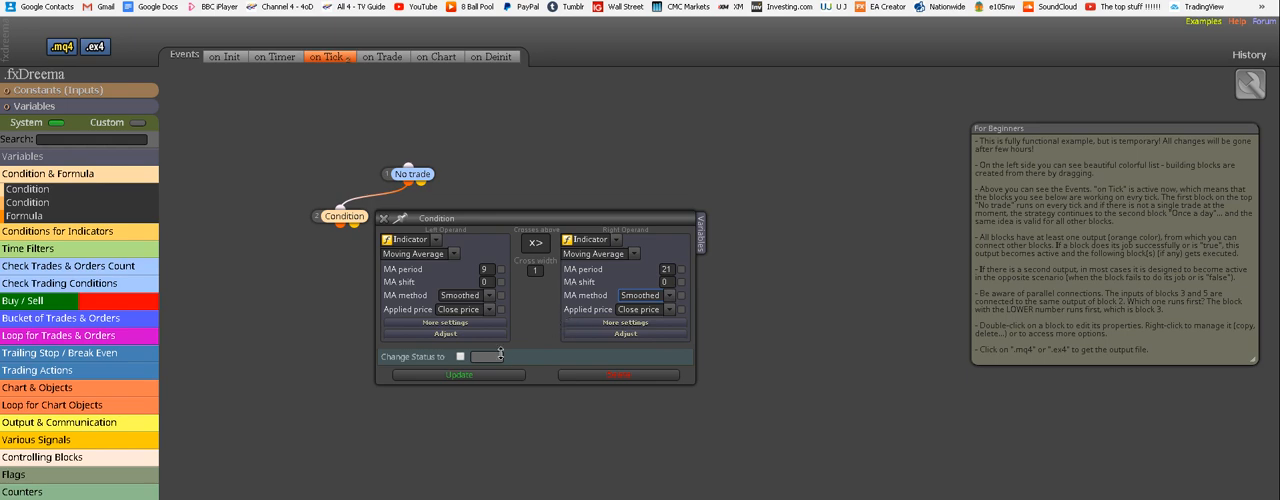
left_click(458, 374)
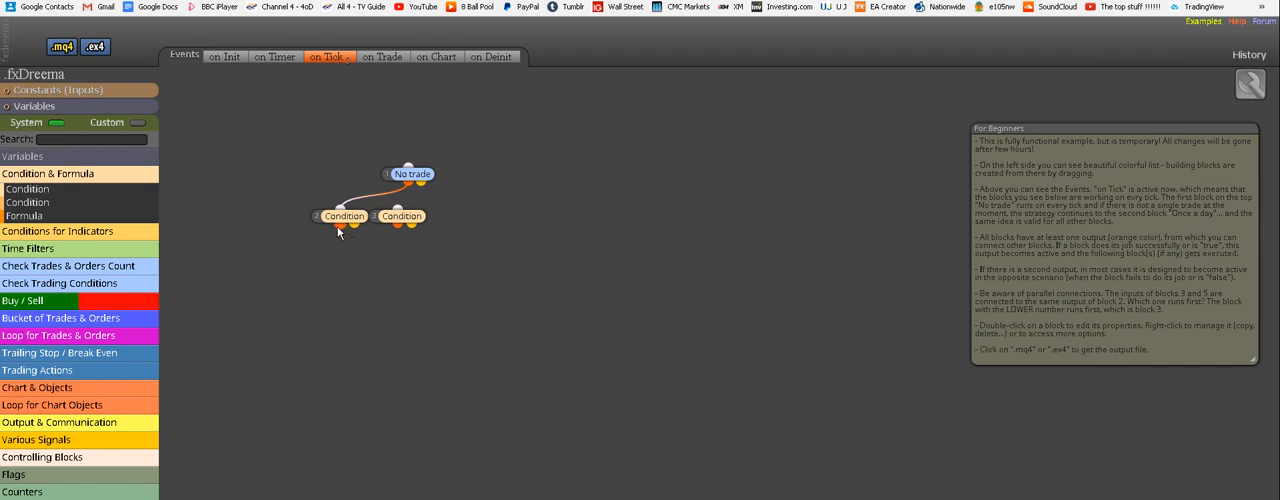
- Link No trade to the second Condition and make its left side the Average Directional Movement Index
left_click_drag(340, 224, 338, 256)
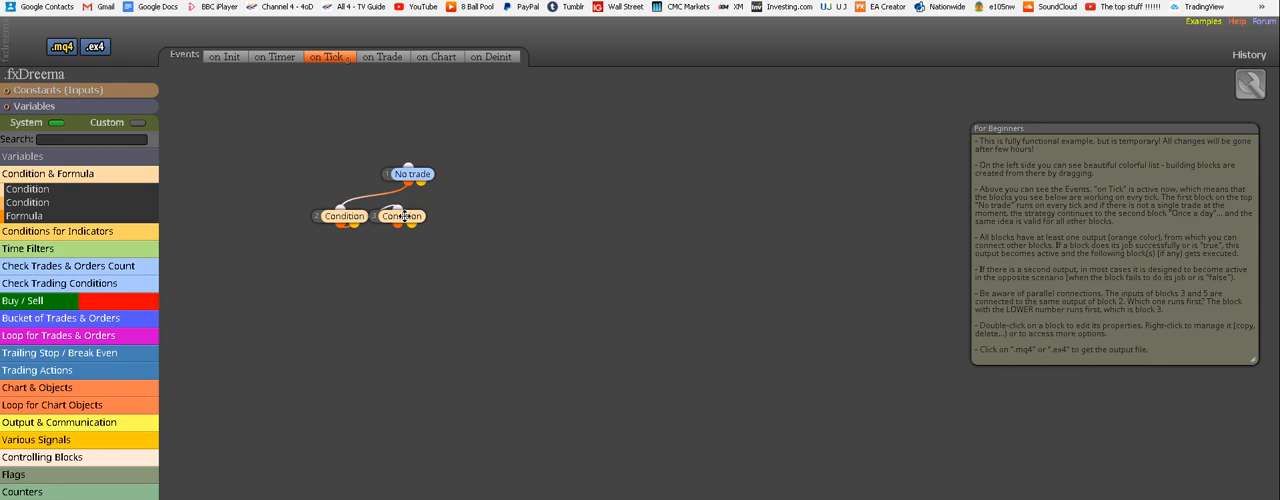
double_click(400, 216)
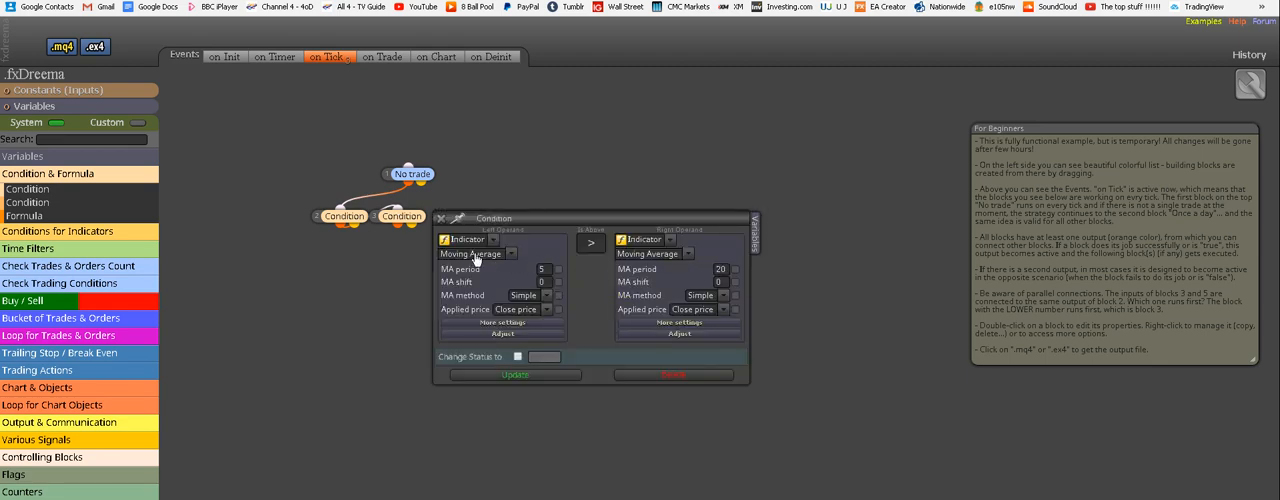
left_click(478, 252)
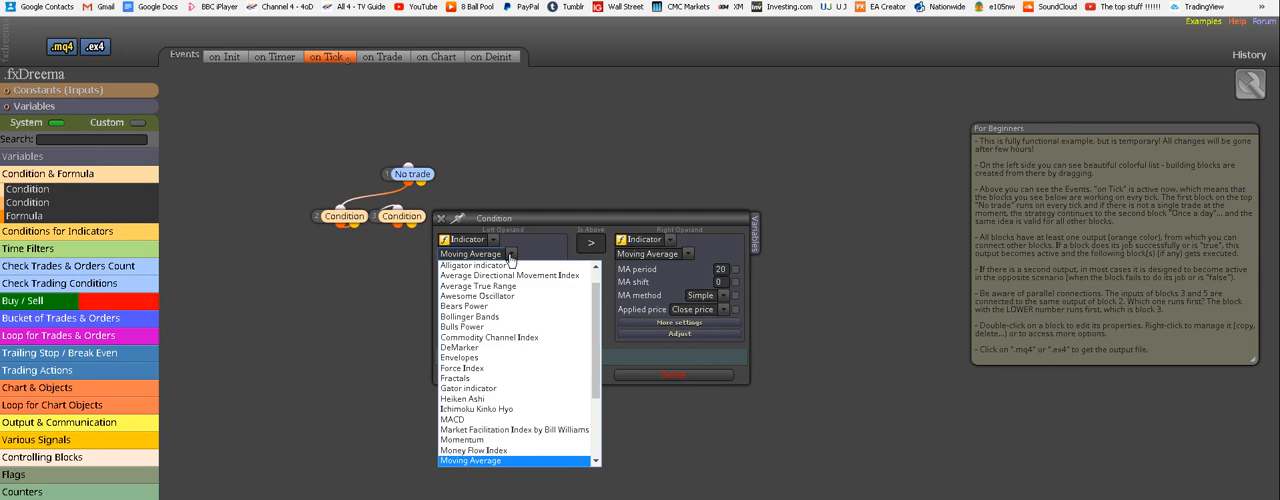
mouse_move(510, 276)
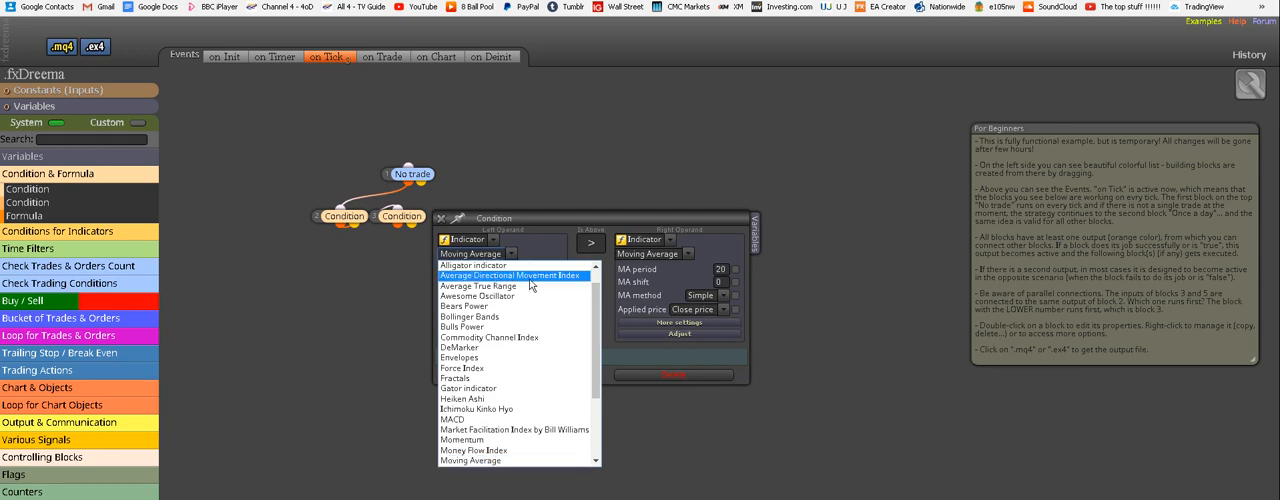
mouse_move(548, 276)
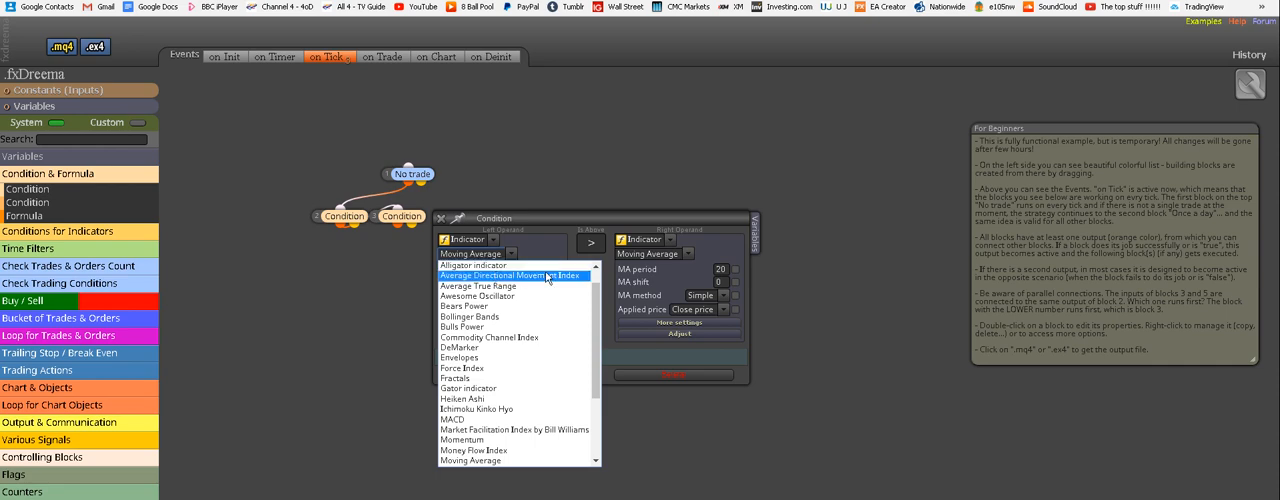
left_click(512, 276)
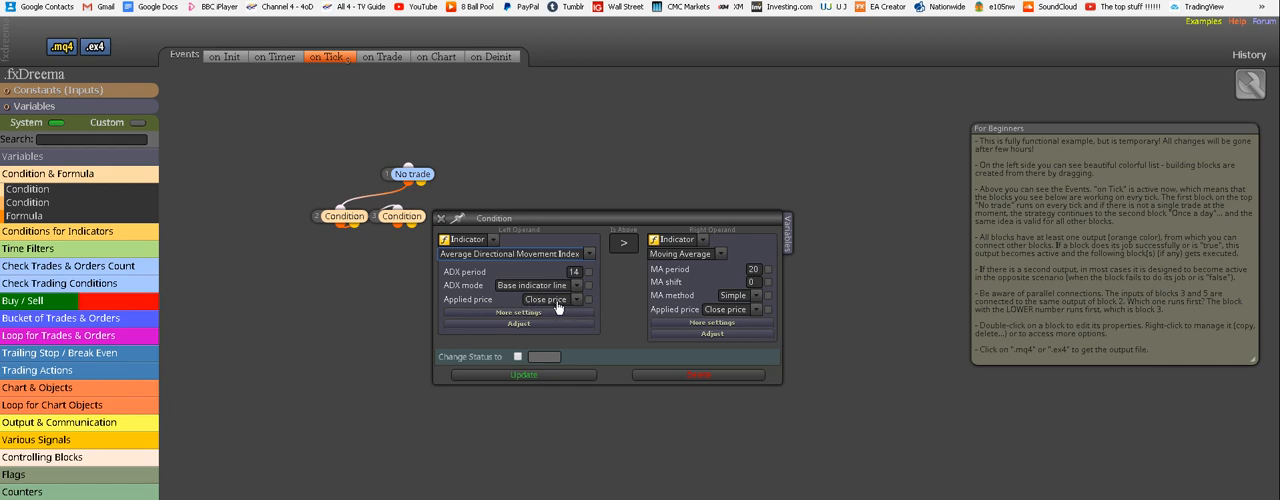
- Compare the ADX against a fixed numeric value with > and save the parameters
left_click(624, 244)
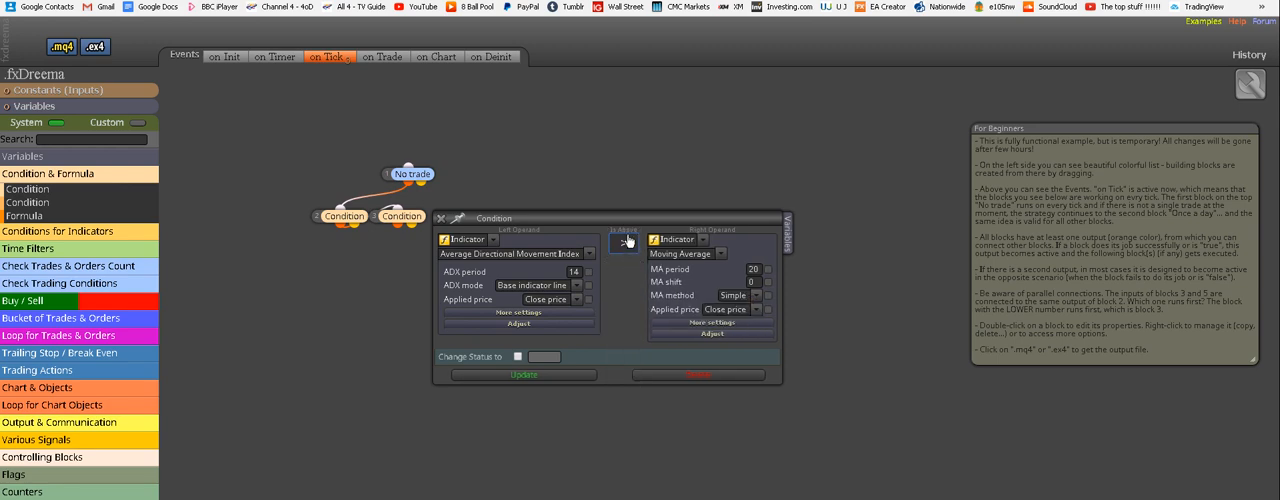
left_click(624, 238)
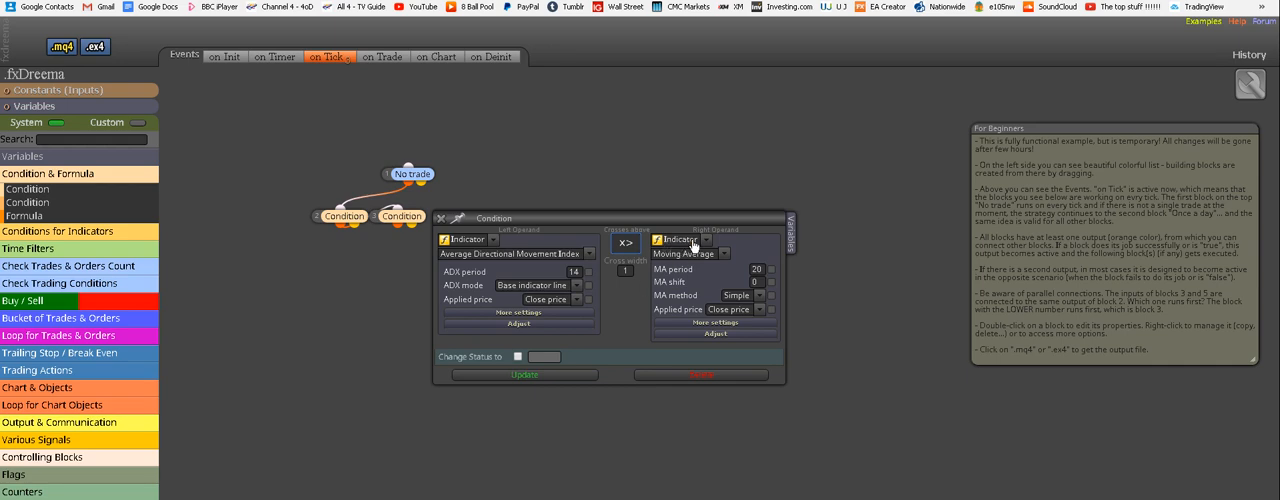
left_click(684, 240)
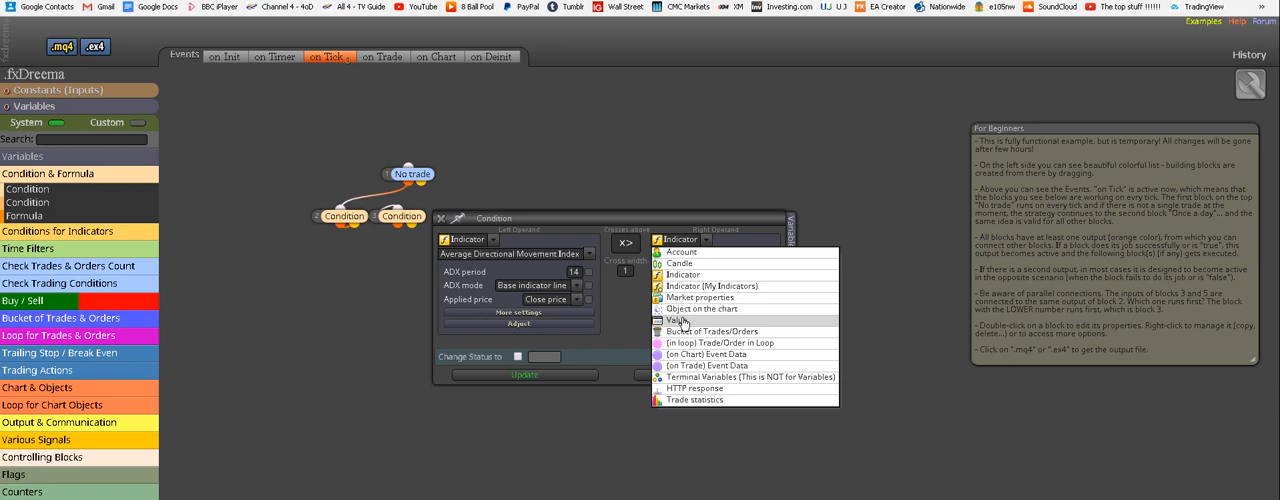
left_click(680, 320)
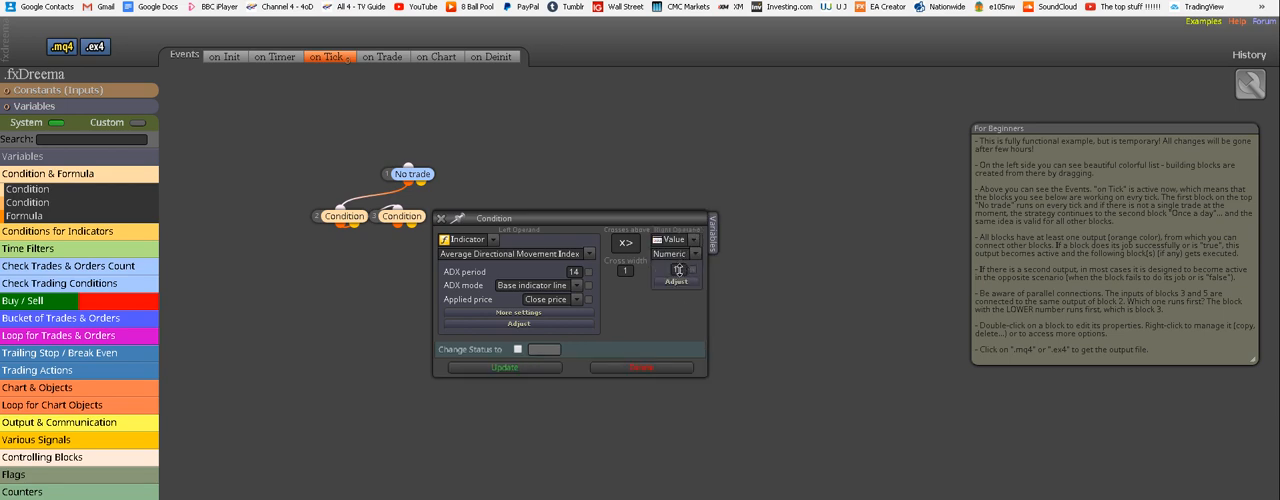
left_click(676, 270)
type("22")
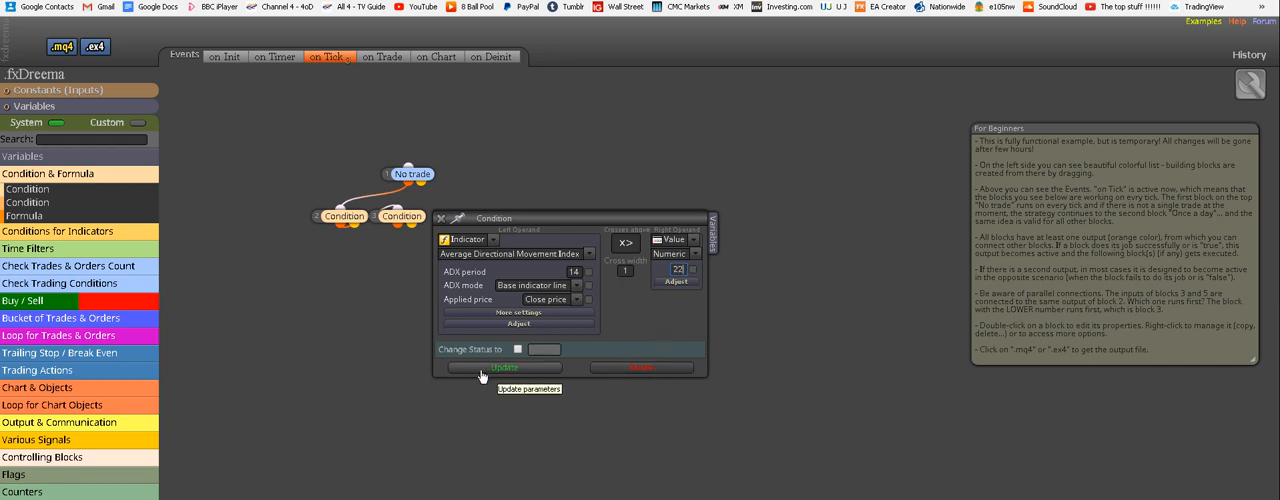
left_click(504, 368)
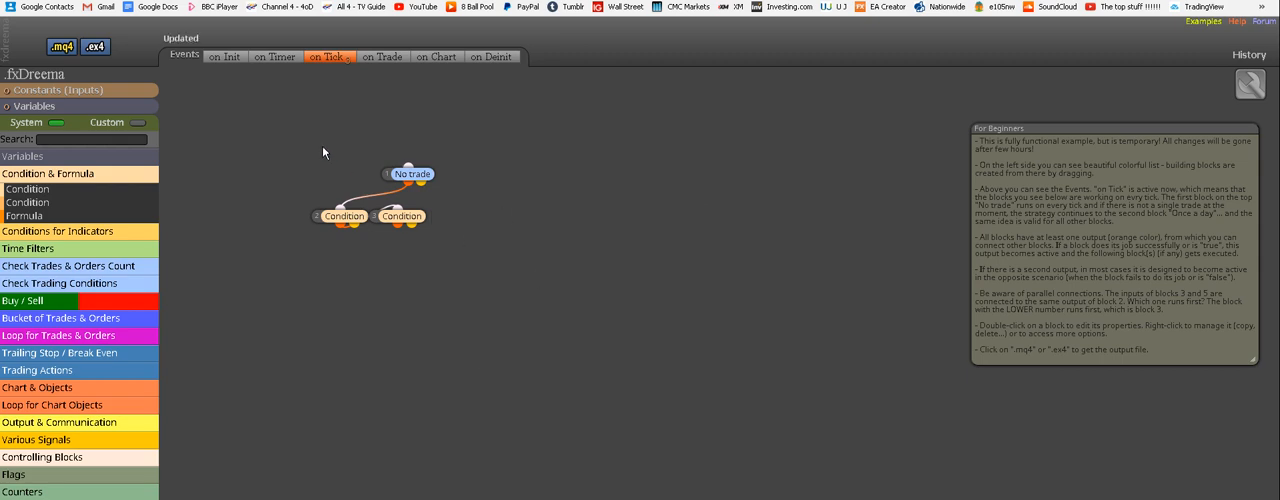
mouse_move(360, 260)
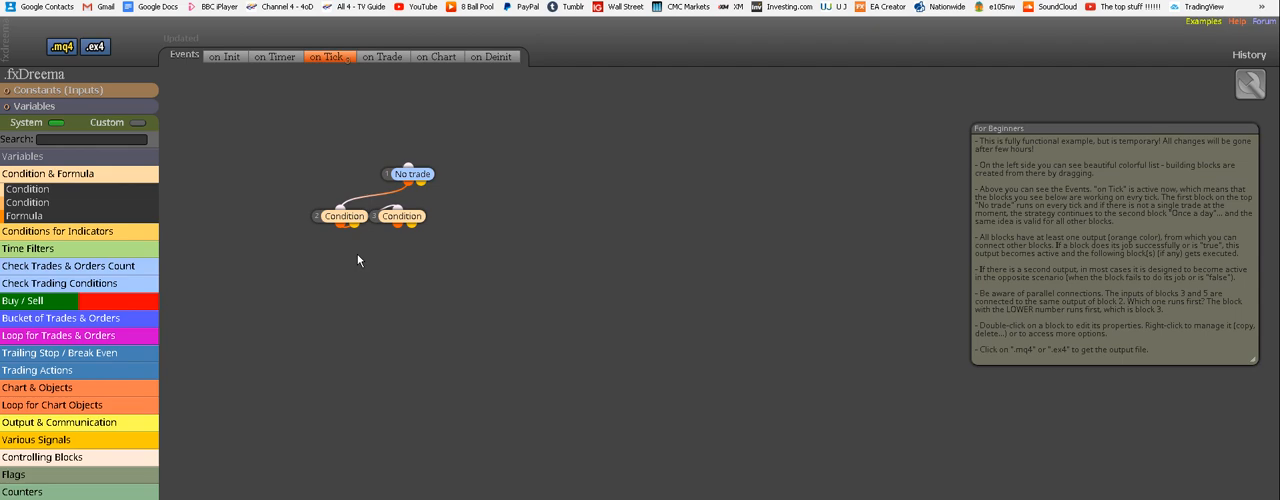
mouse_move(284, 208)
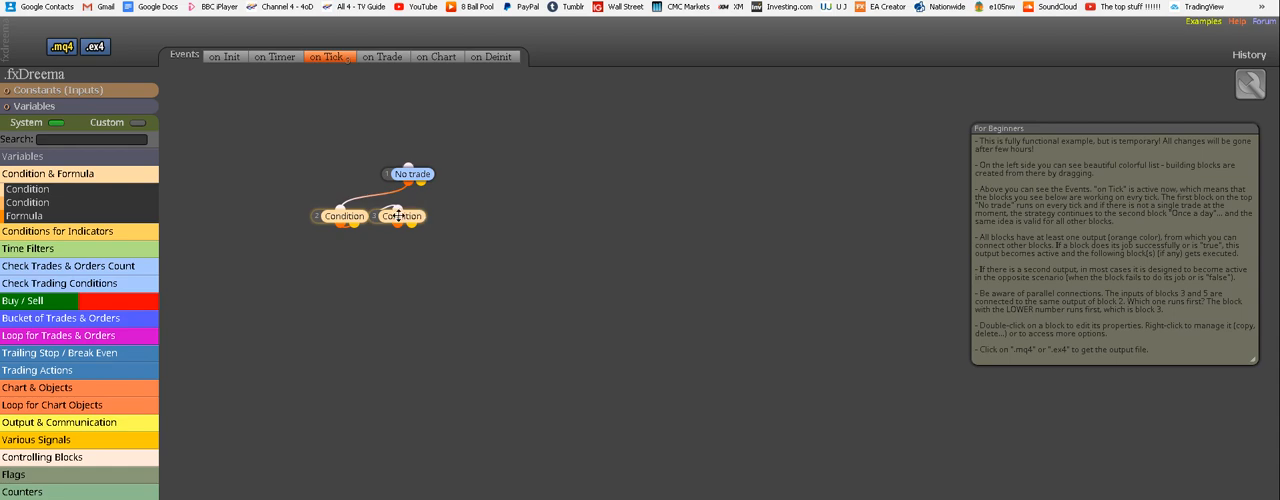
mouse_move(464, 328)
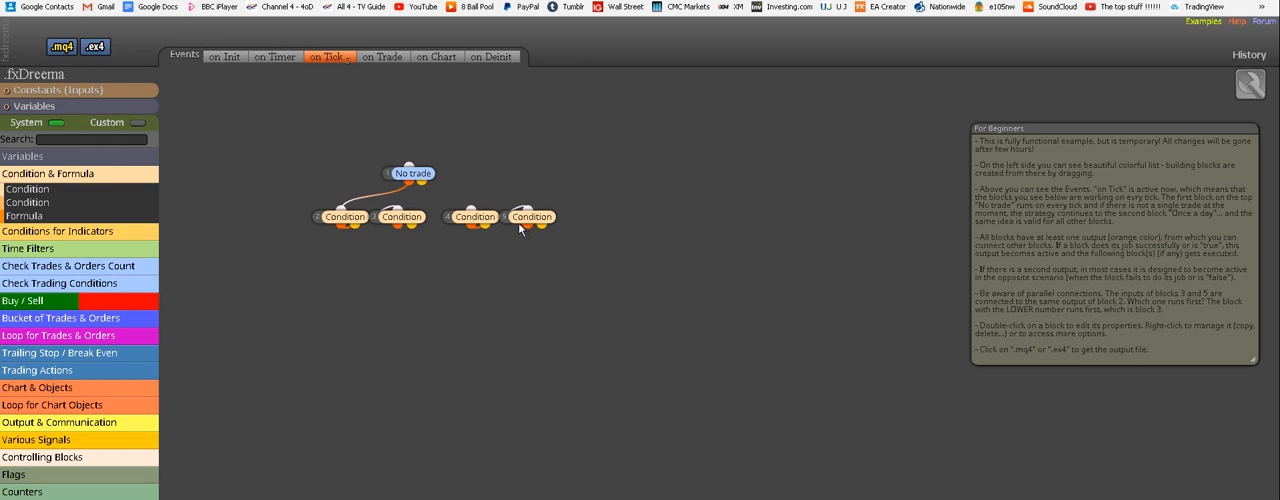
- Link No trade to the third Condition block and chain the fourth Condition after it
left_click_drag(412, 172, 444, 164)
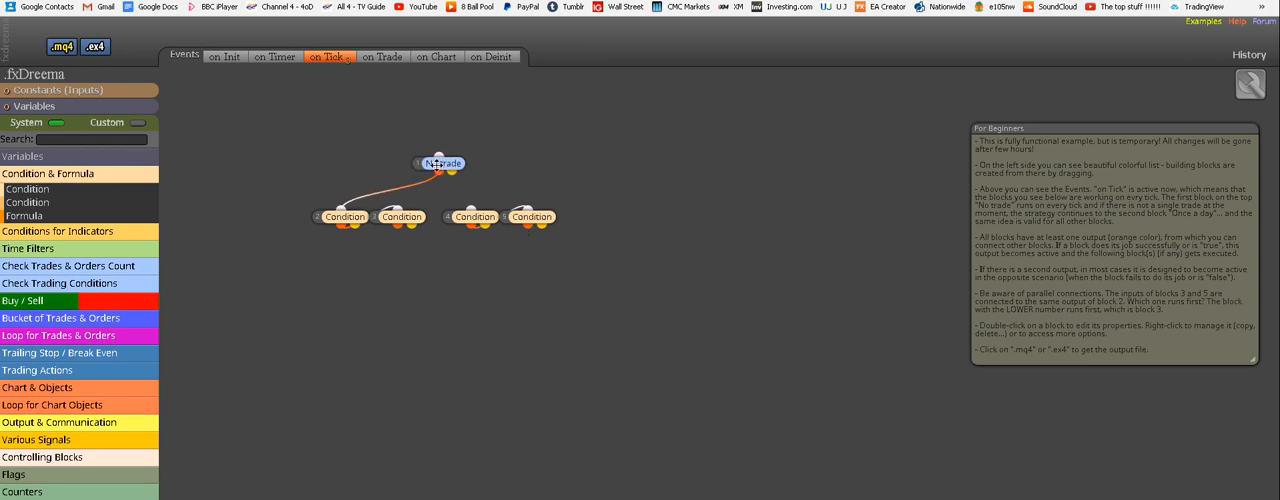
left_click_drag(440, 164, 434, 168)
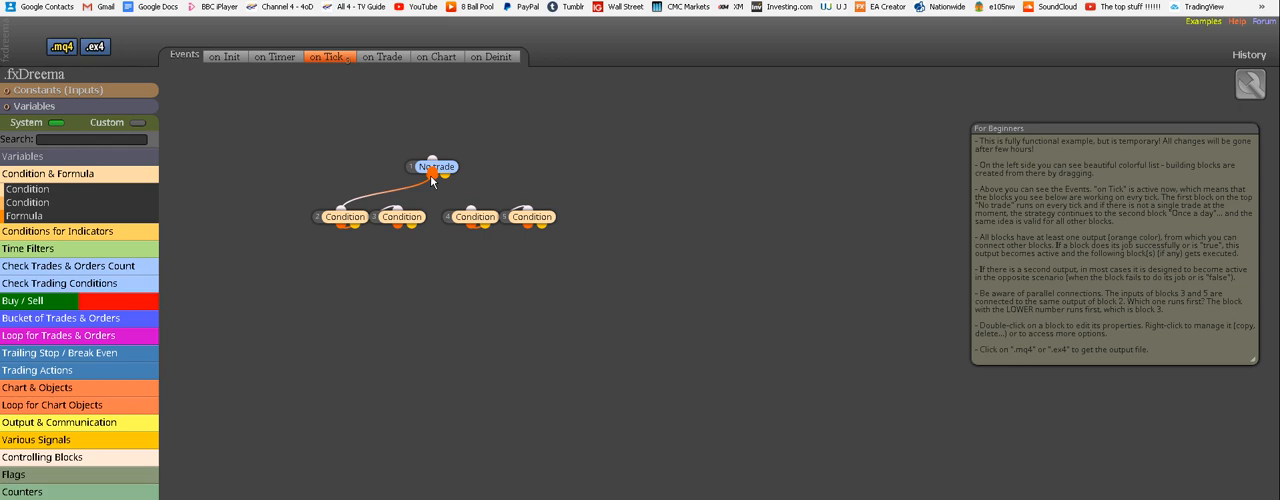
left_click_drag(432, 176, 470, 210)
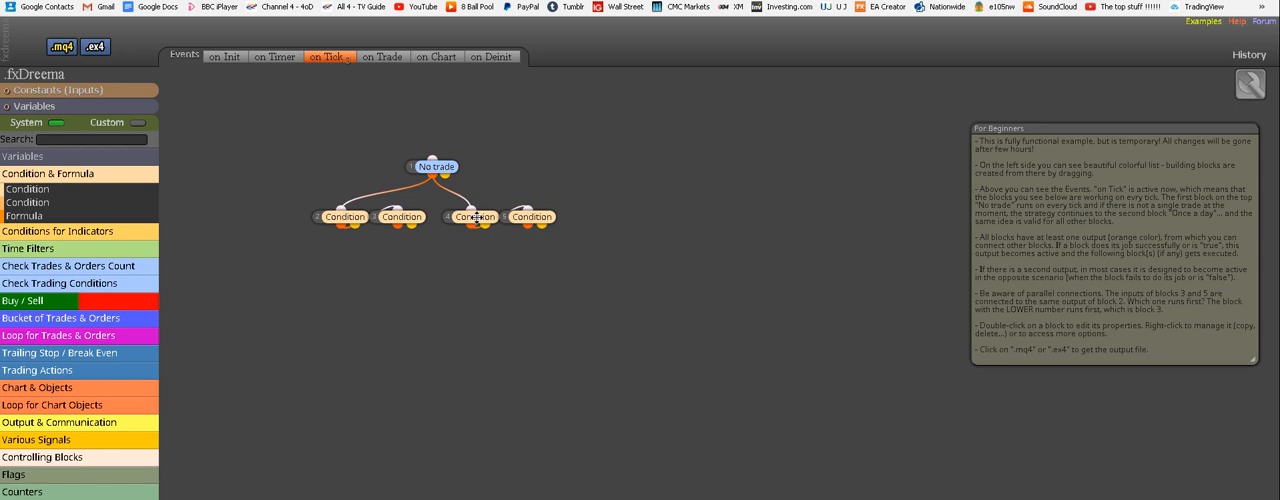
- Set the third Condition to Moving Average crossing below (x<) Moving Average and save it
double_click(472, 216)
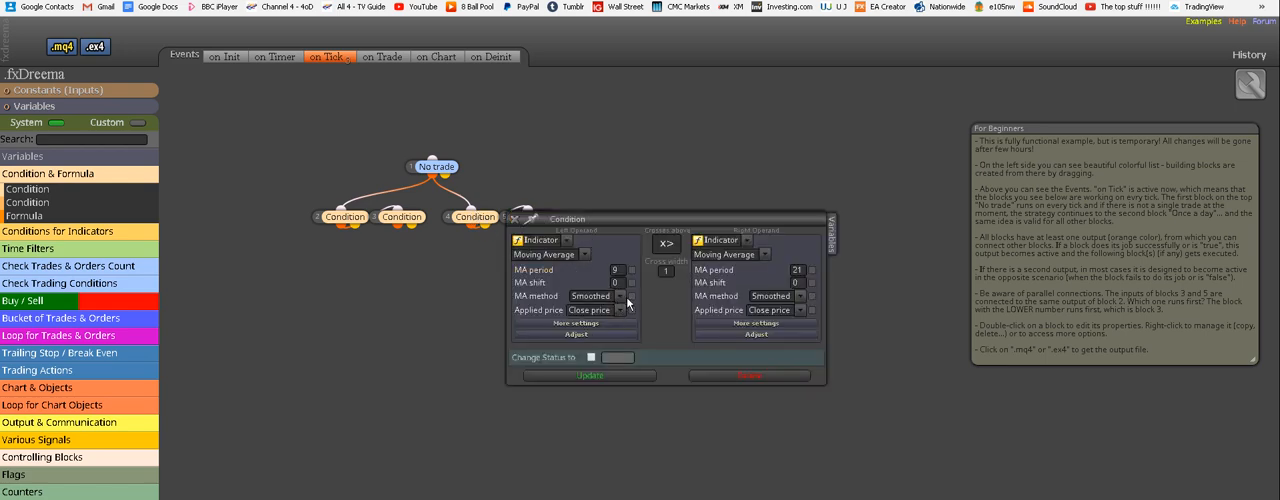
left_click(666, 244)
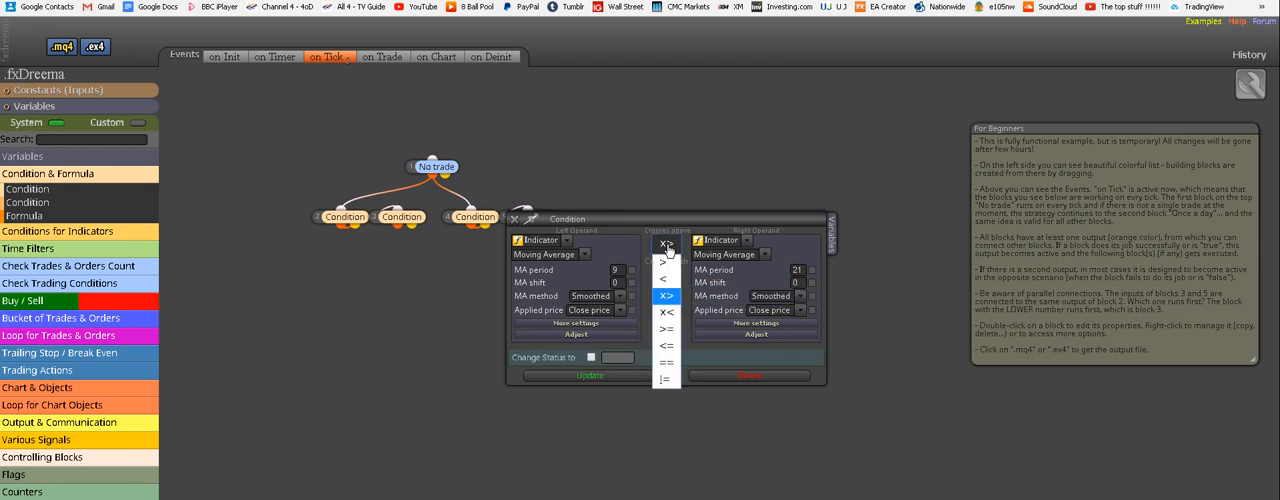
left_click(666, 312)
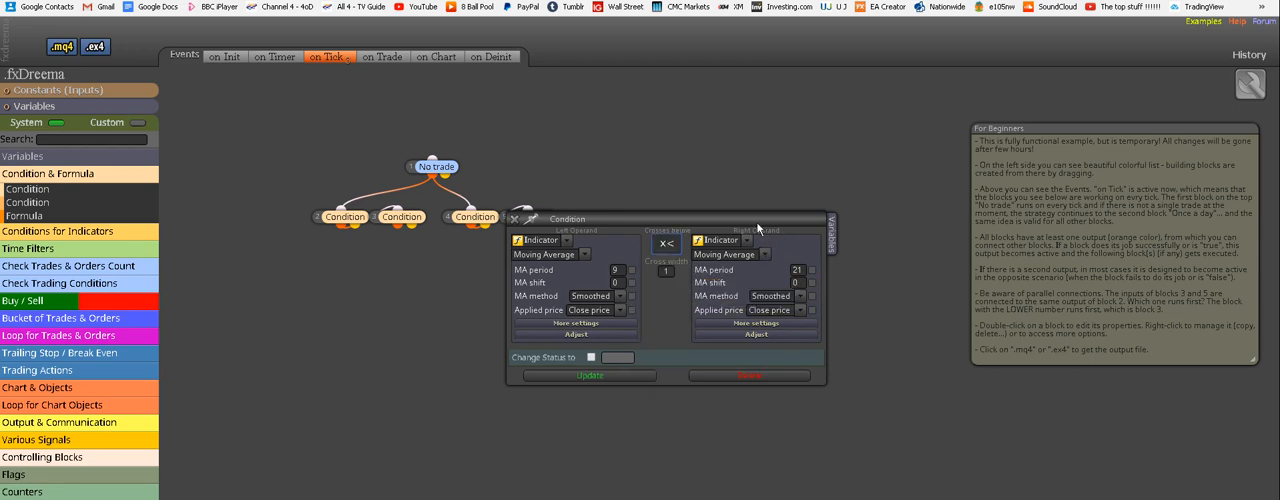
mouse_move(844, 356)
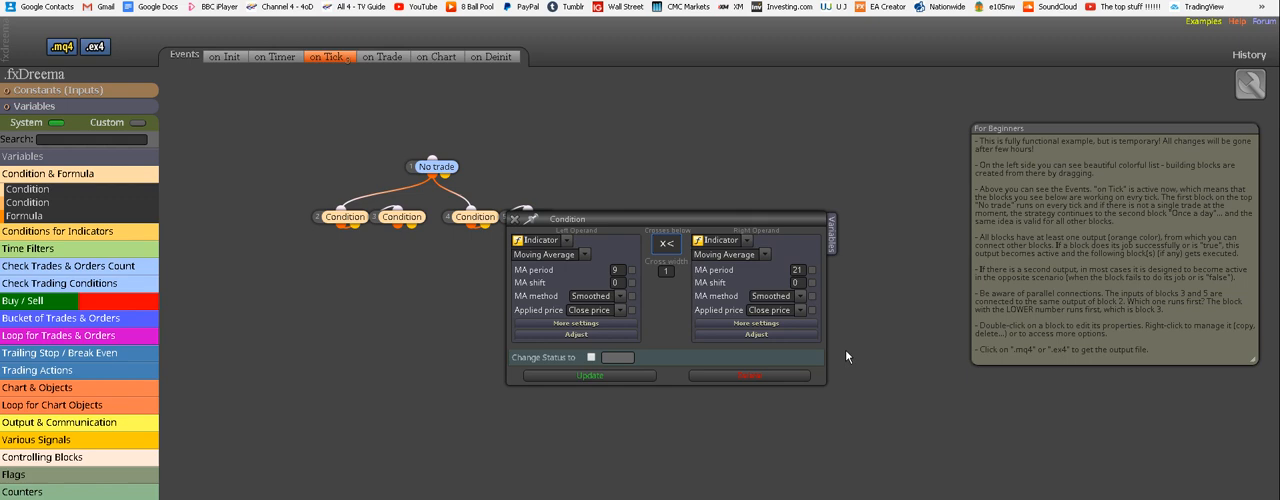
mouse_move(814, 344)
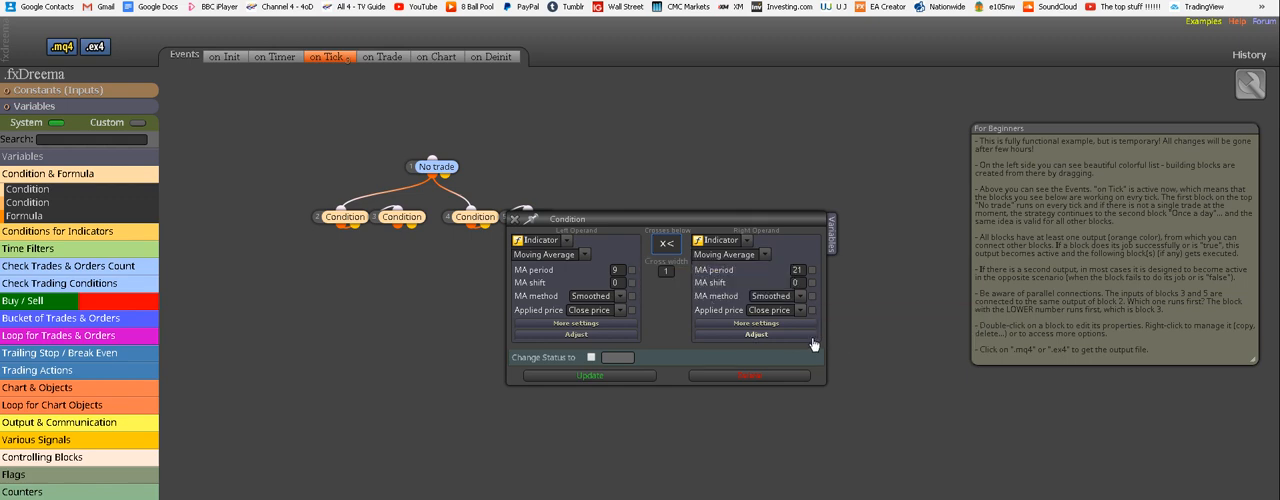
mouse_move(800, 416)
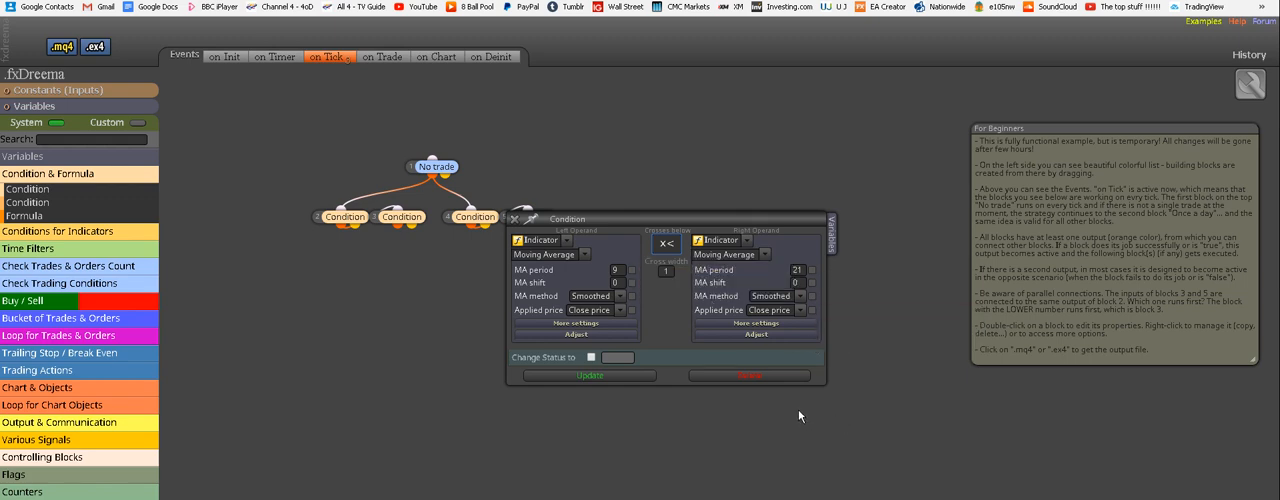
mouse_move(590, 376)
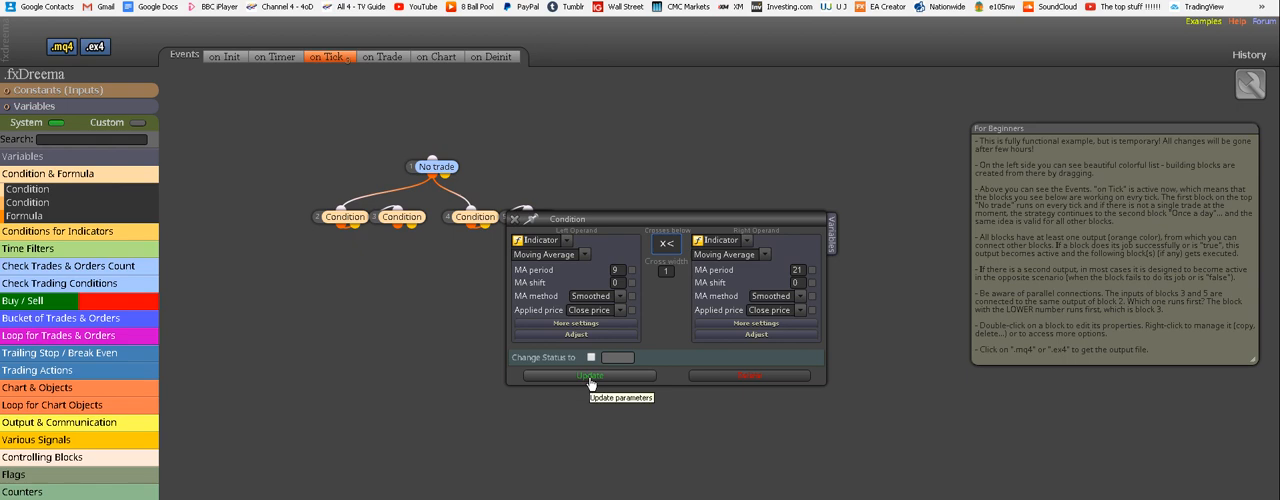
left_click(588, 376)
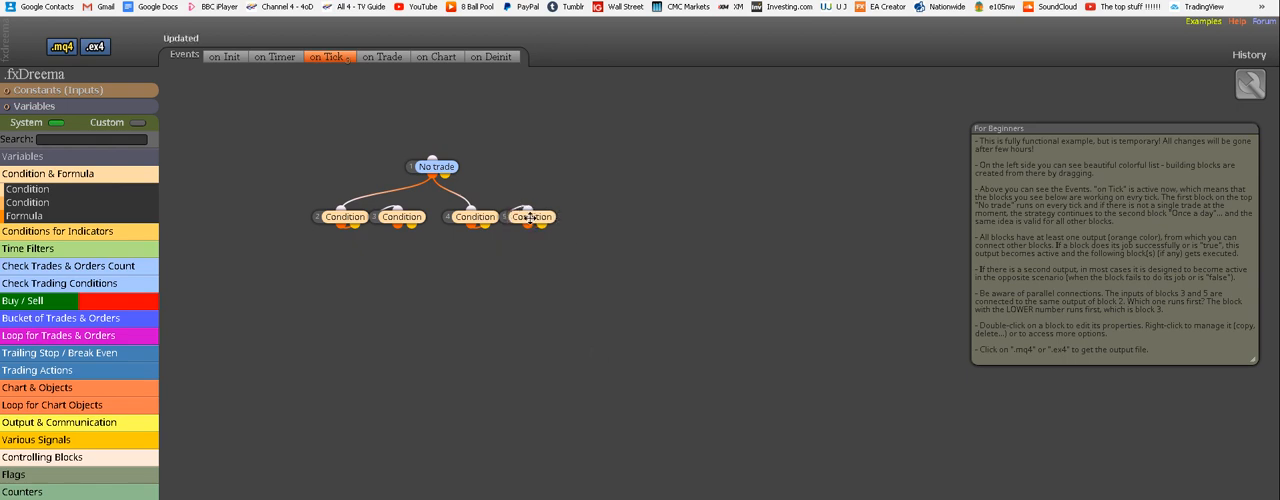
- Configure the fourth Condition as ADX greater than a numeric threshold and save it
double_click(532, 216)
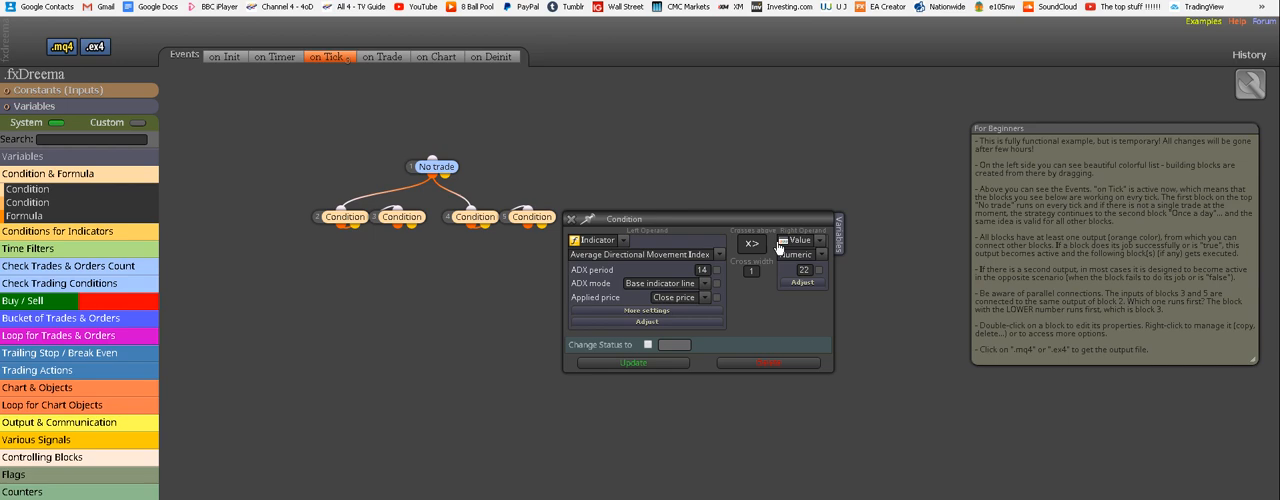
mouse_move(790, 272)
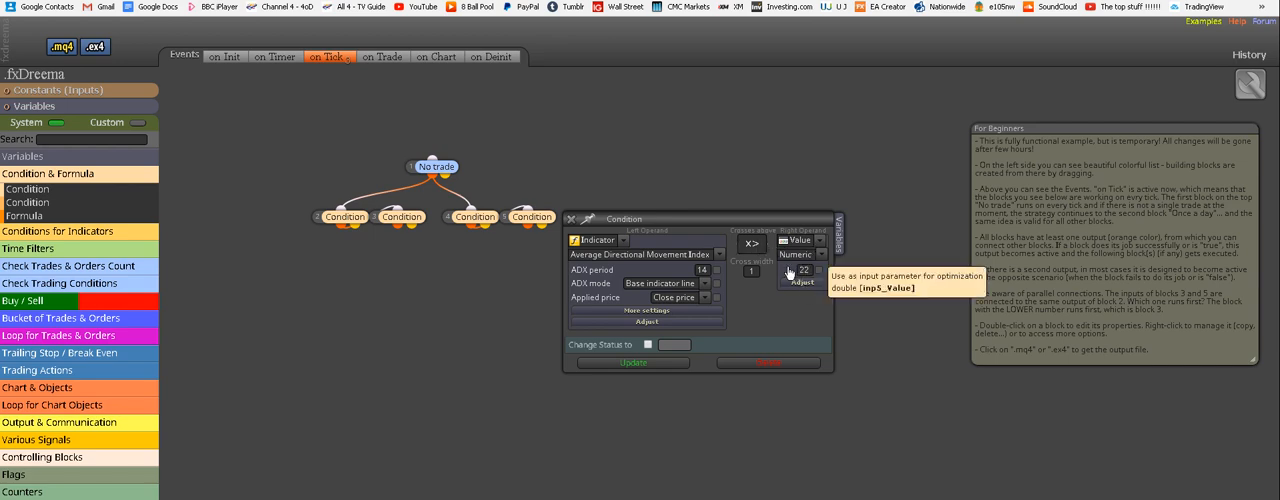
mouse_move(792, 308)
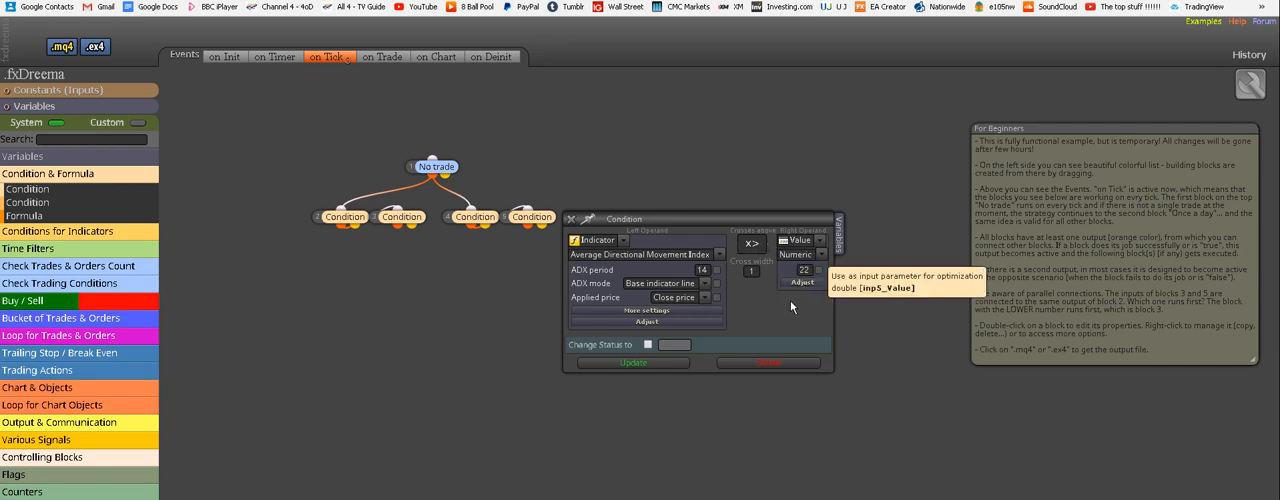
mouse_move(770, 312)
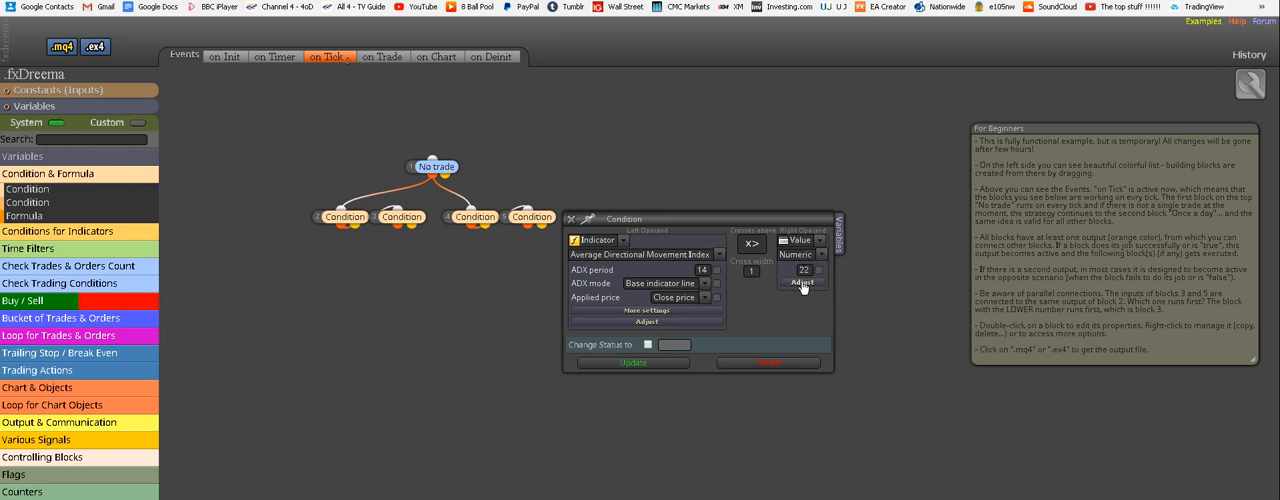
mouse_move(640, 364)
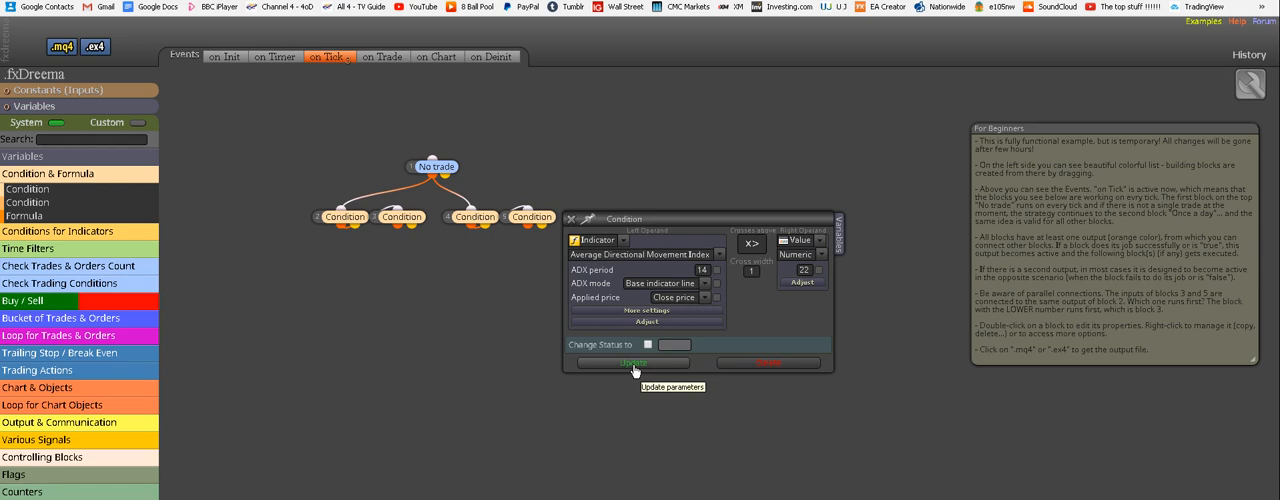
left_click(632, 364)
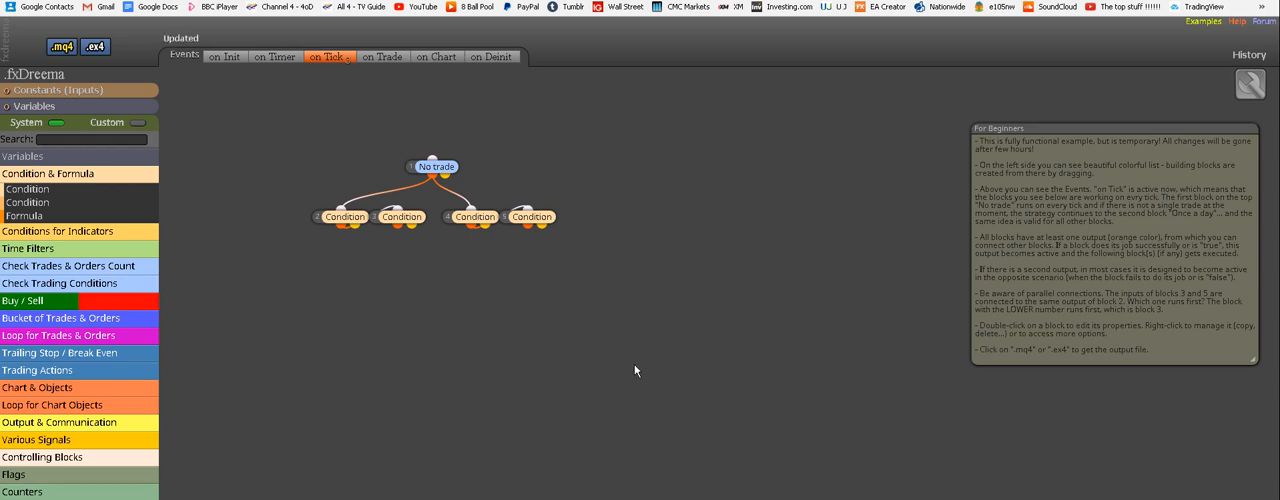
mouse_move(344, 188)
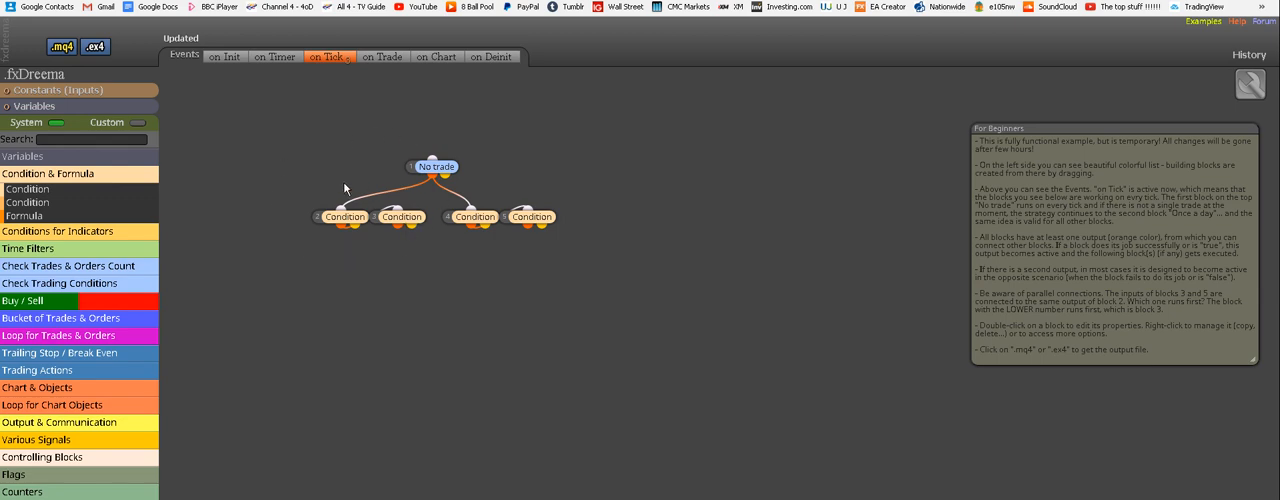
mouse_move(504, 246)
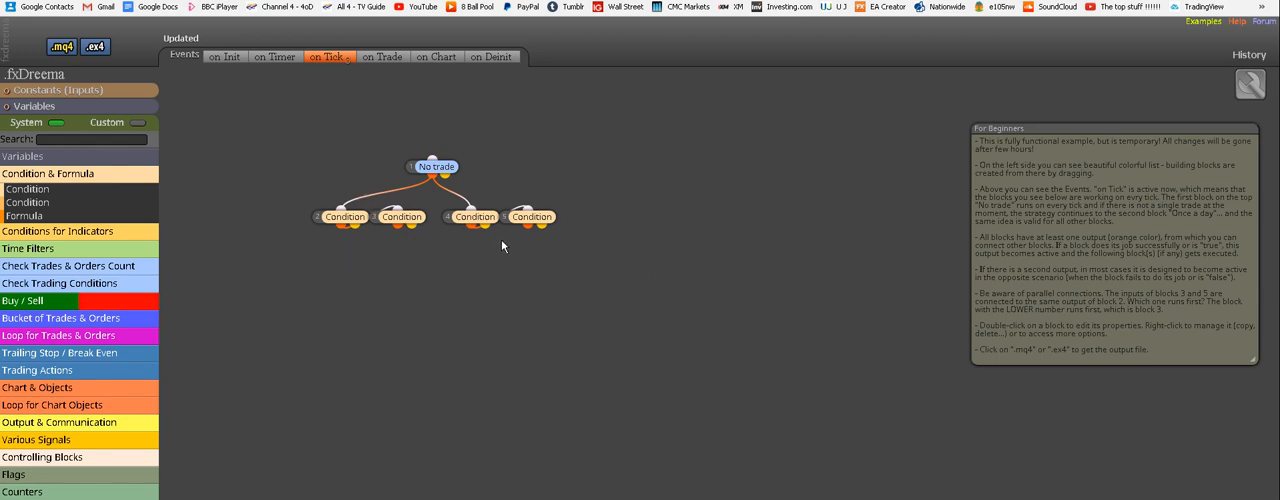
mouse_move(436, 268)
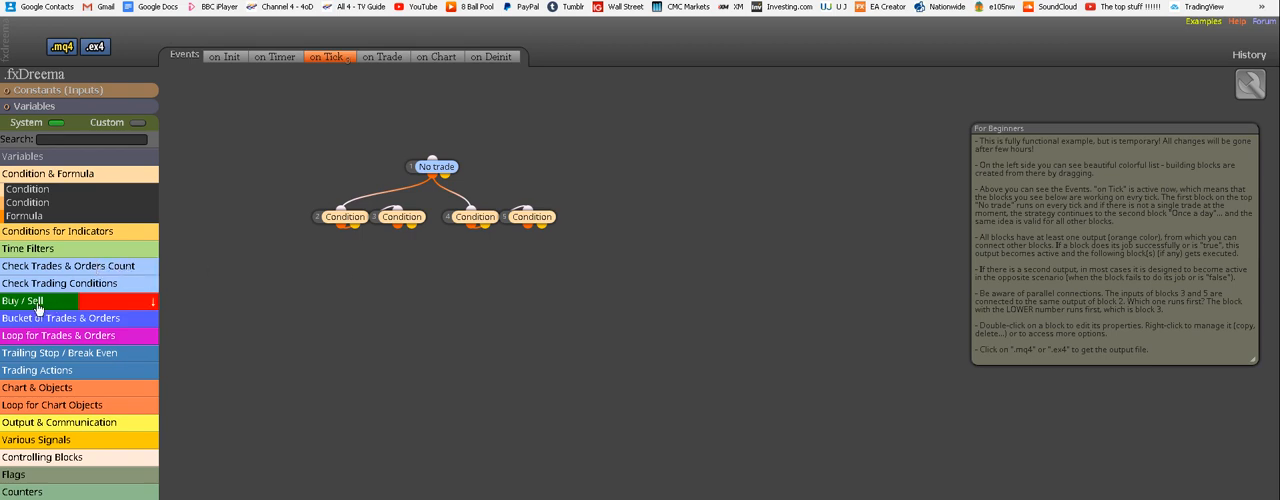
- Show the Buy / Sell category to add Buy now and Sell now blocks under the chains
left_click(30, 300)
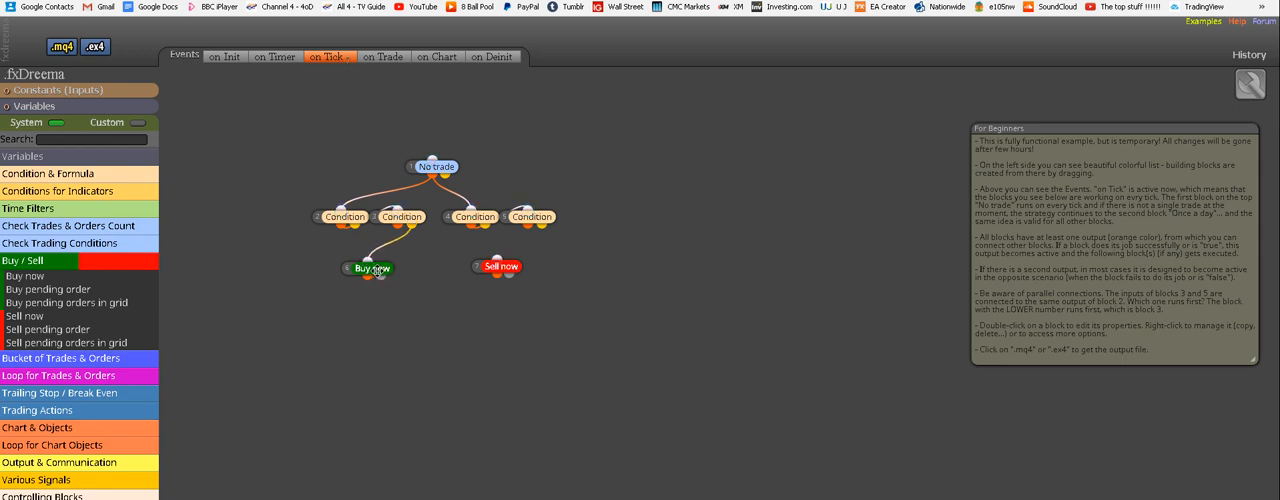
- Set Buy now's money management to '% of Equity => Lots' with a risk value of 1000
double_click(372, 268)
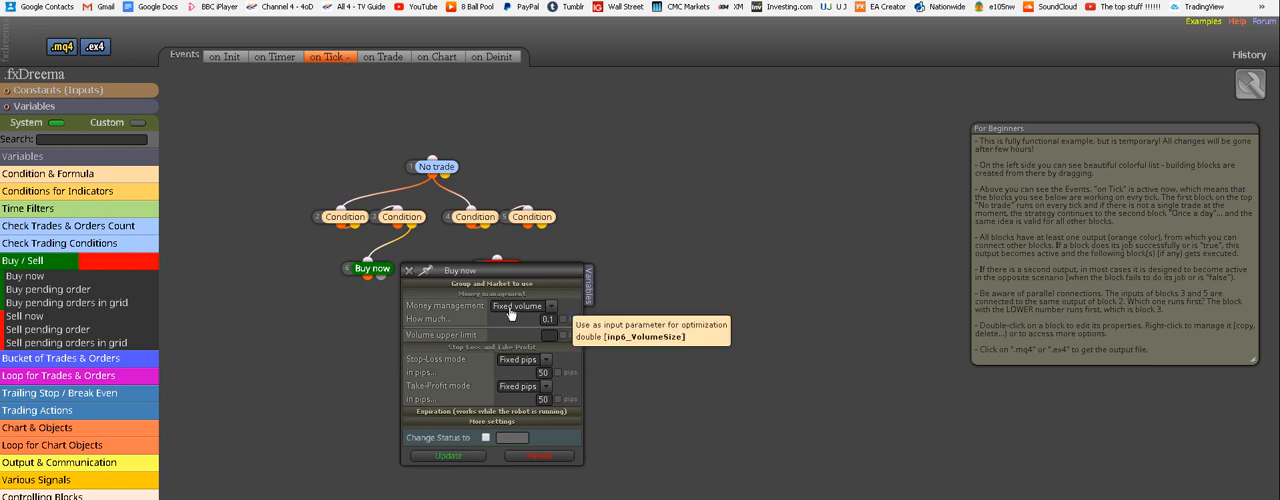
mouse_move(696, 356)
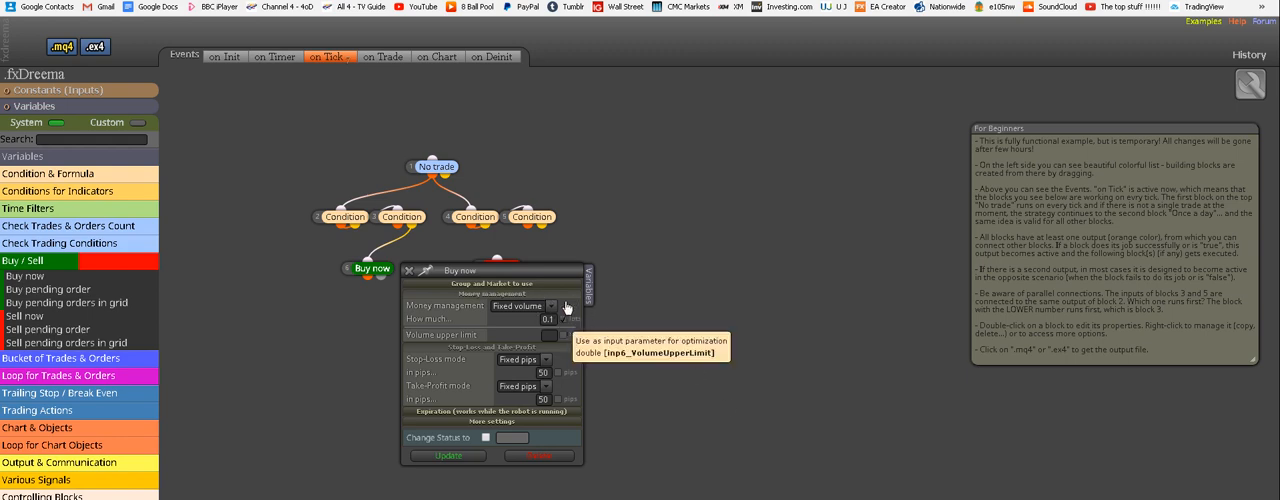
mouse_move(568, 336)
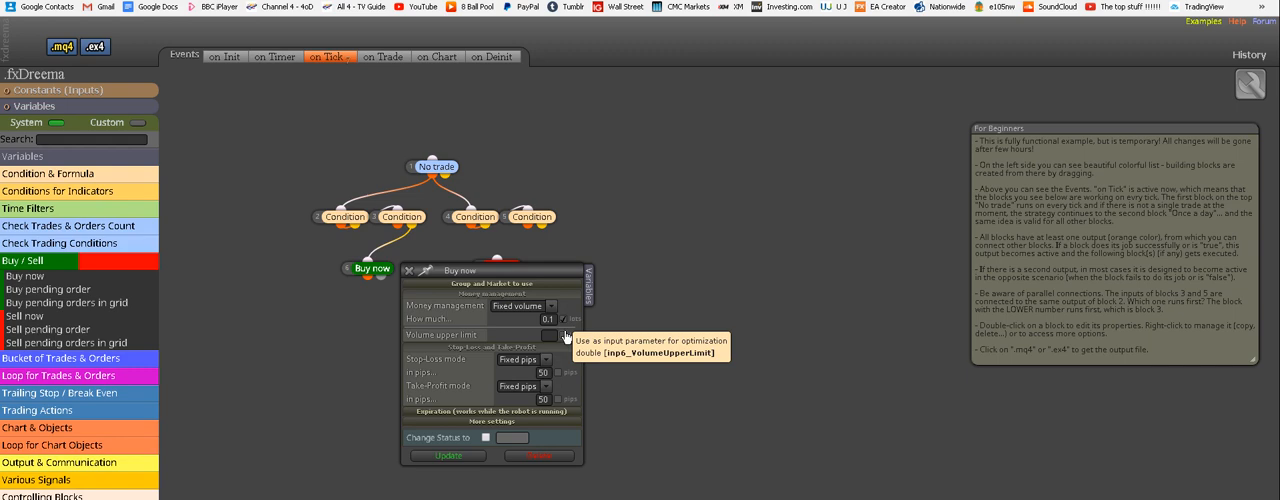
left_click(552, 304)
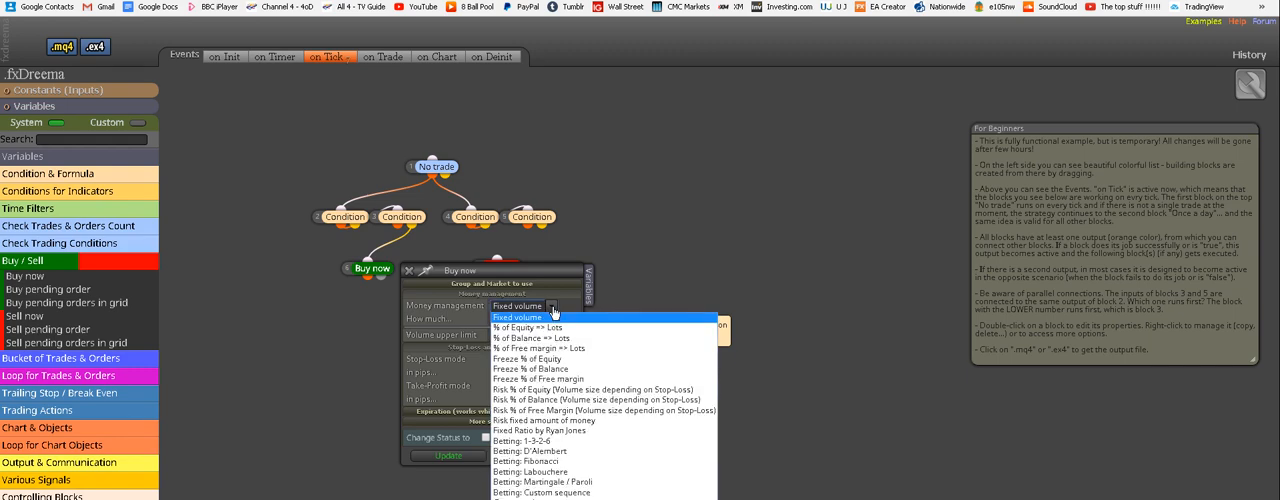
left_click(536, 328)
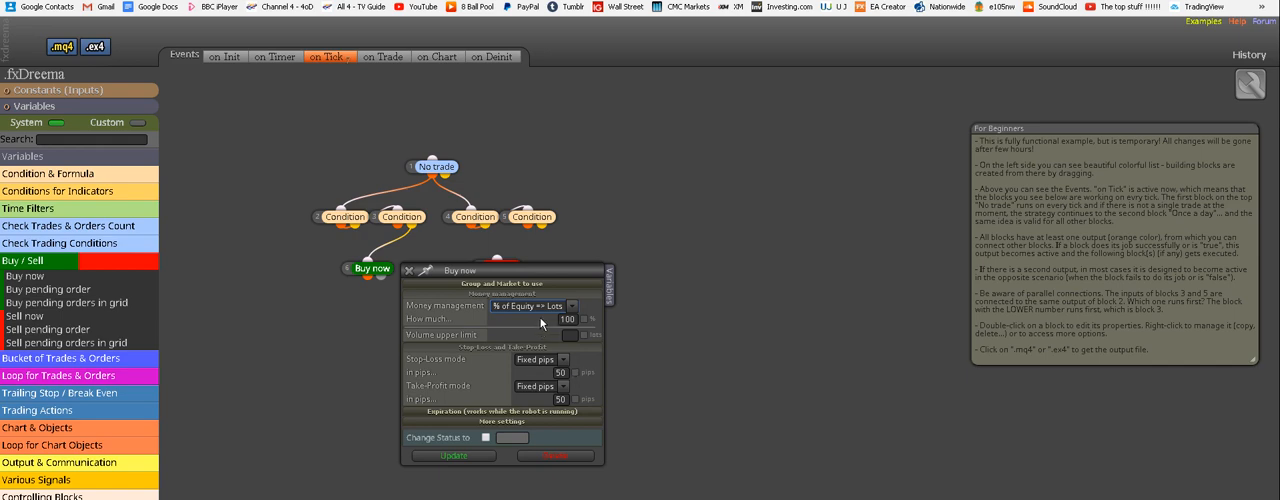
mouse_move(538, 324)
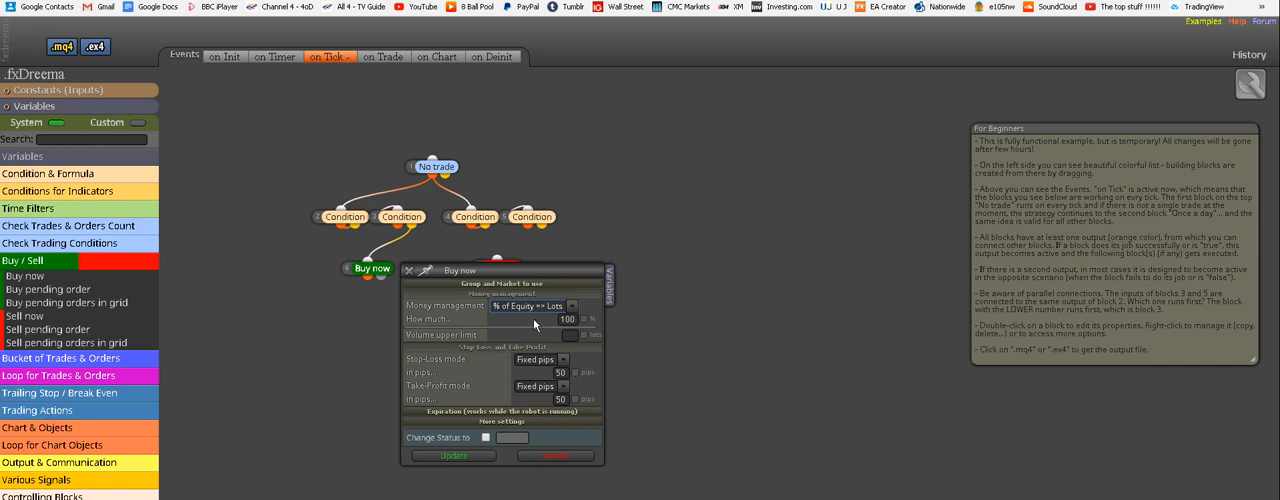
mouse_move(518, 318)
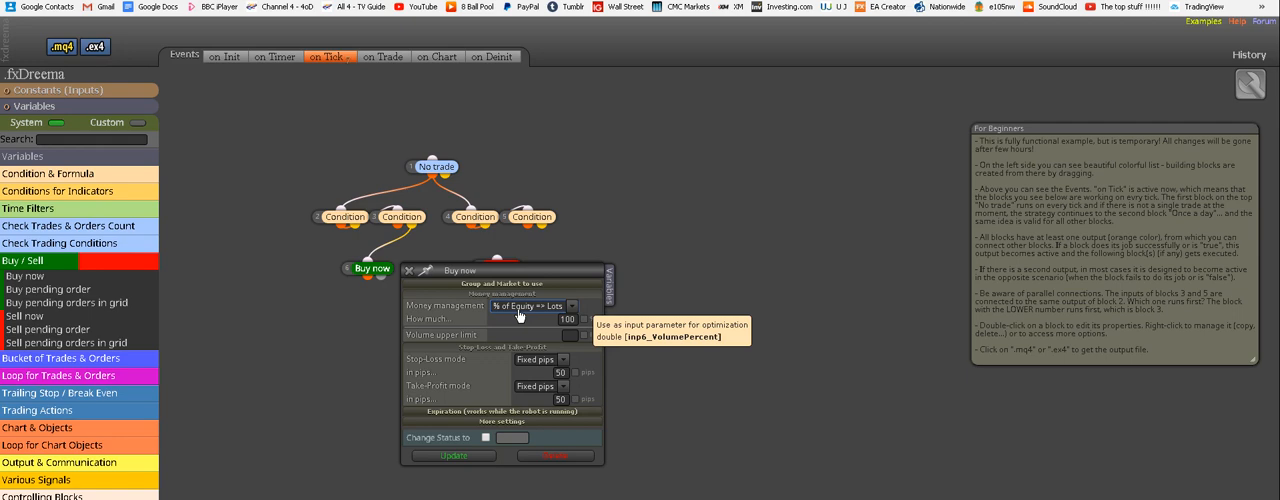
mouse_move(536, 316)
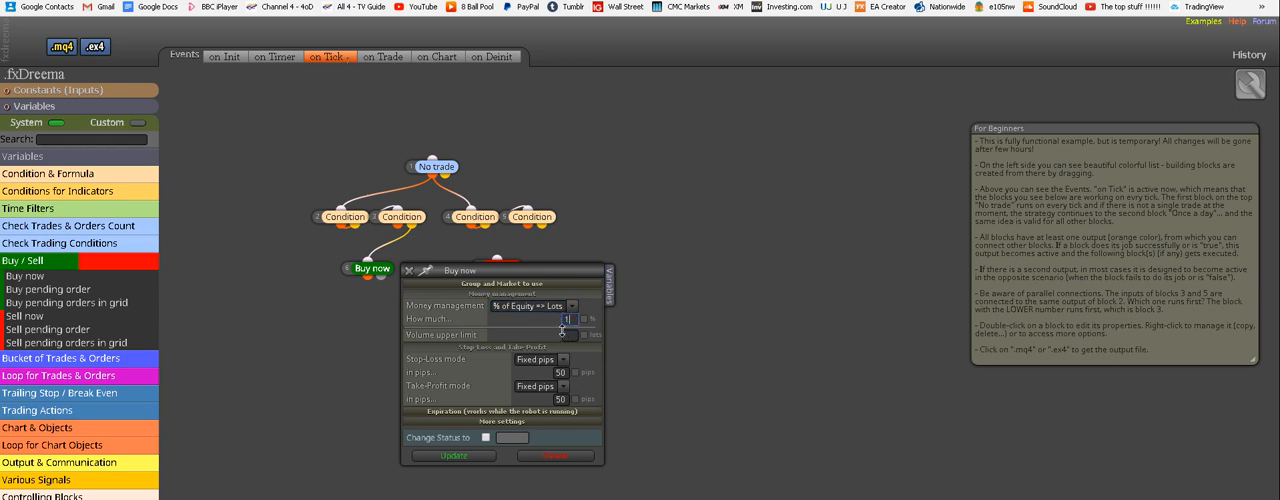
type("1000")
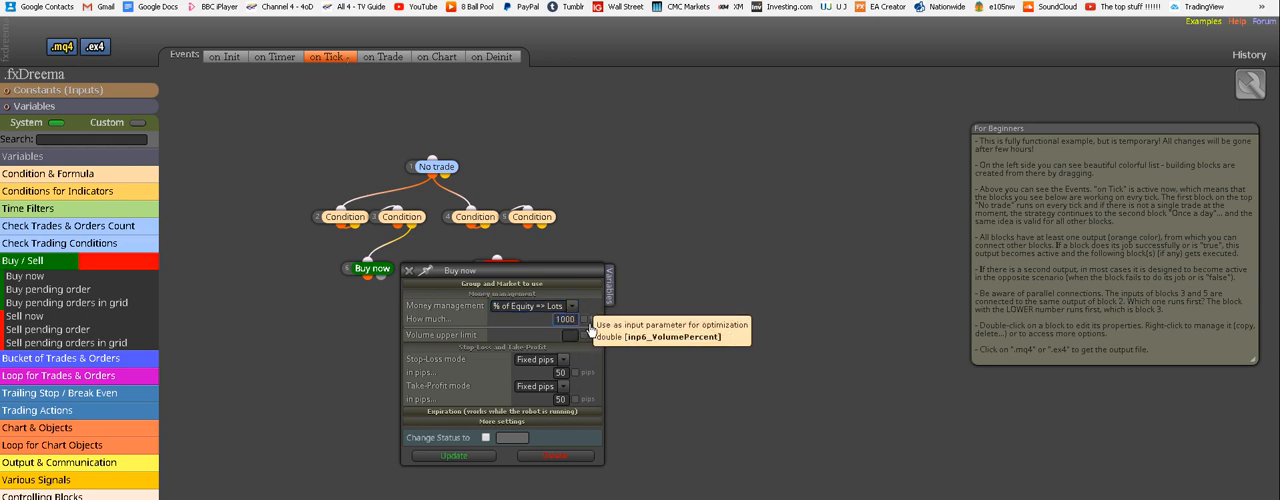
mouse_move(716, 420)
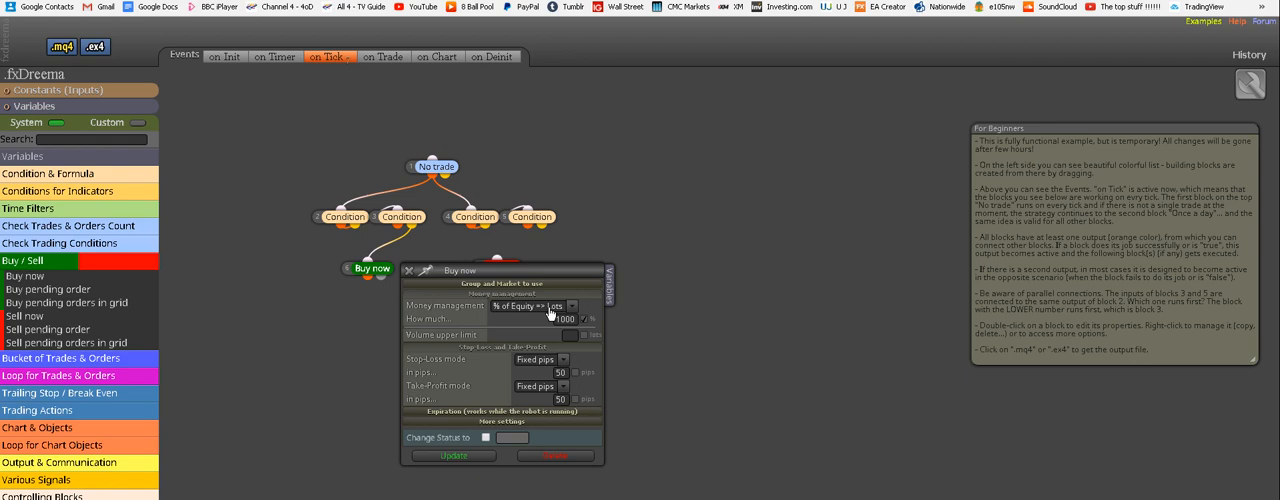
mouse_move(564, 334)
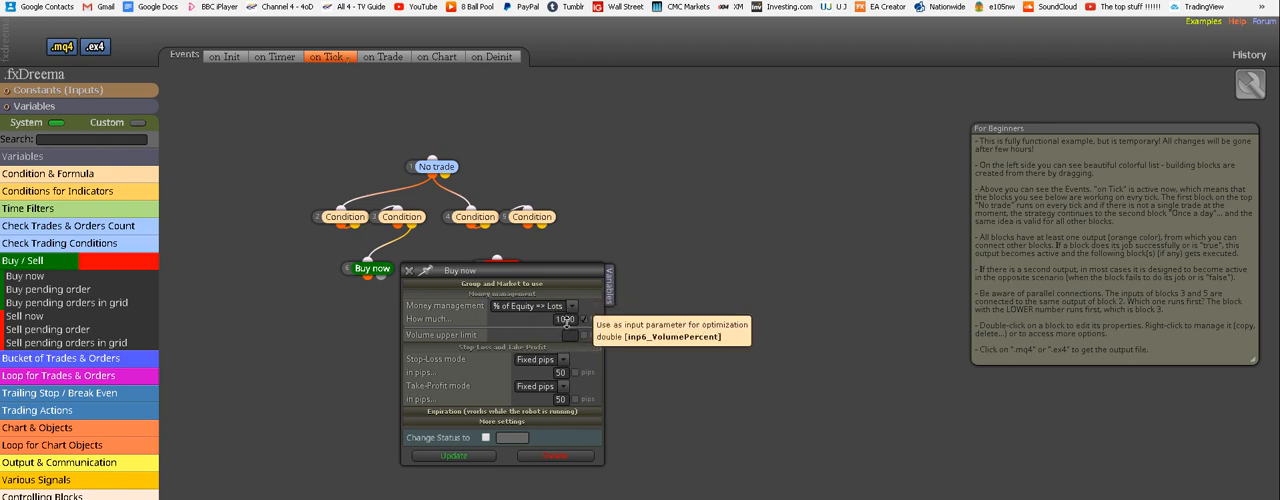
mouse_move(560, 360)
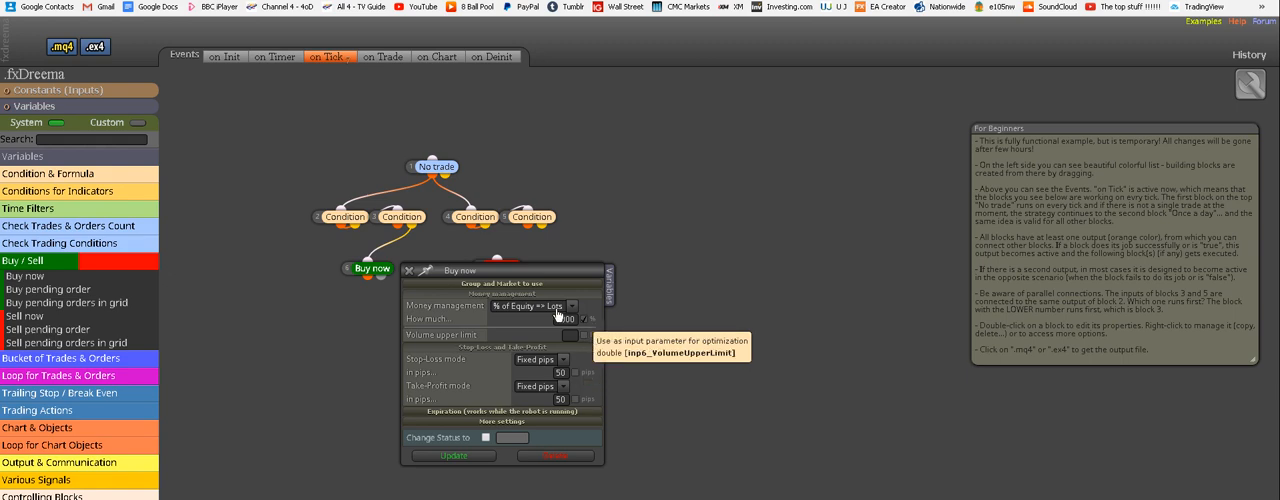
mouse_move(572, 378)
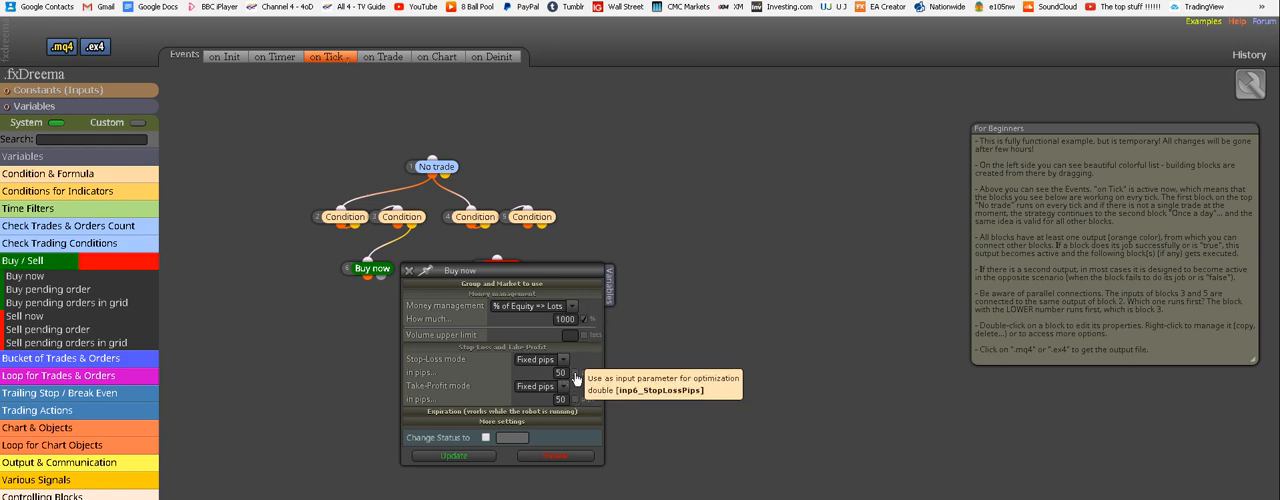
mouse_move(576, 400)
type("45")
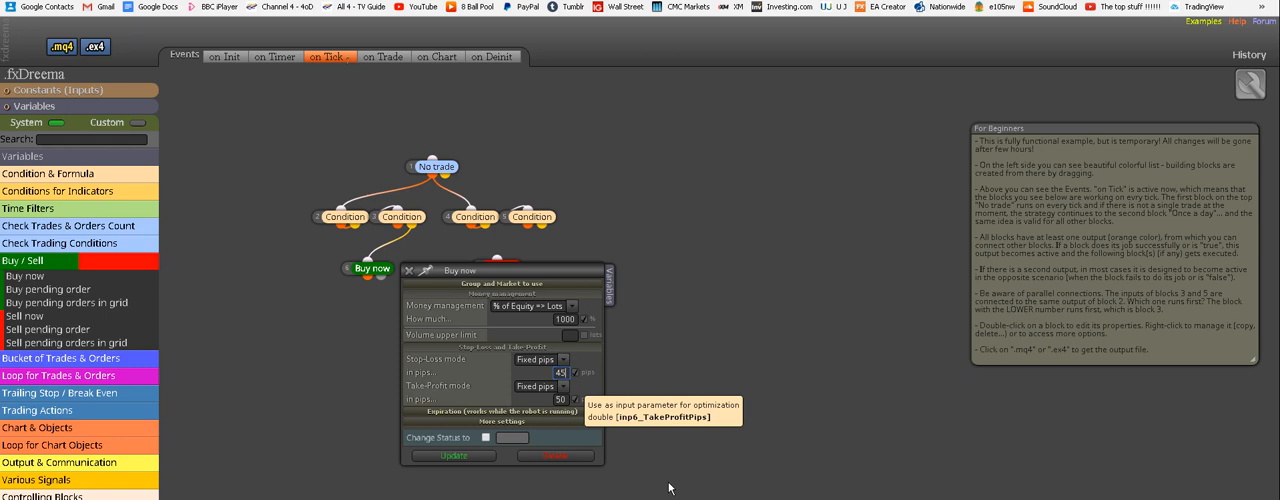
mouse_move(684, 468)
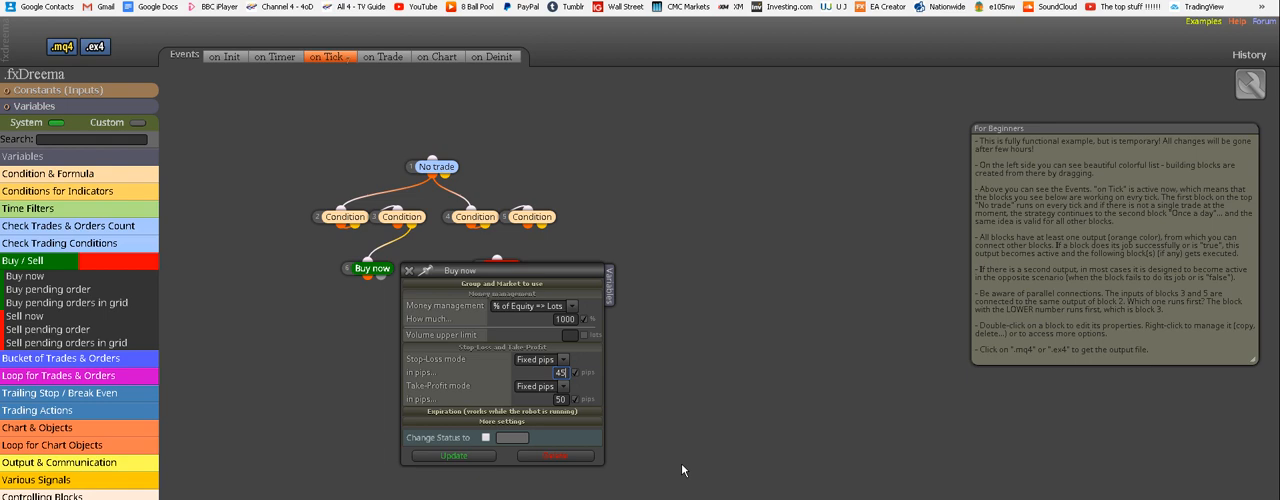
mouse_move(680, 468)
type("90")
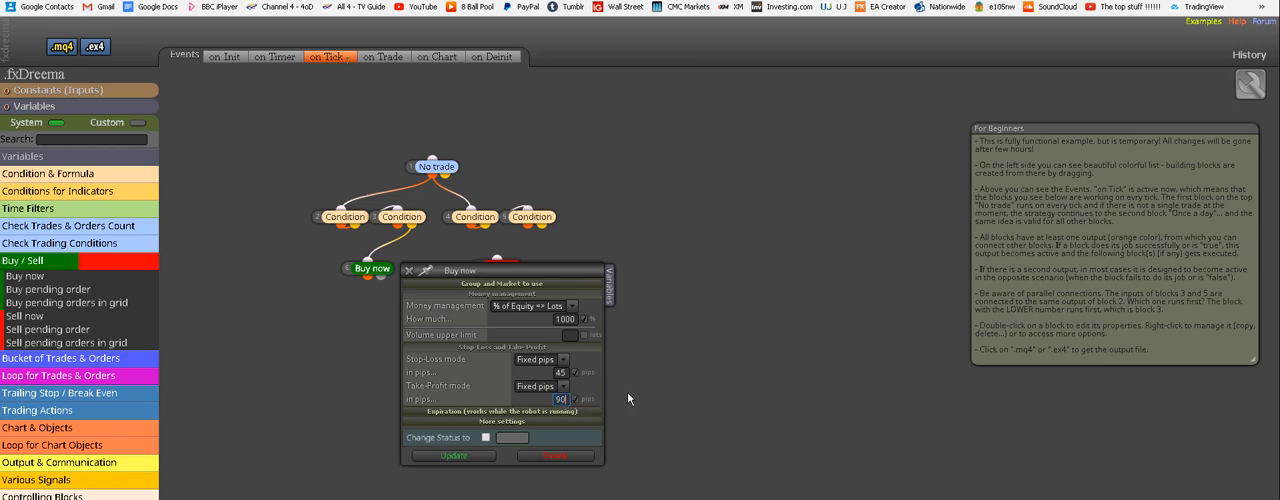
mouse_move(572, 376)
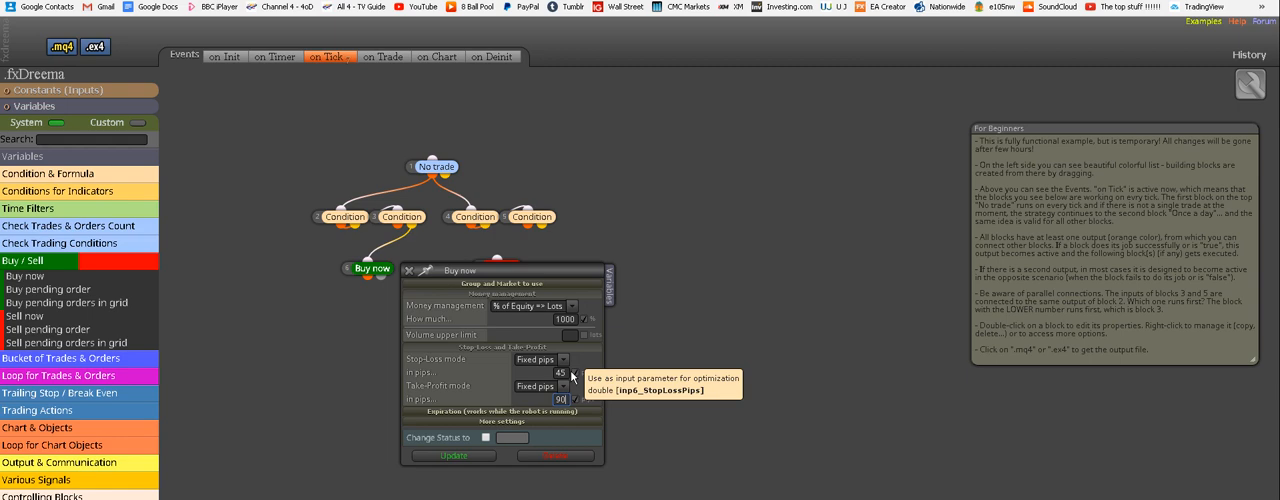
mouse_move(592, 336)
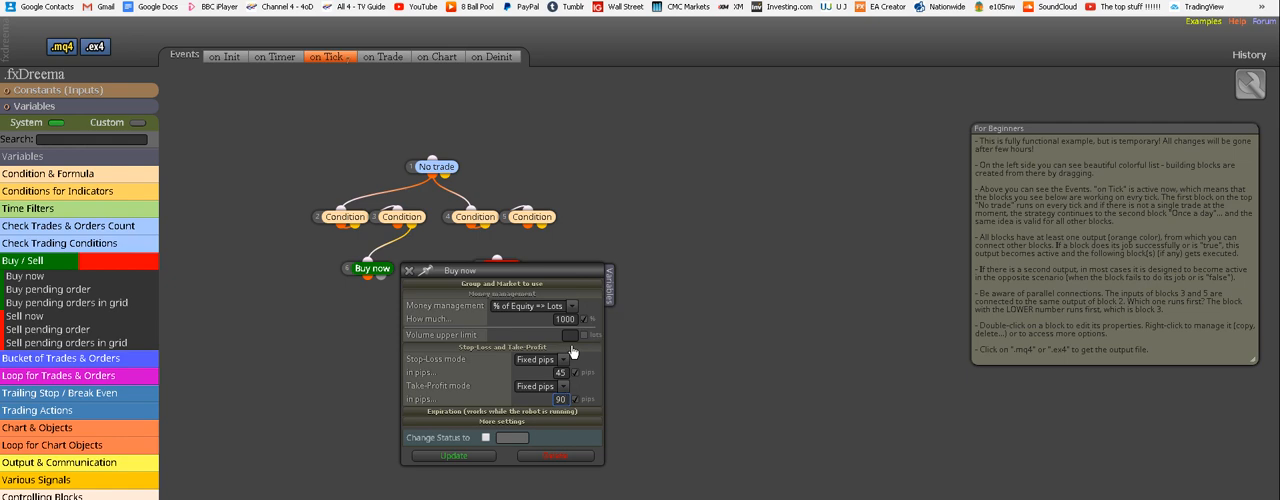
mouse_move(452, 456)
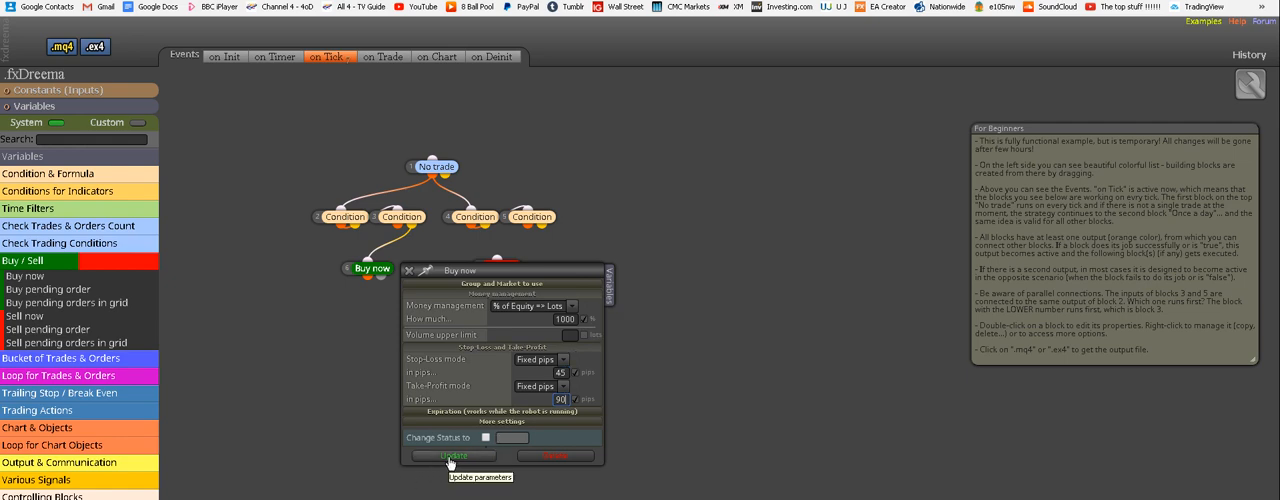
- Save the Buy now settings and connect the right-hand Condition to Sell now
left_click(452, 456)
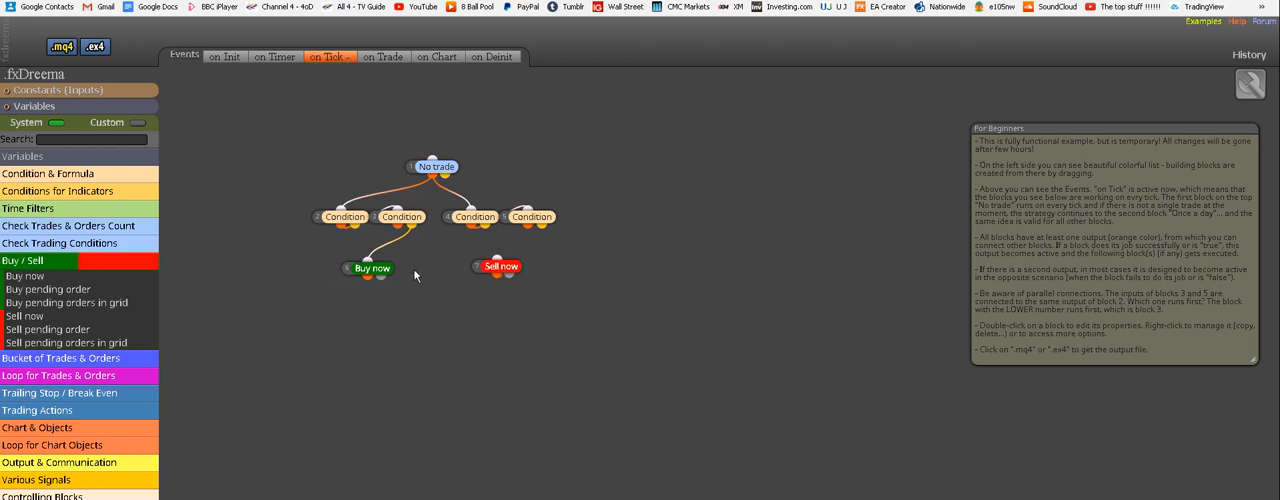
mouse_move(518, 244)
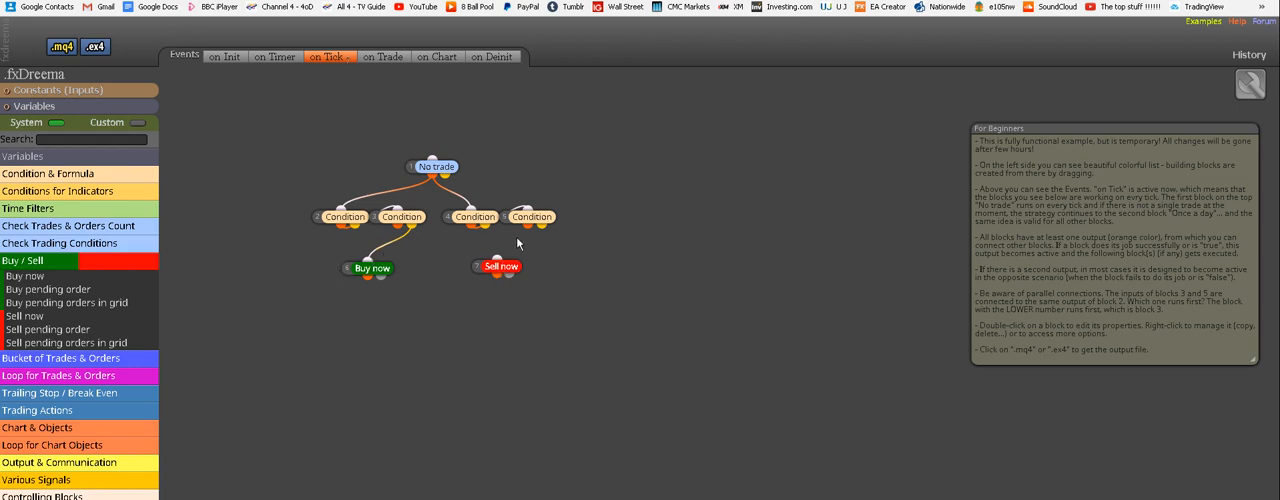
left_click_drag(528, 228, 538, 268)
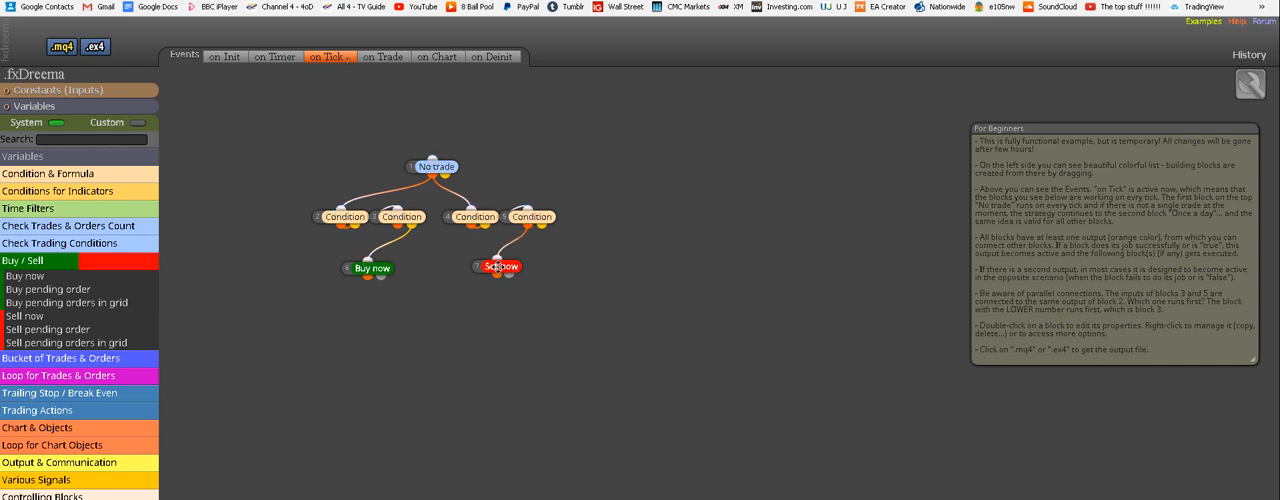
- Give Sell now '% of Equity => Lots' sizing with value 1000, stop-loss and take-profit, and save
double_click(500, 266)
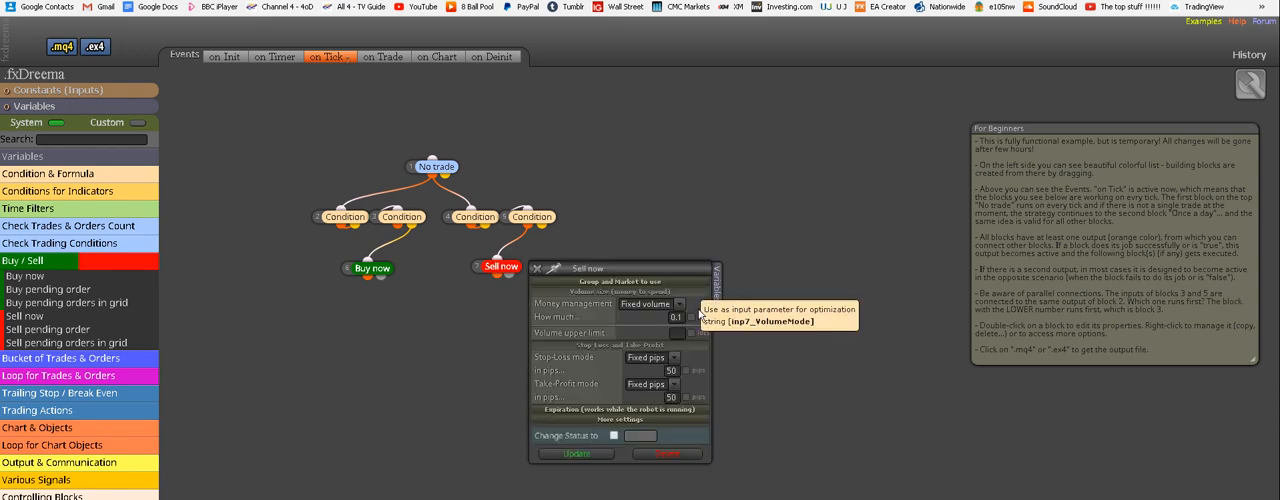
left_click(680, 304)
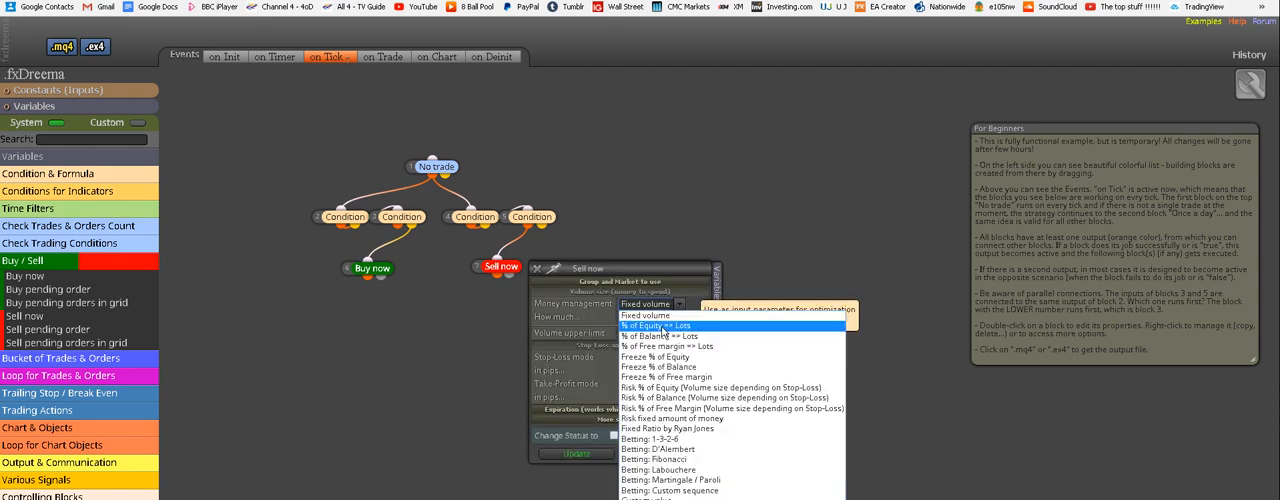
left_click(652, 324)
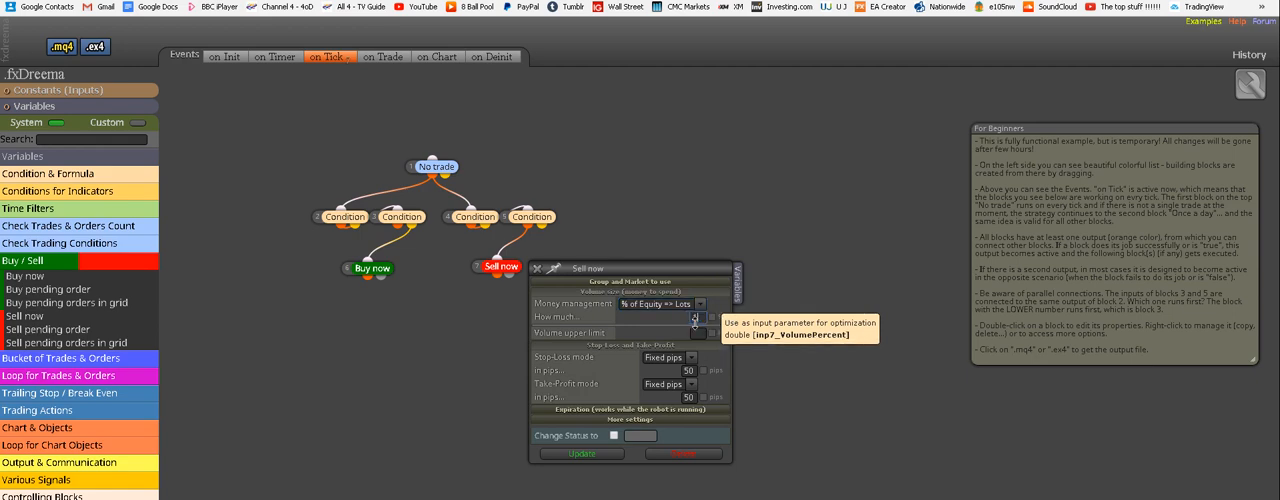
type("1000")
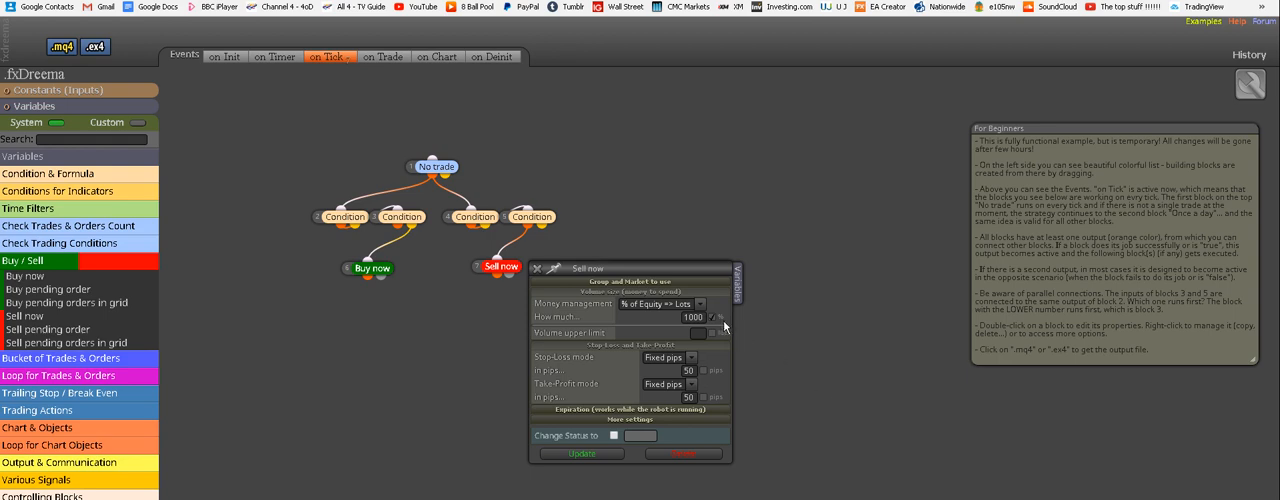
mouse_move(780, 384)
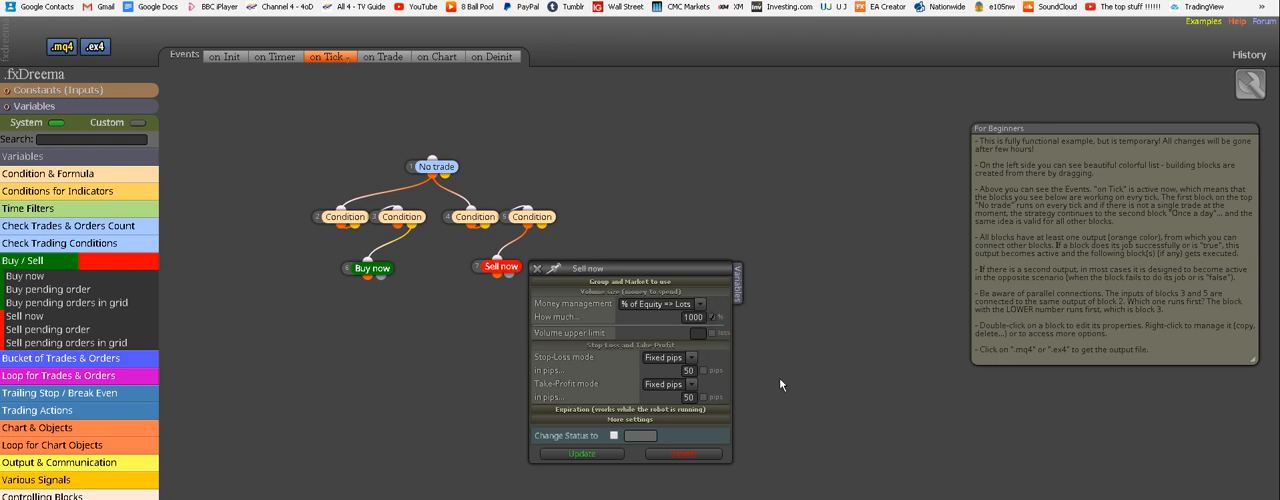
mouse_move(708, 332)
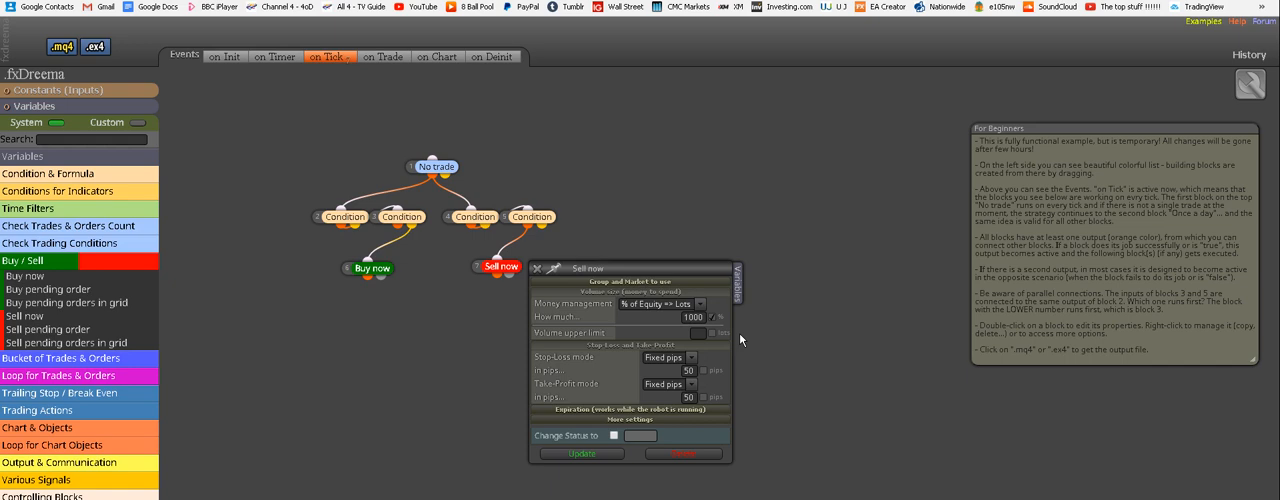
mouse_move(702, 316)
type("4")
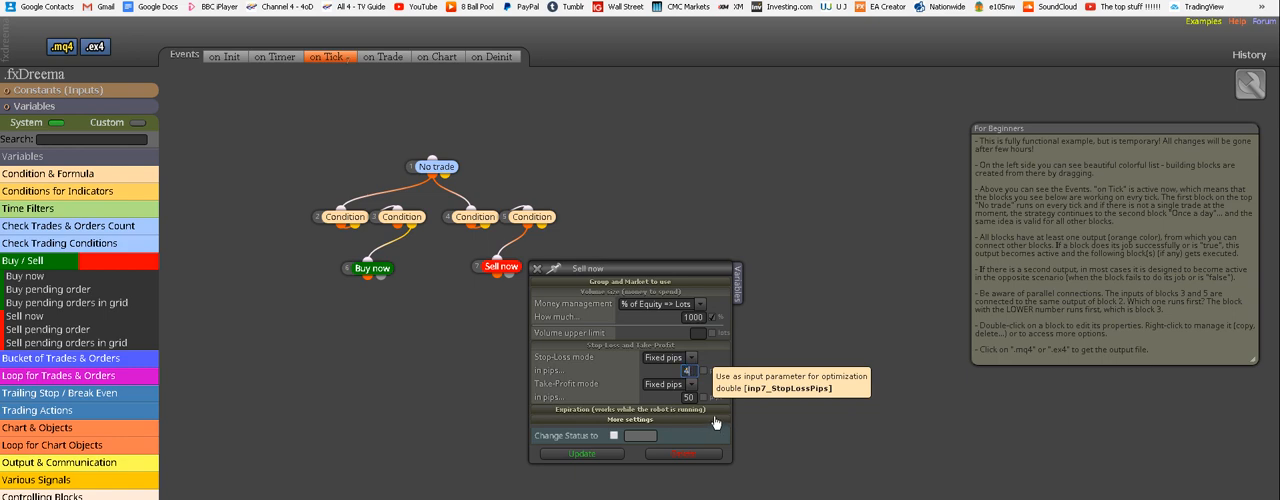
type("5")
left_click(686, 396)
type("90")
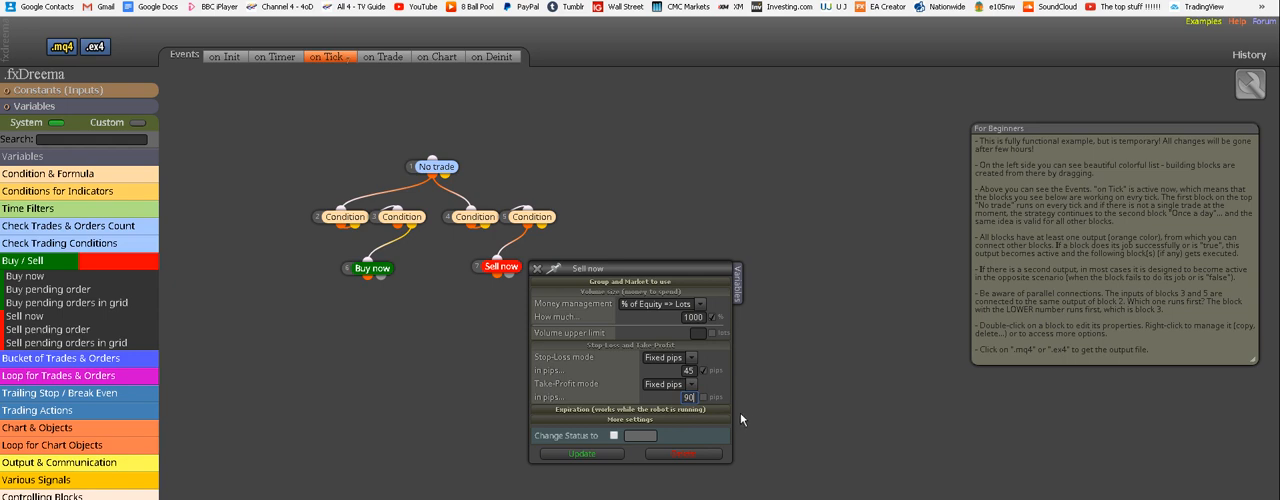
mouse_move(700, 396)
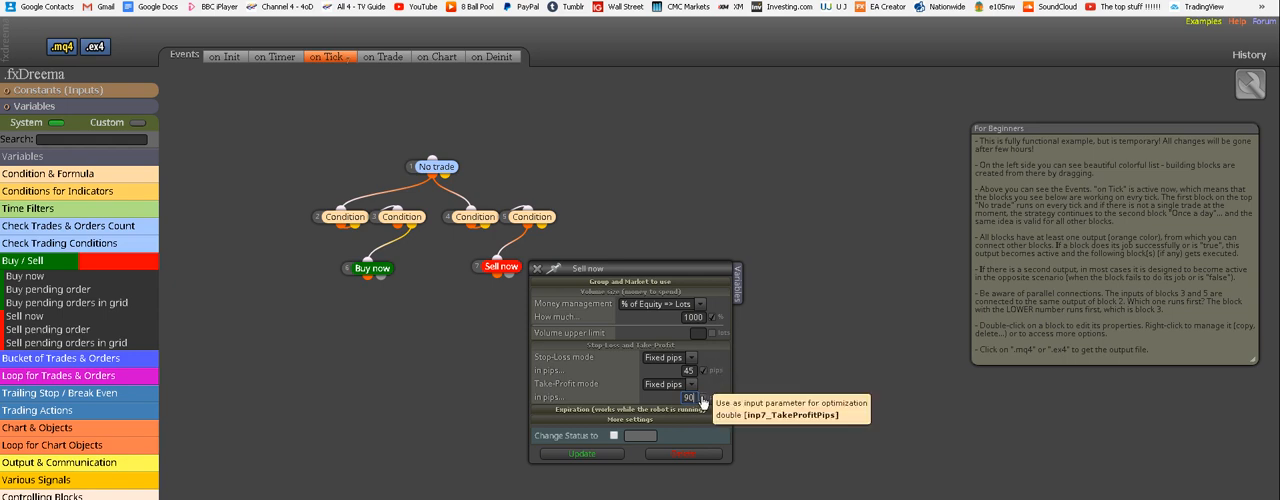
mouse_move(584, 474)
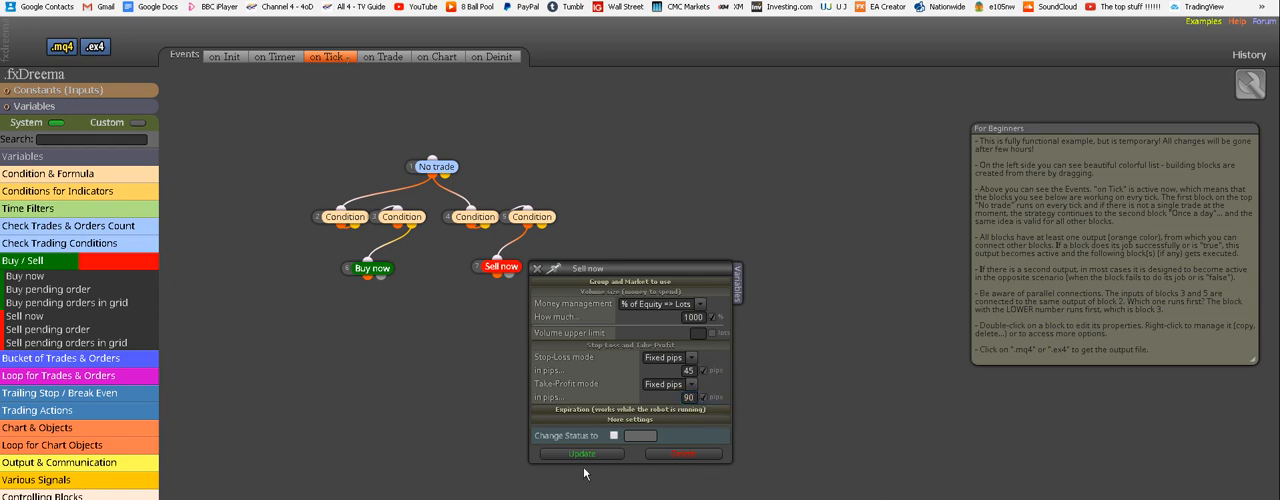
mouse_move(580, 452)
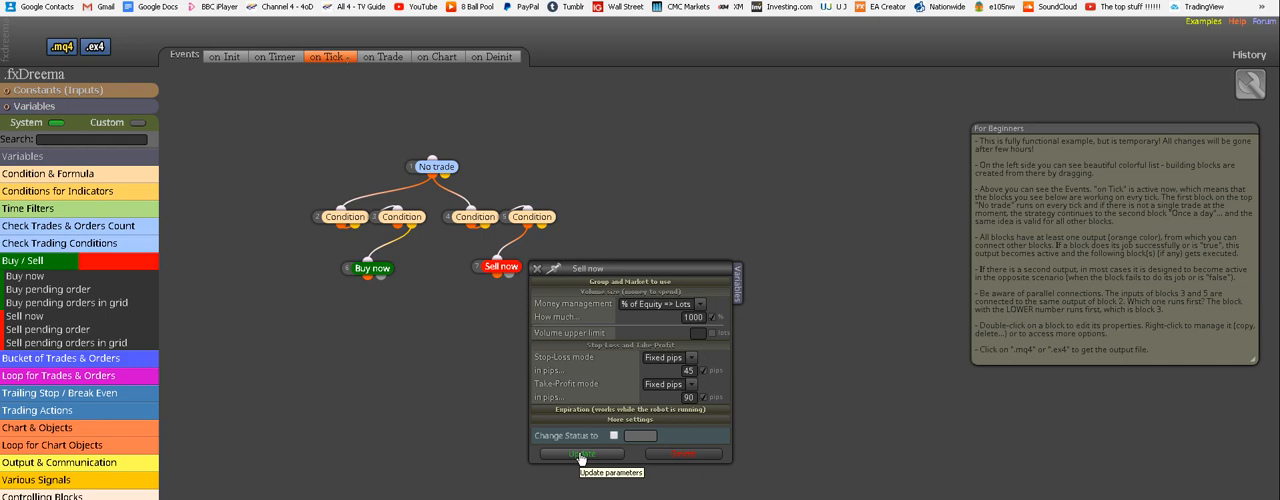
left_click(580, 452)
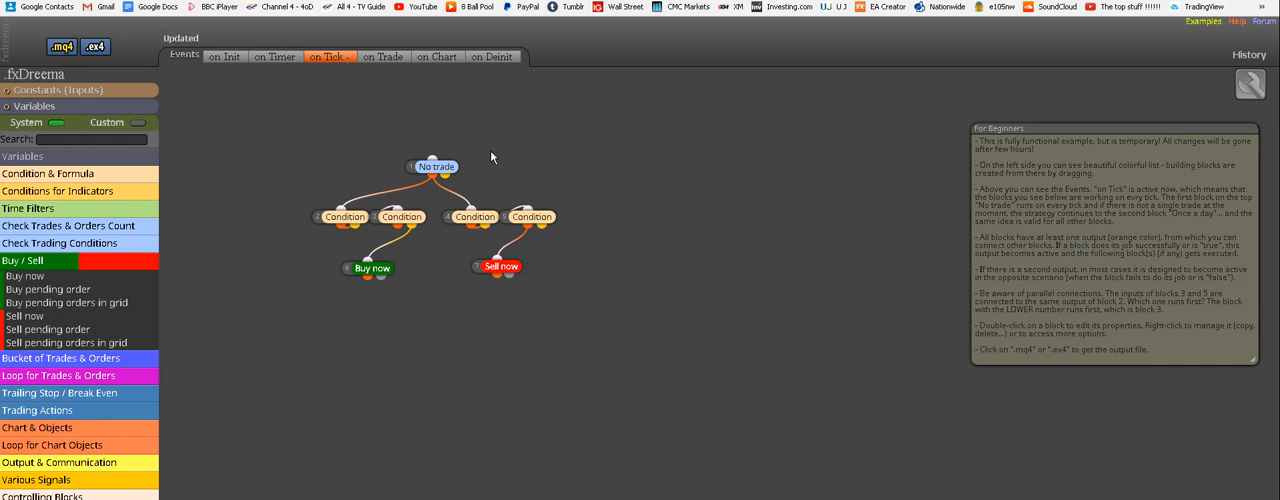
mouse_move(374, 164)
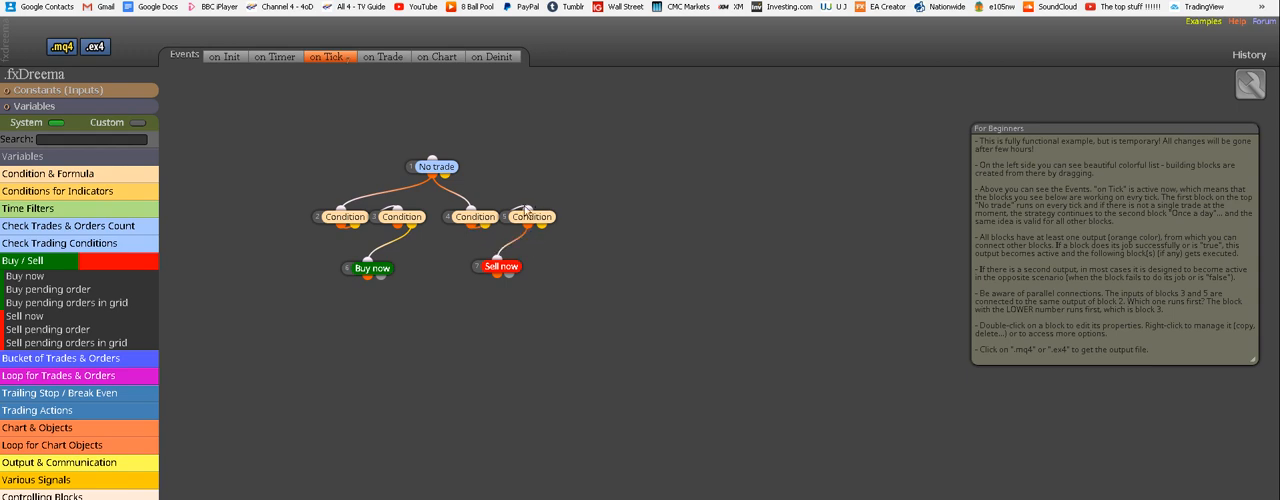
mouse_move(516, 282)
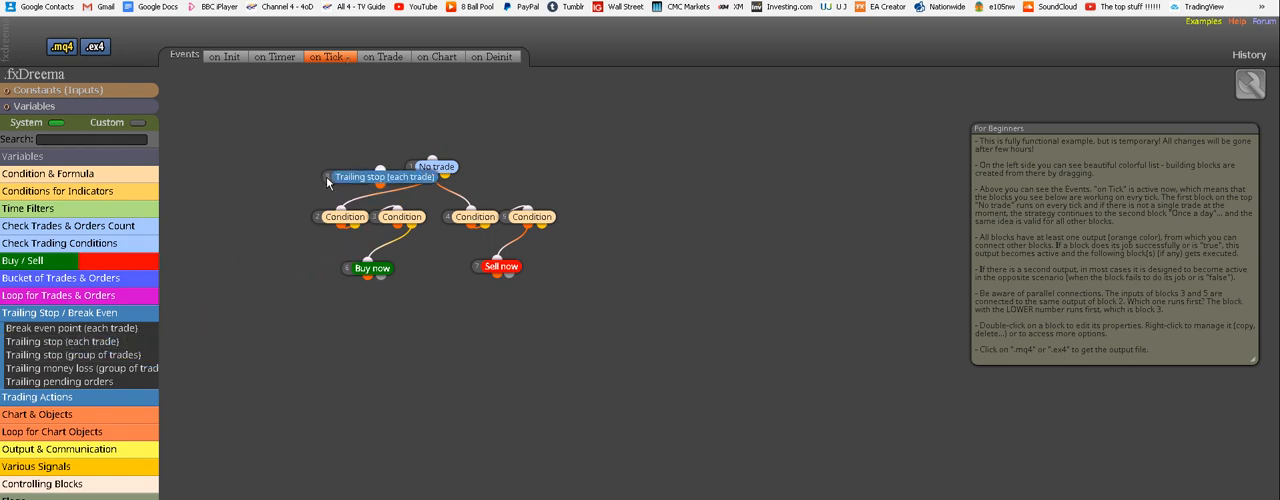
- Add a Trailing stop (each trade) block above No trade and connect it in
left_click_drag(384, 176, 436, 120)
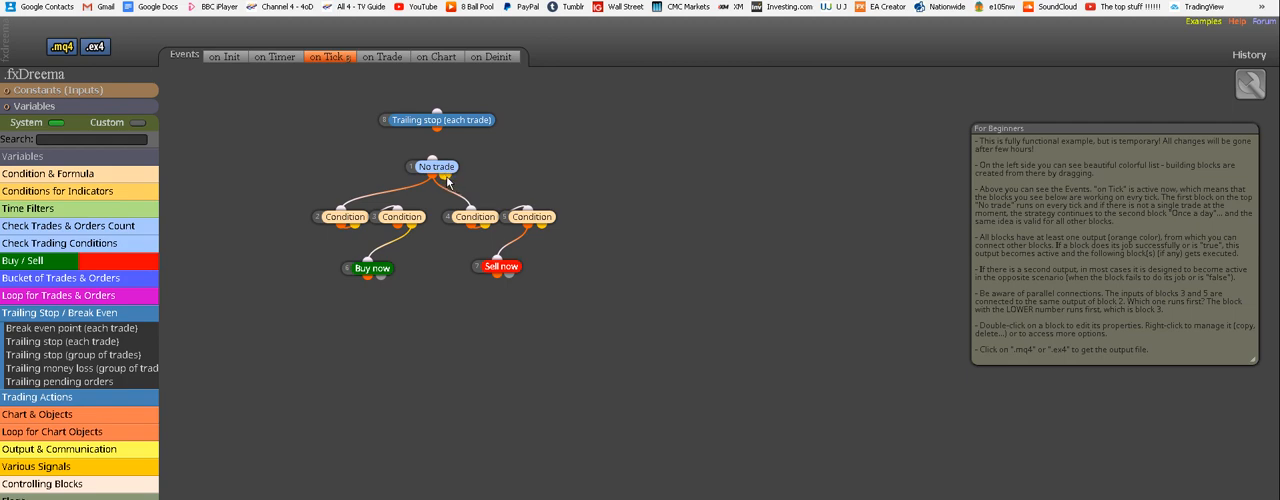
mouse_move(468, 180)
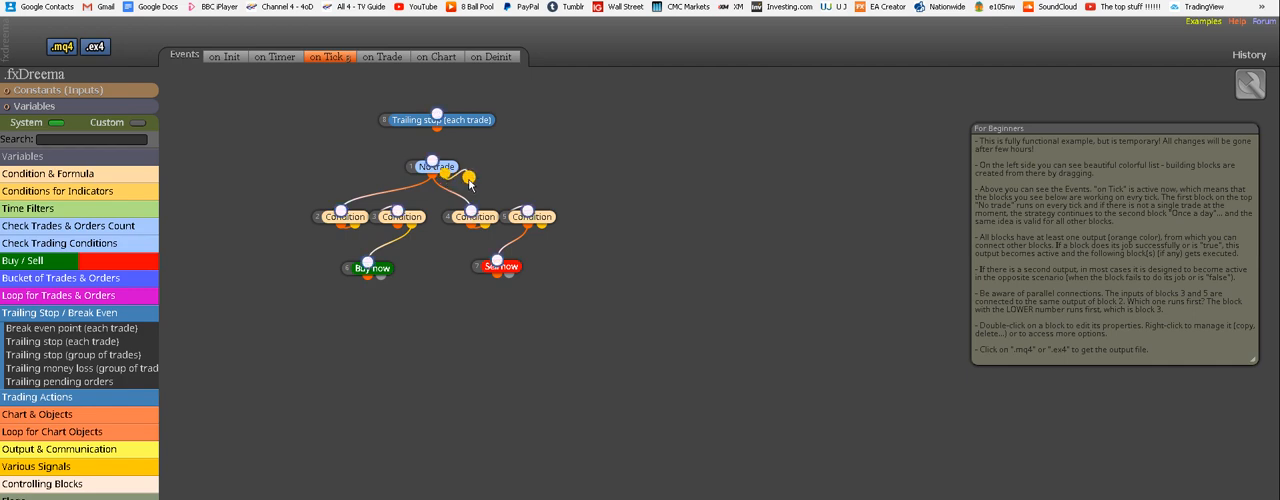
left_click_drag(464, 178, 420, 92)
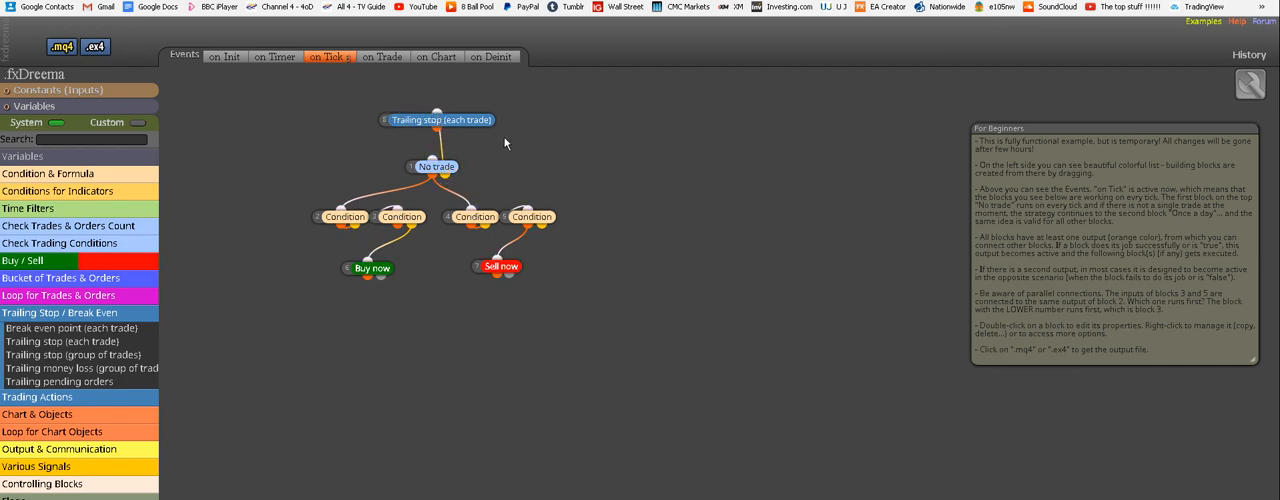
mouse_move(480, 144)
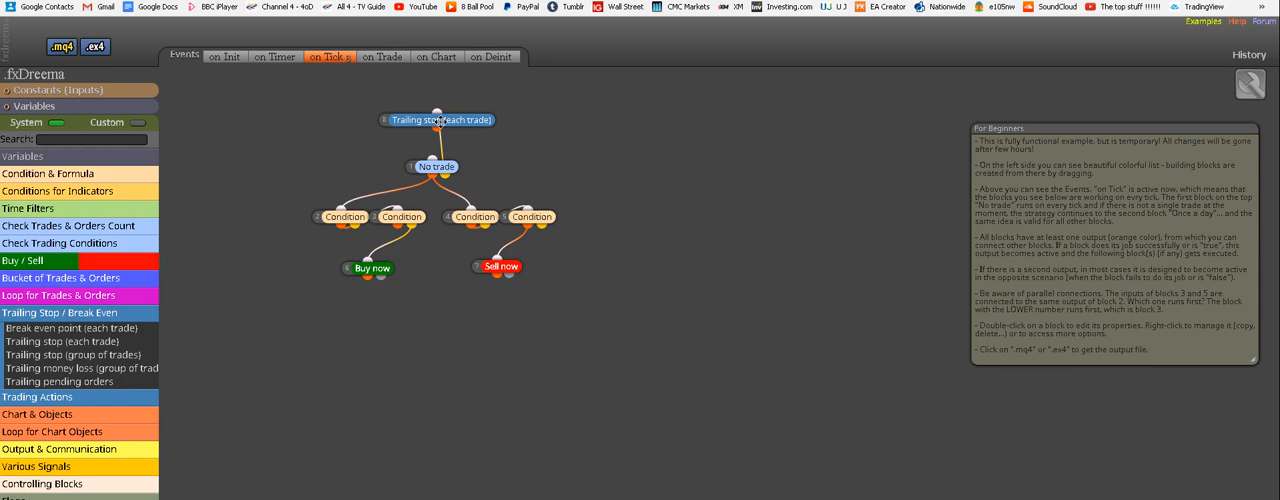
- Set the Trailing stop block to start trailing at a Pips Offset from the Open Price and update it
double_click(436, 120)
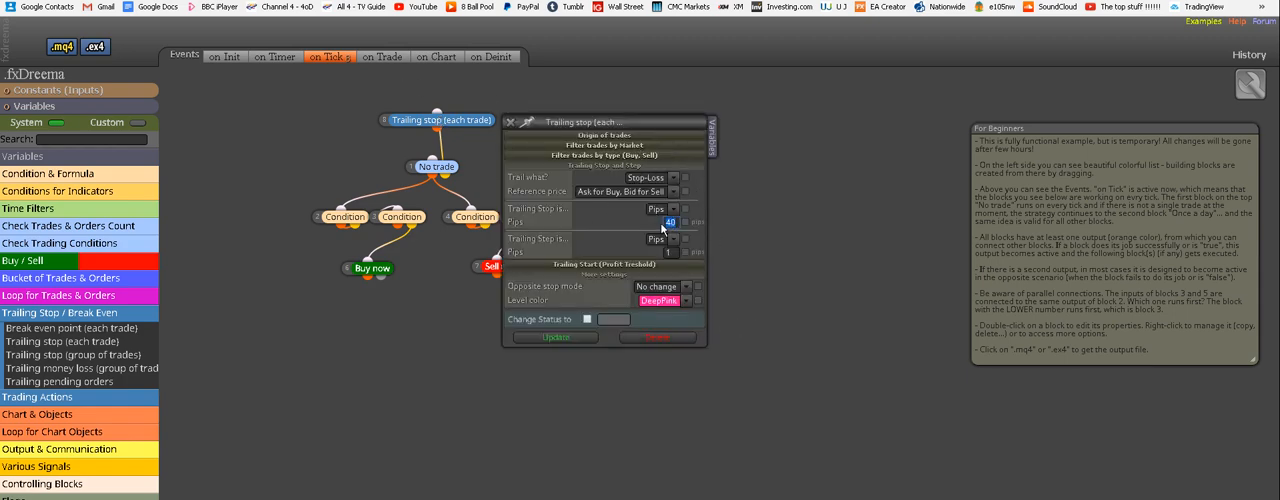
mouse_move(728, 316)
type("45")
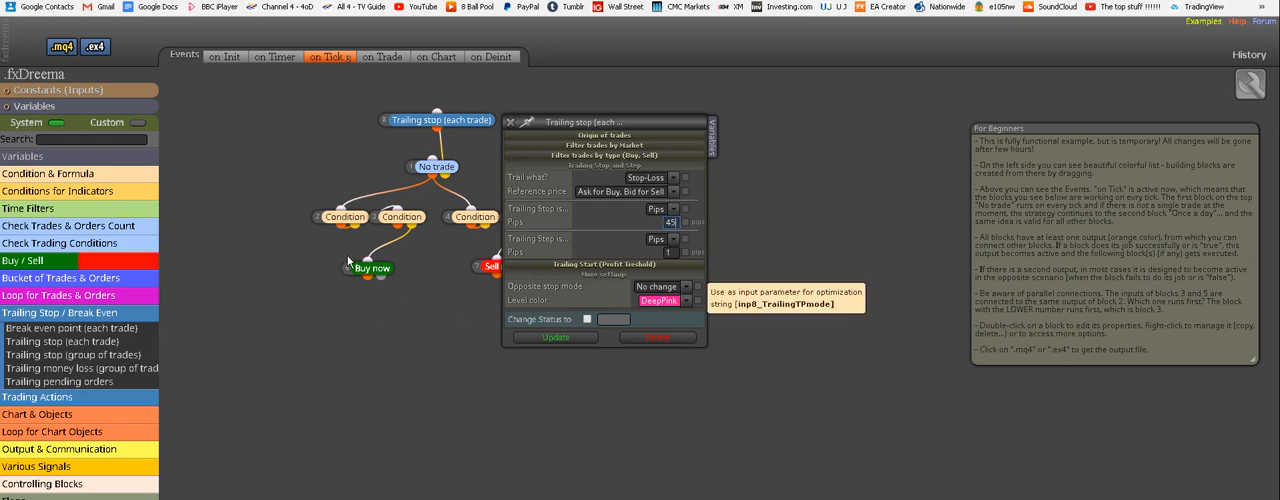
mouse_move(684, 228)
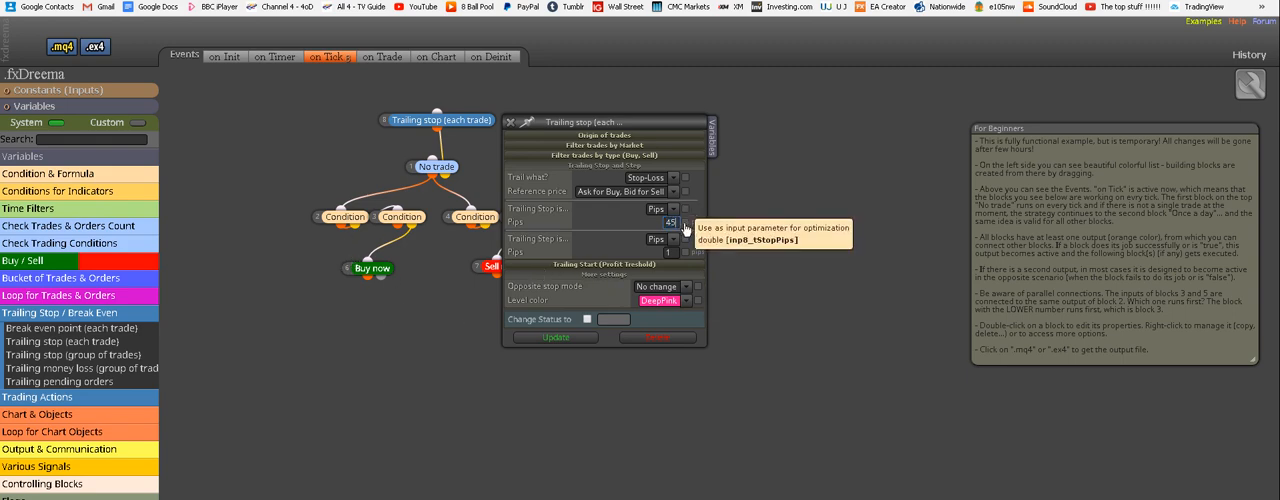
mouse_move(610, 208)
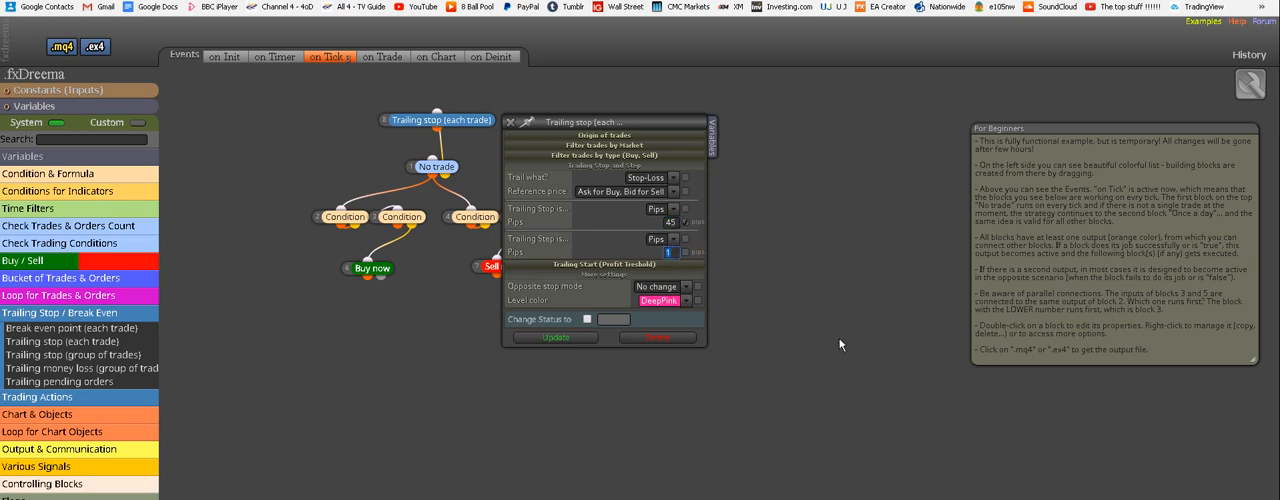
mouse_move(824, 340)
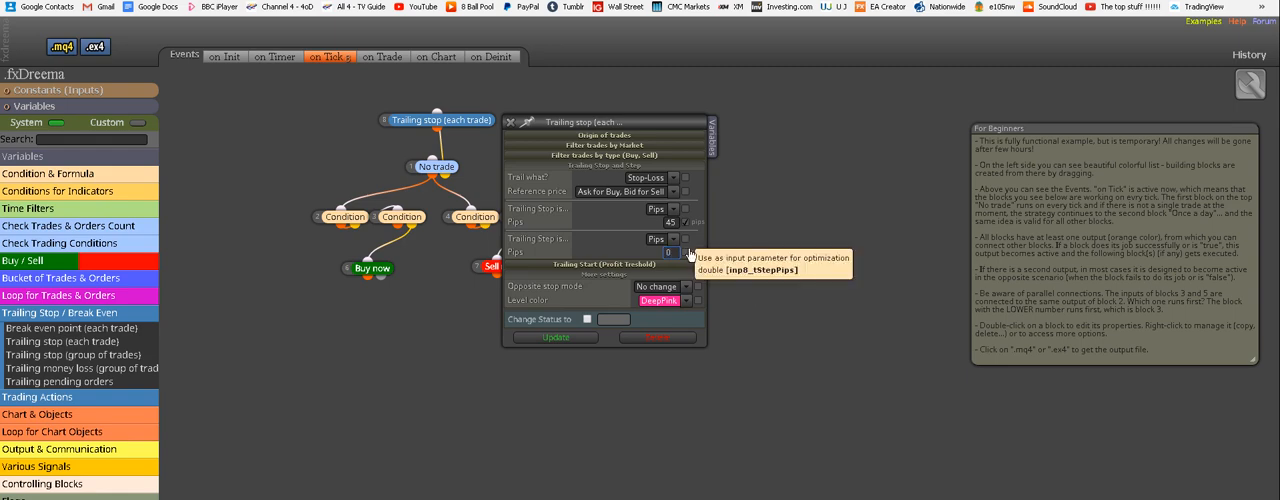
mouse_move(730, 288)
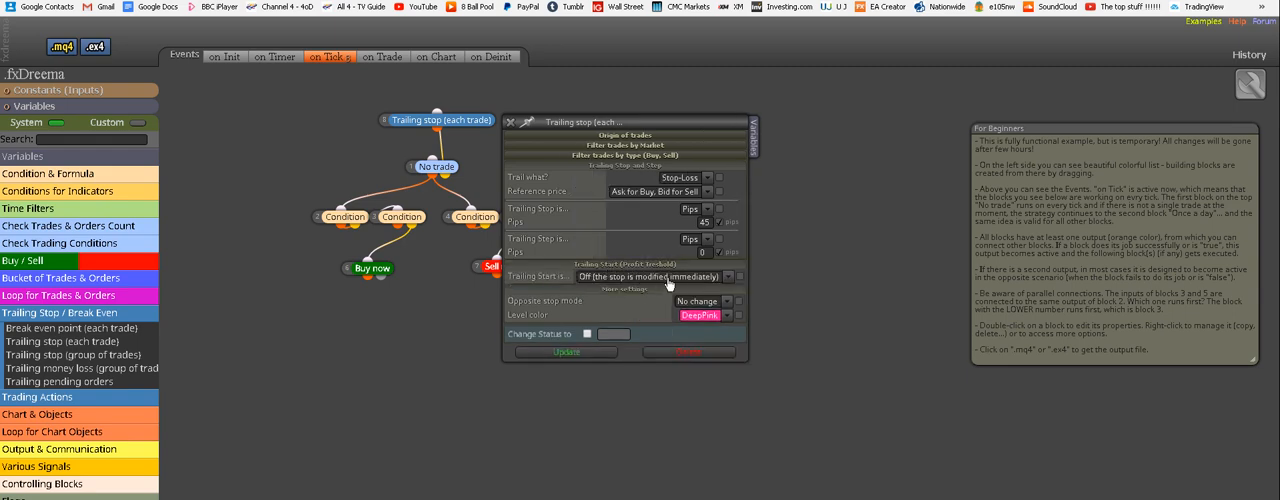
left_click(660, 276)
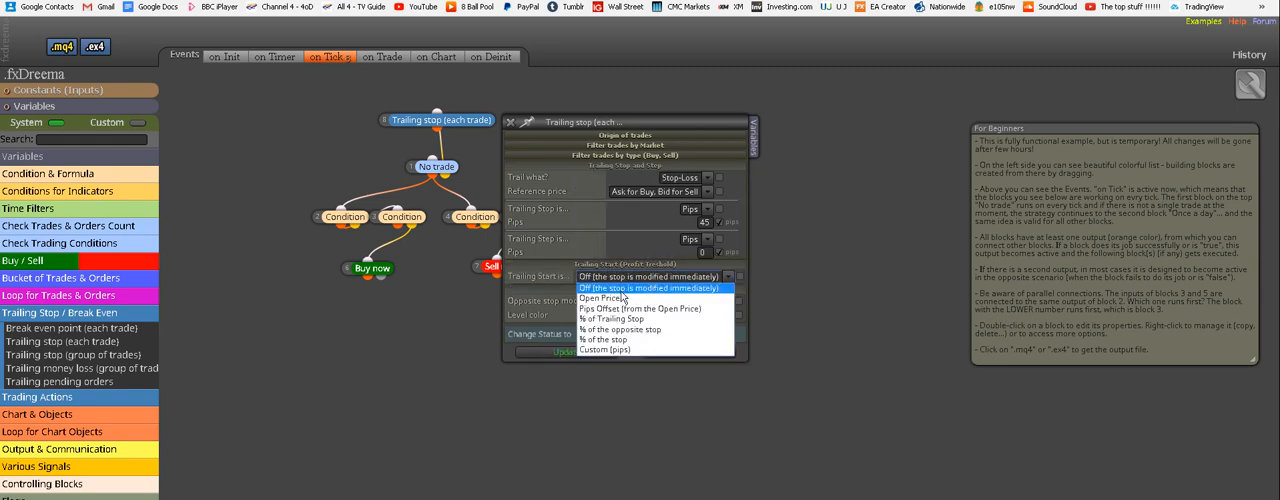
mouse_move(640, 308)
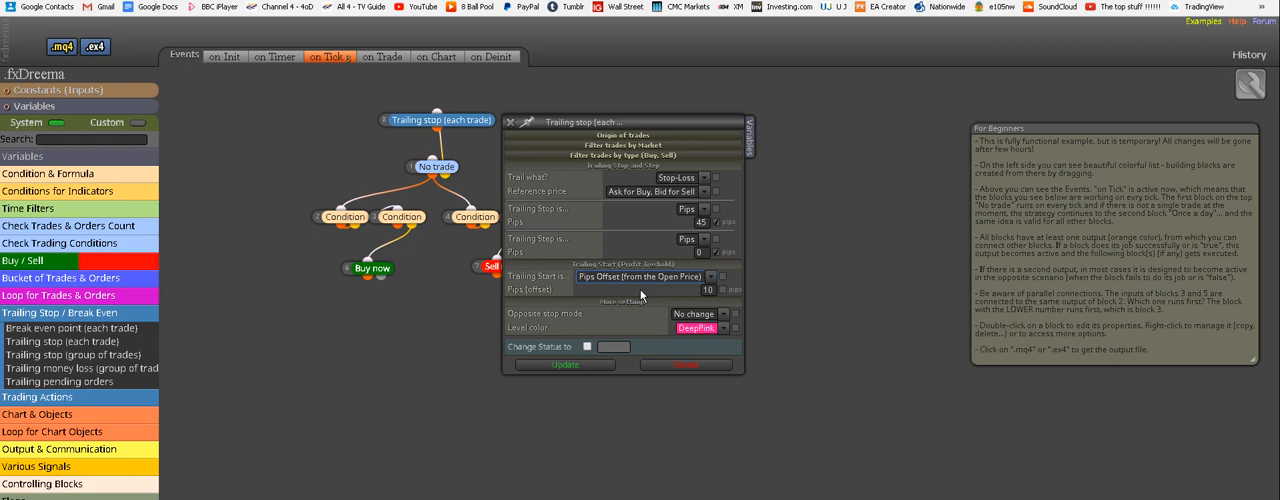
mouse_move(632, 288)
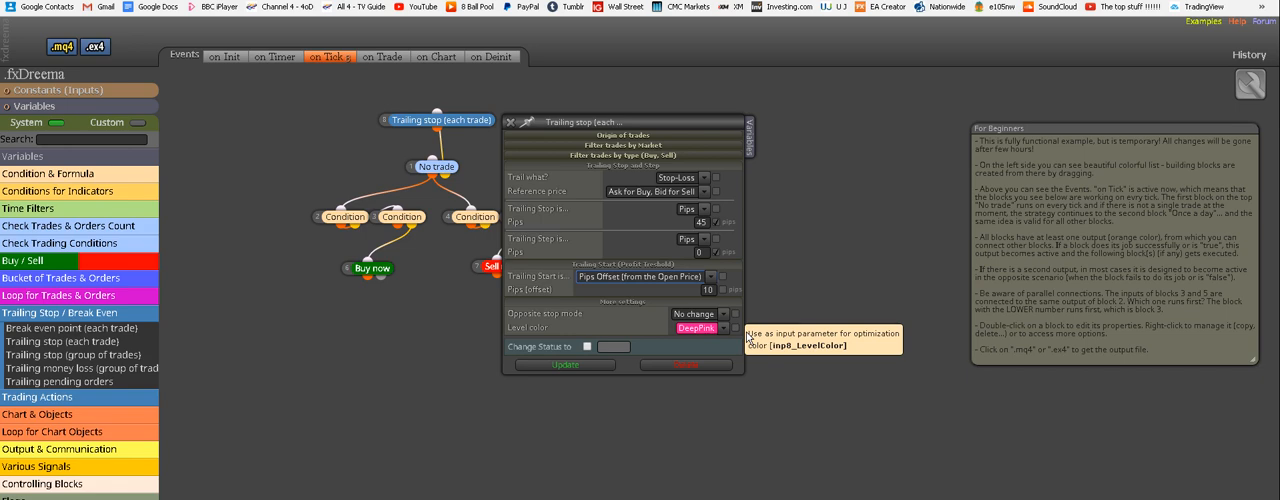
mouse_move(736, 324)
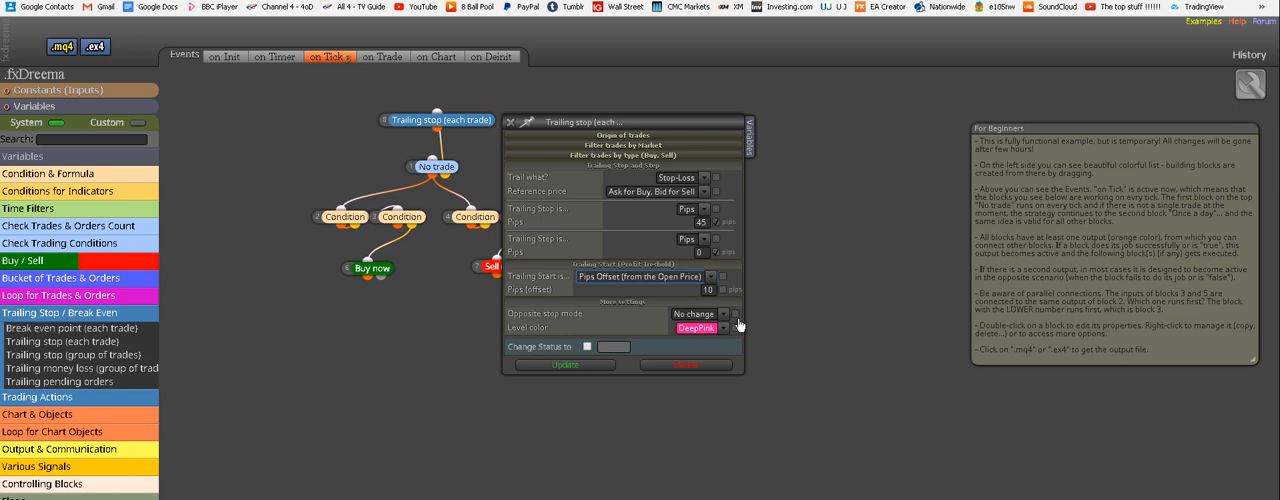
mouse_move(718, 290)
type("0")
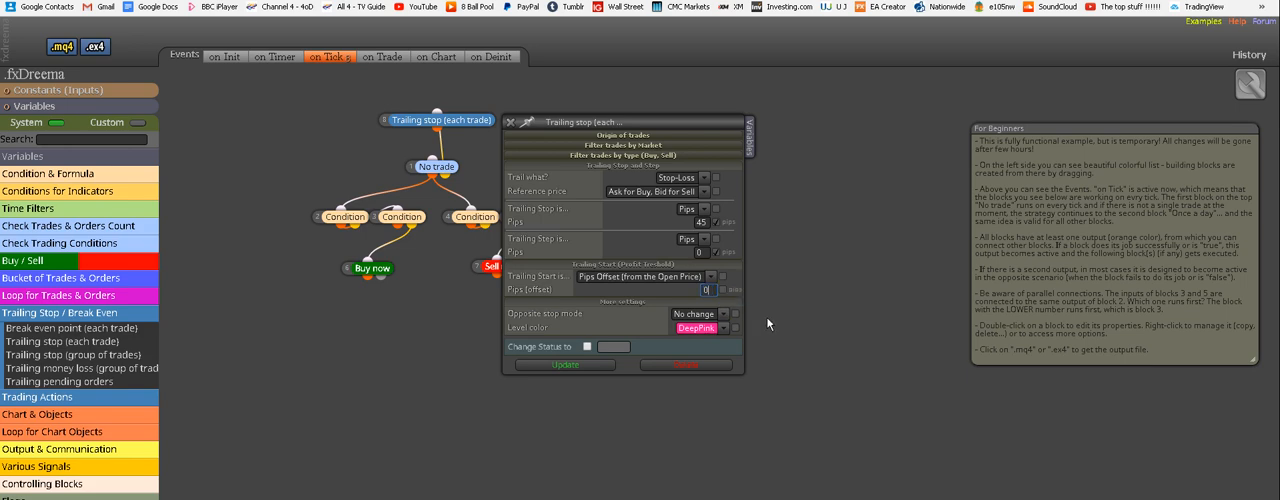
mouse_move(732, 290)
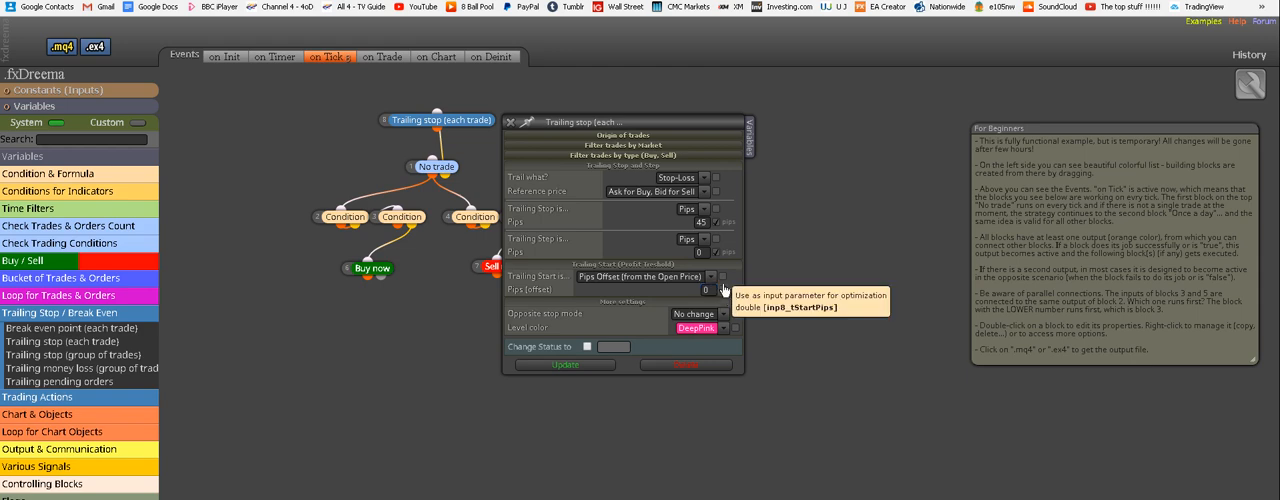
mouse_move(788, 376)
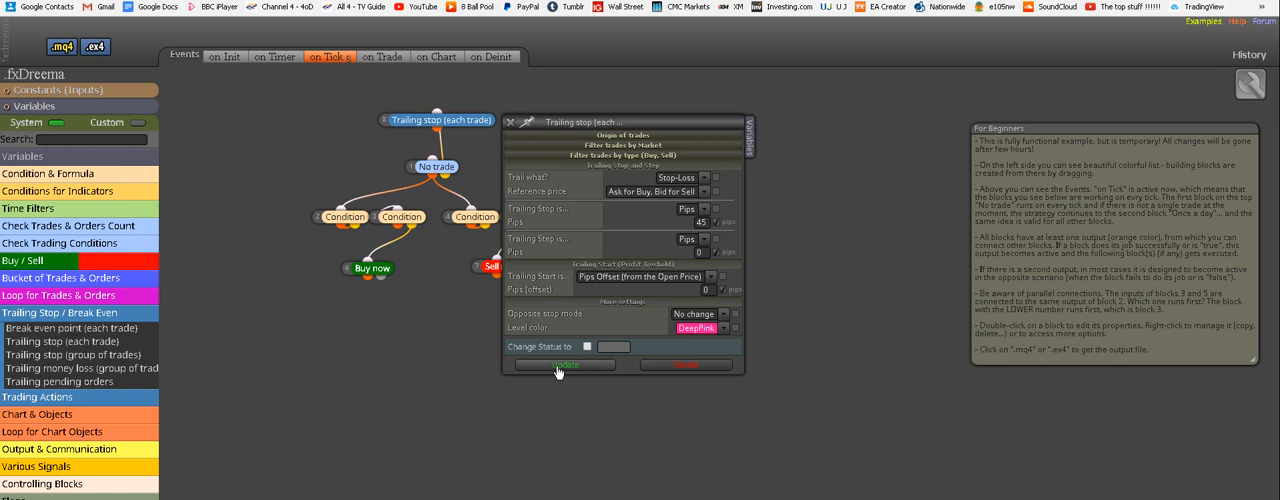
left_click(564, 364)
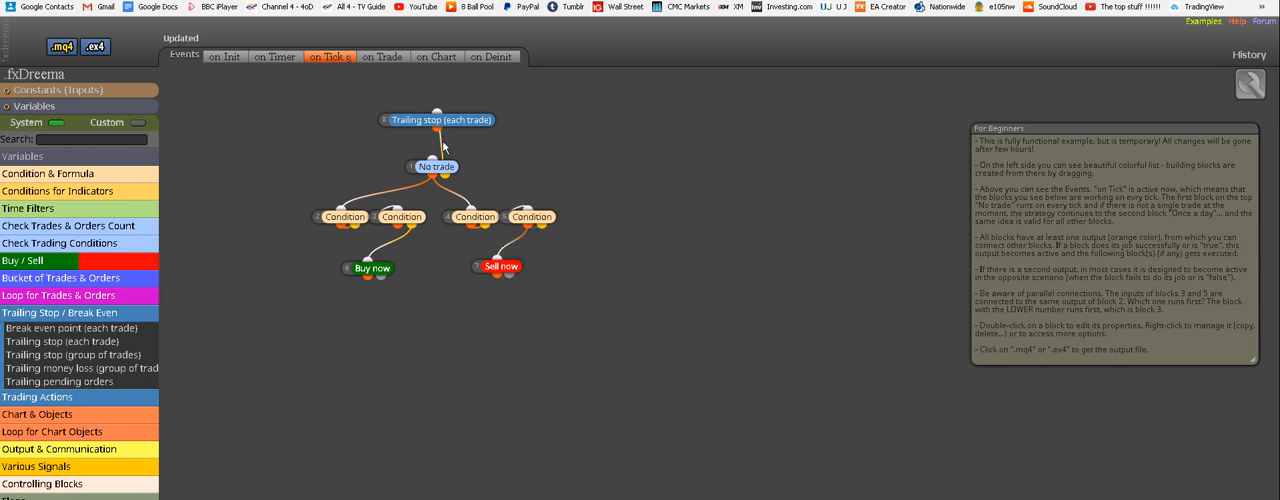
mouse_move(370, 256)
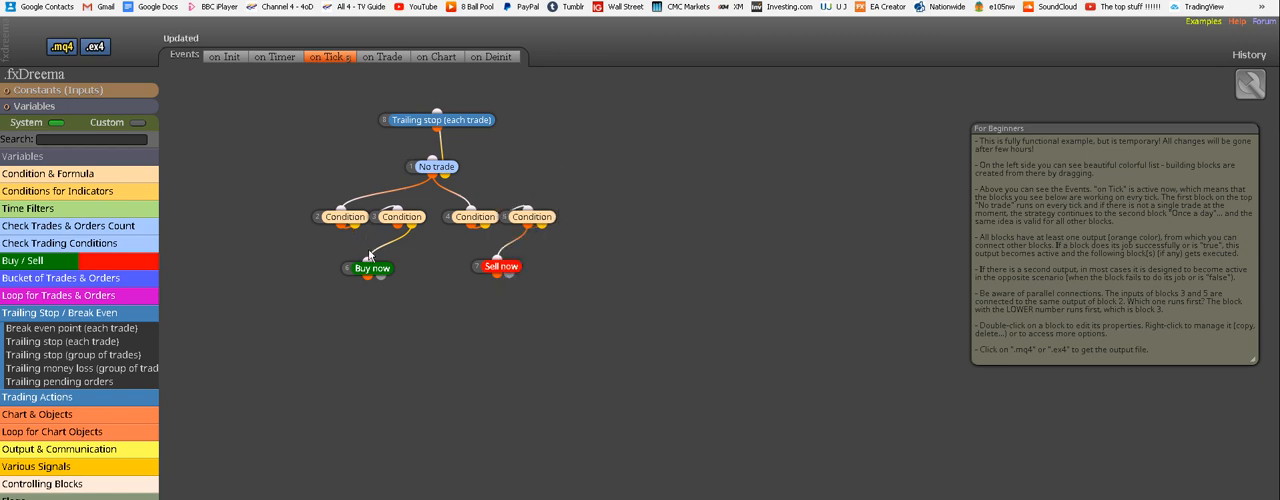
mouse_move(716, 392)
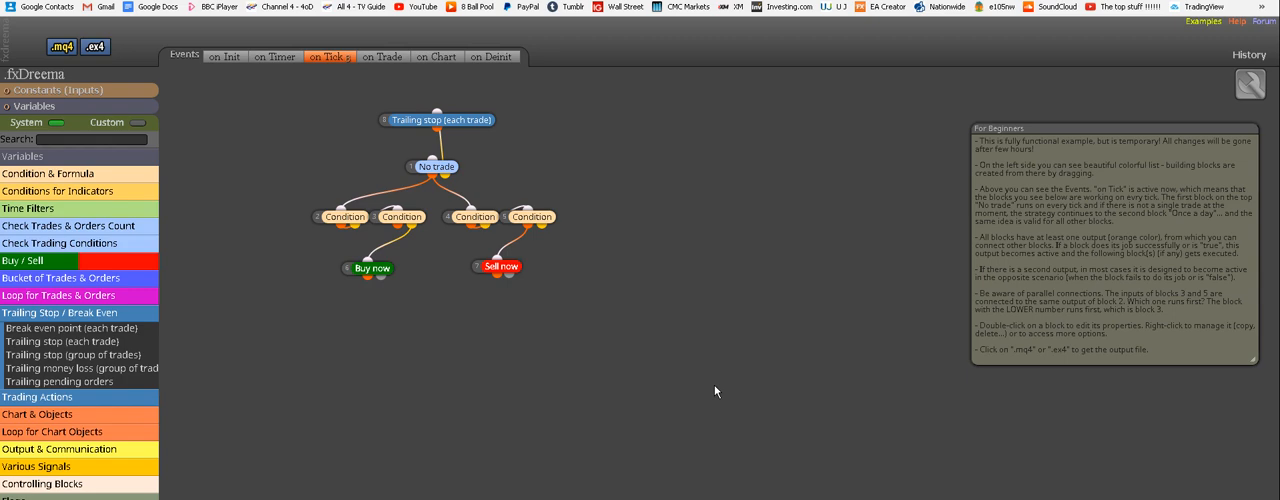
mouse_move(688, 384)
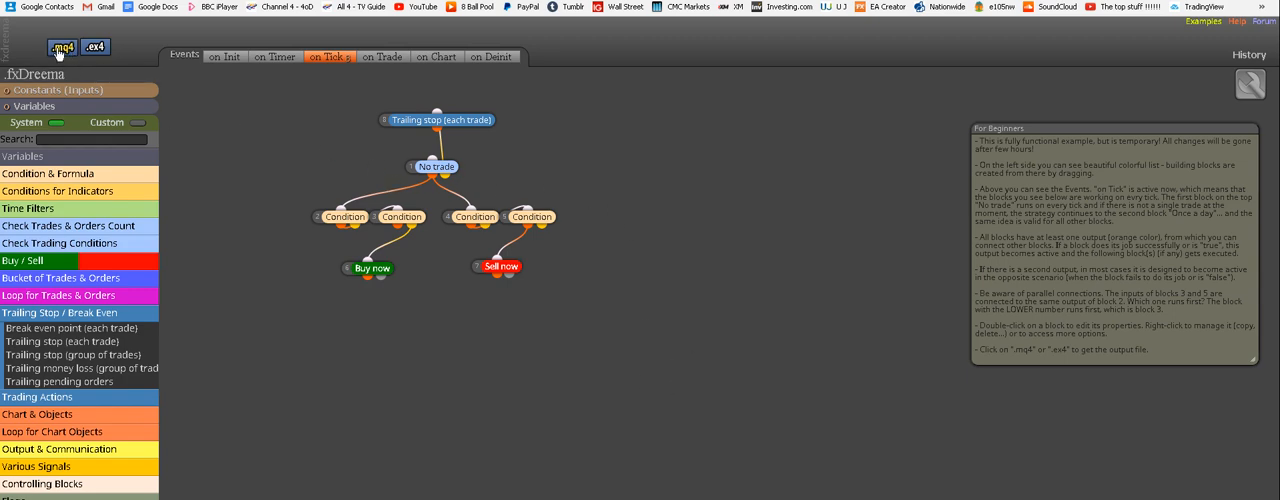
- Export the EA as fxDreema.mq4, overwriting the existing file, and view the code in MetaEditor
left_click(62, 48)
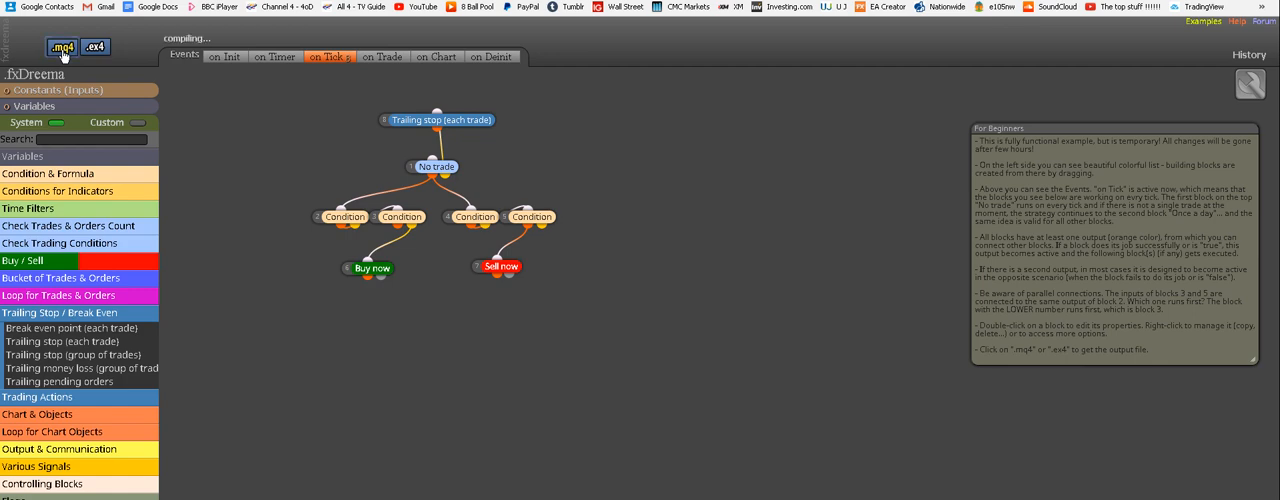
left_click(60, 48)
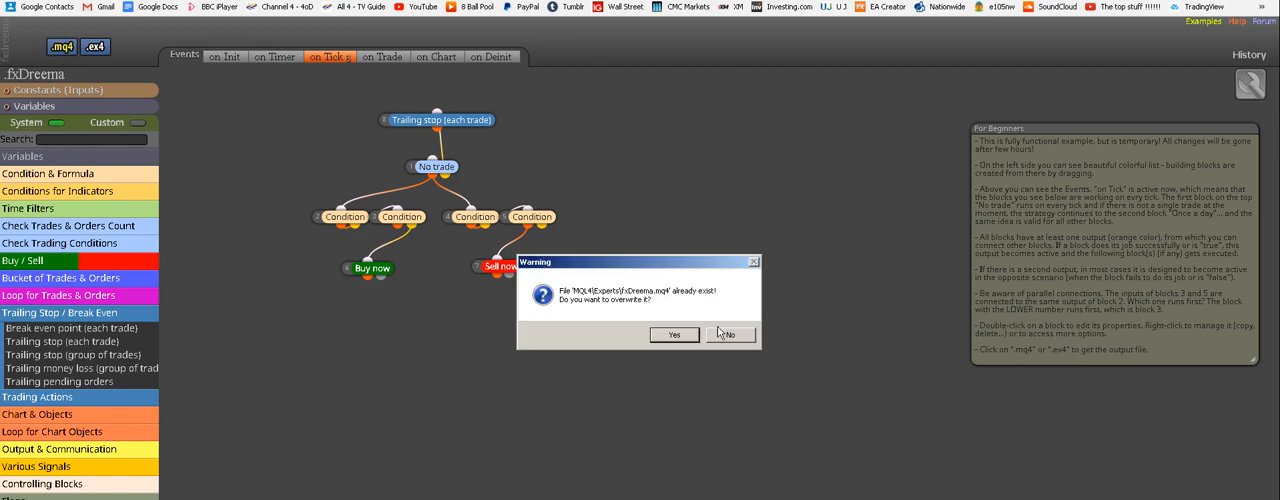
left_click(674, 334)
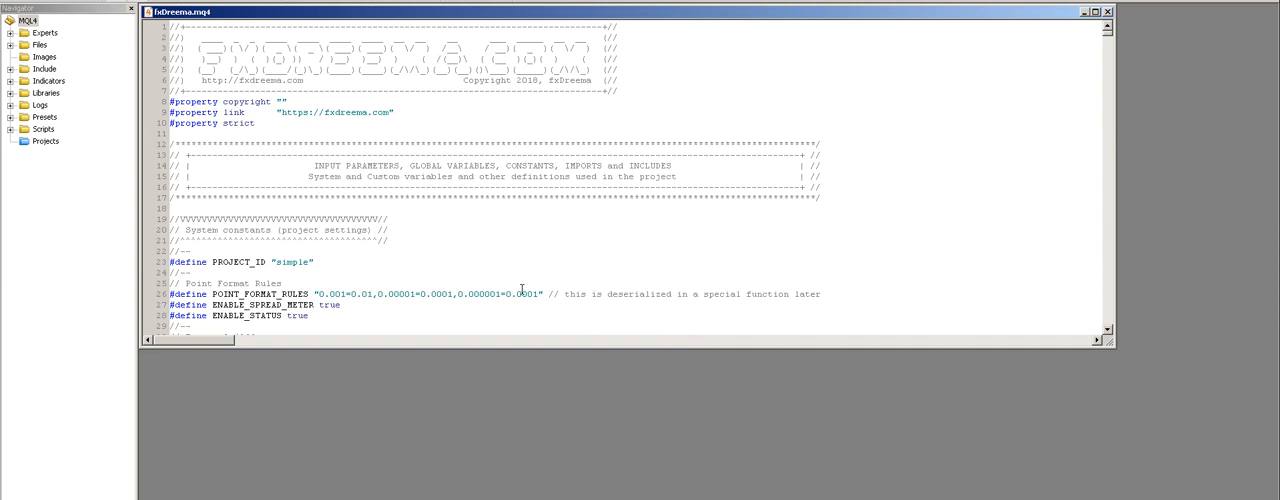
mouse_move(376, 84)
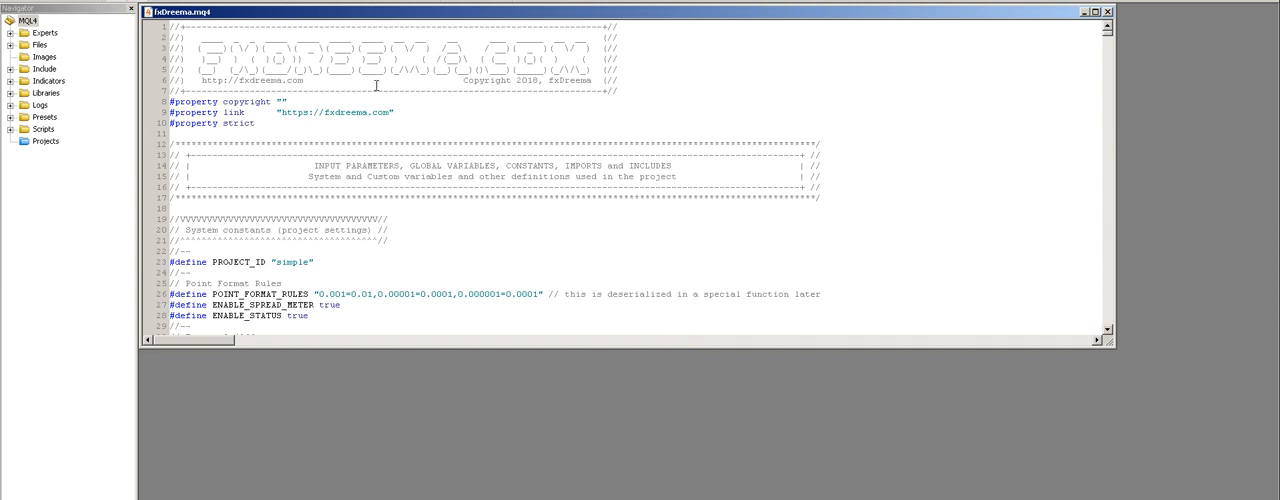